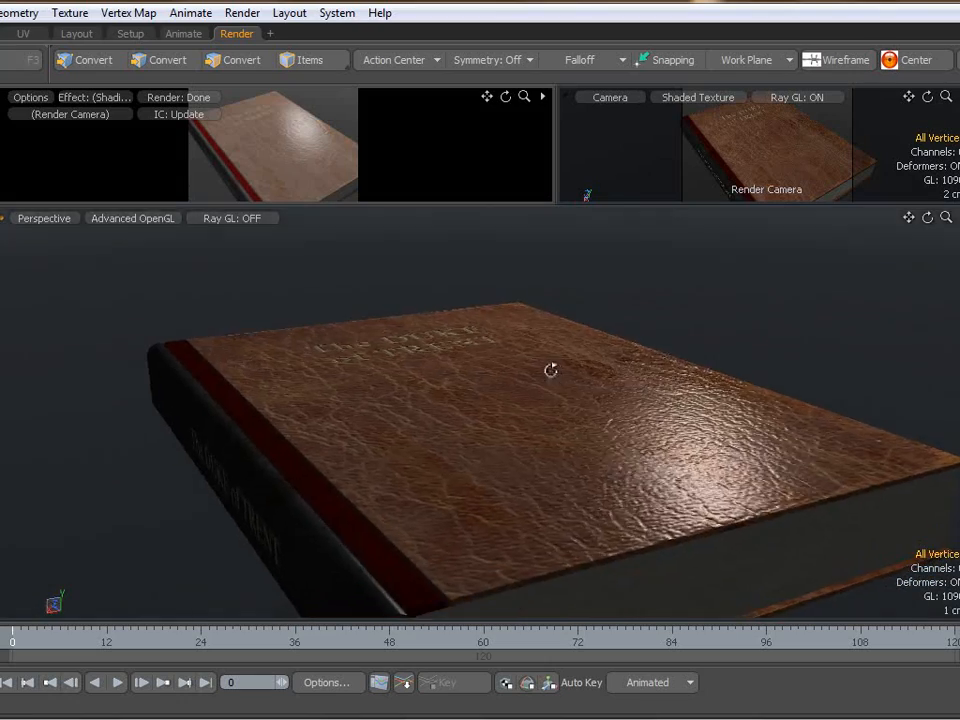
Orbit the finished book model for reference and start a new empty scene.
{"action": "left_click_drag", "start_coordinate": [550, 370], "coordinate": [312, 276]}
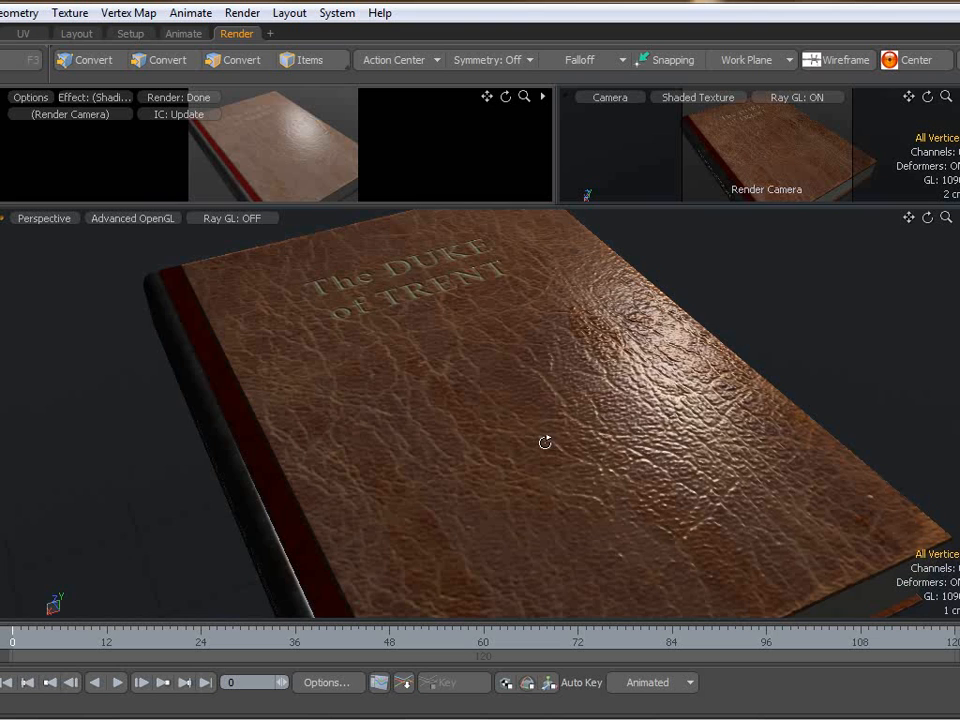
{"action": "left_click", "coordinate": [92, 60]}
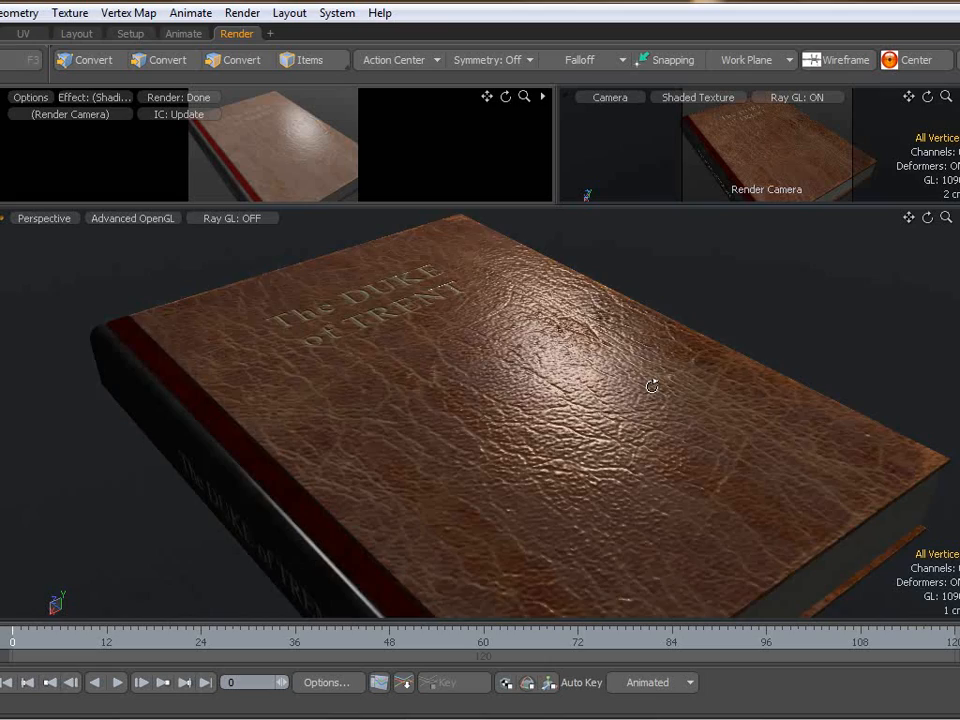
{"action": "left_click_drag", "start_coordinate": [650, 400], "coordinate": [396, 412]}
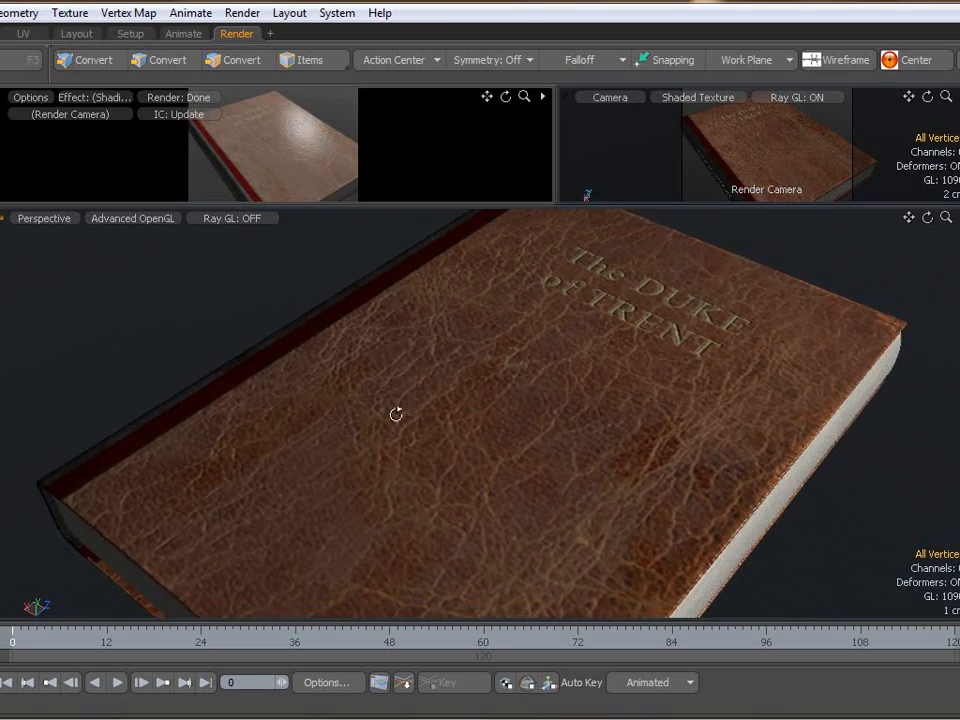
{"action": "left_click_drag", "start_coordinate": [396, 414], "coordinate": [476, 392]}
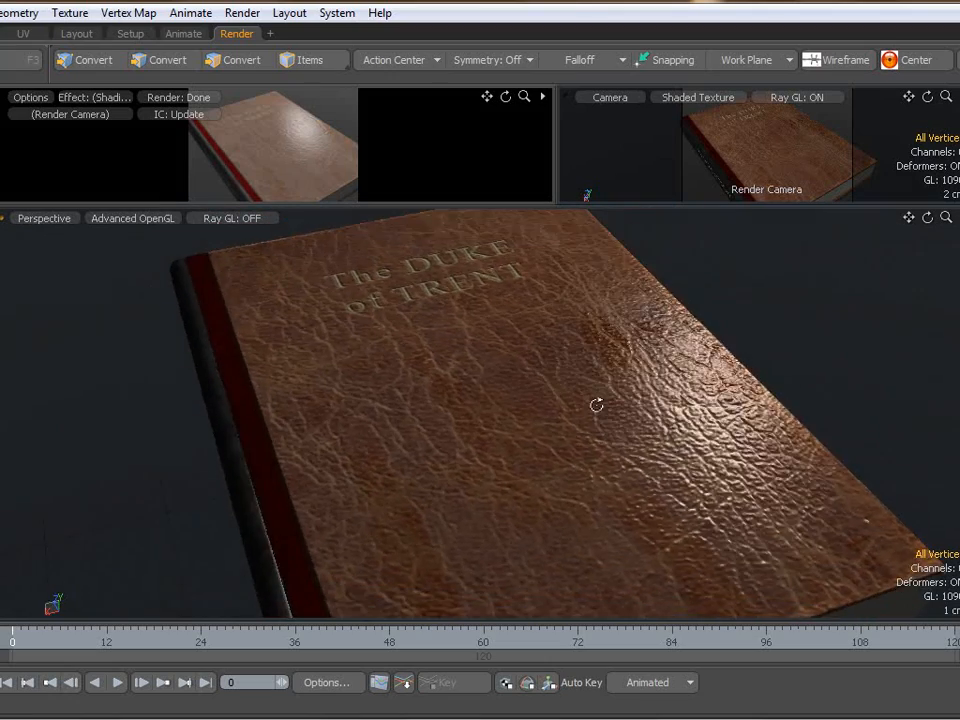
{"action": "left_click_drag", "start_coordinate": [596, 404], "coordinate": [552, 418]}
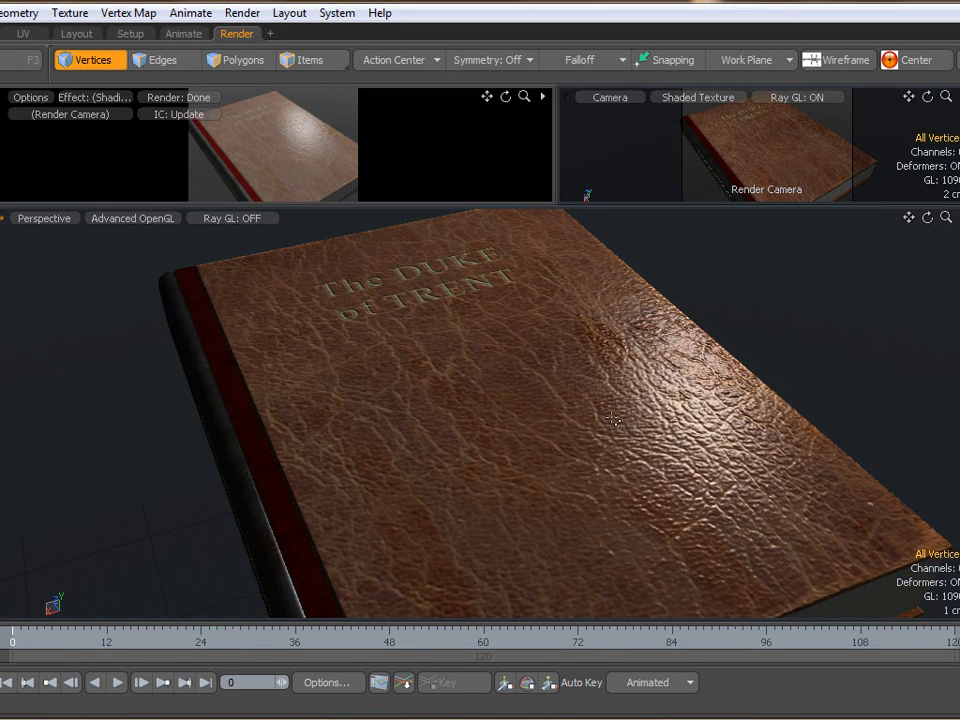
{"action": "mouse_move", "coordinate": [308, 470]}
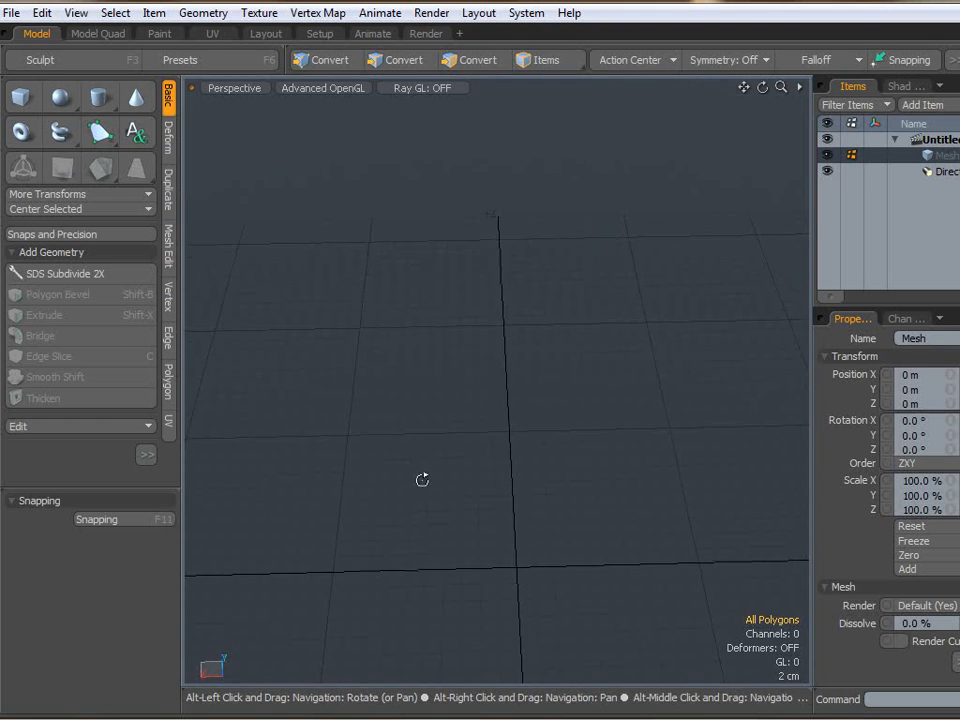
Draw a flat cube primitive about 72.4 × 96.5 cm in Top view as the book base.
{"action": "left_click", "coordinate": [480, 60]}
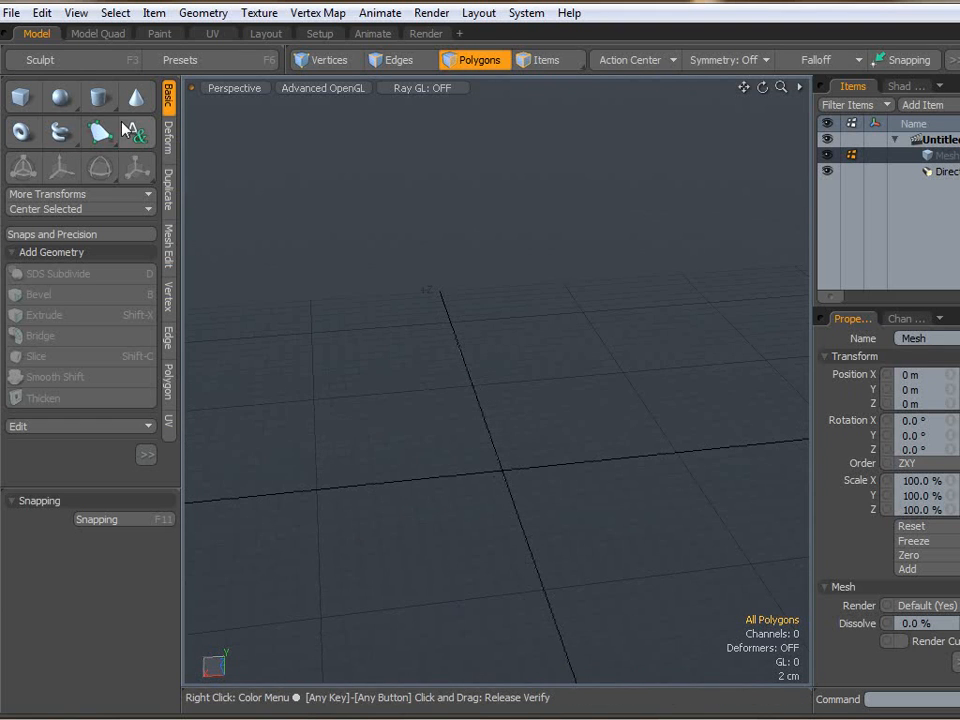
{"action": "left_click", "coordinate": [22, 96]}
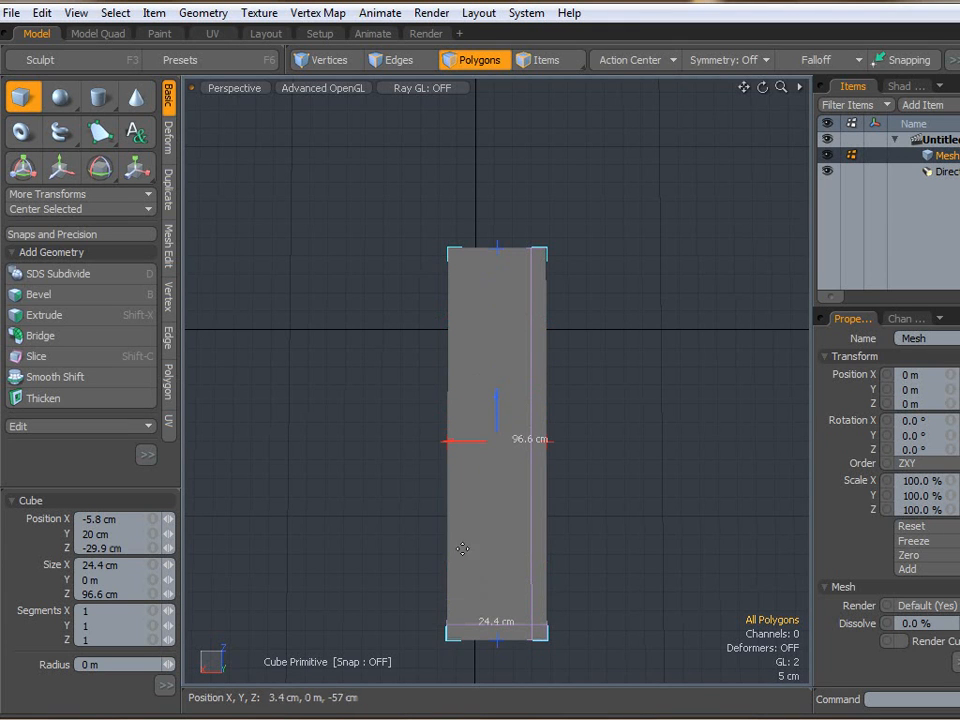
{"action": "left_click_drag", "start_coordinate": [446, 440], "coordinate": [250, 440]}
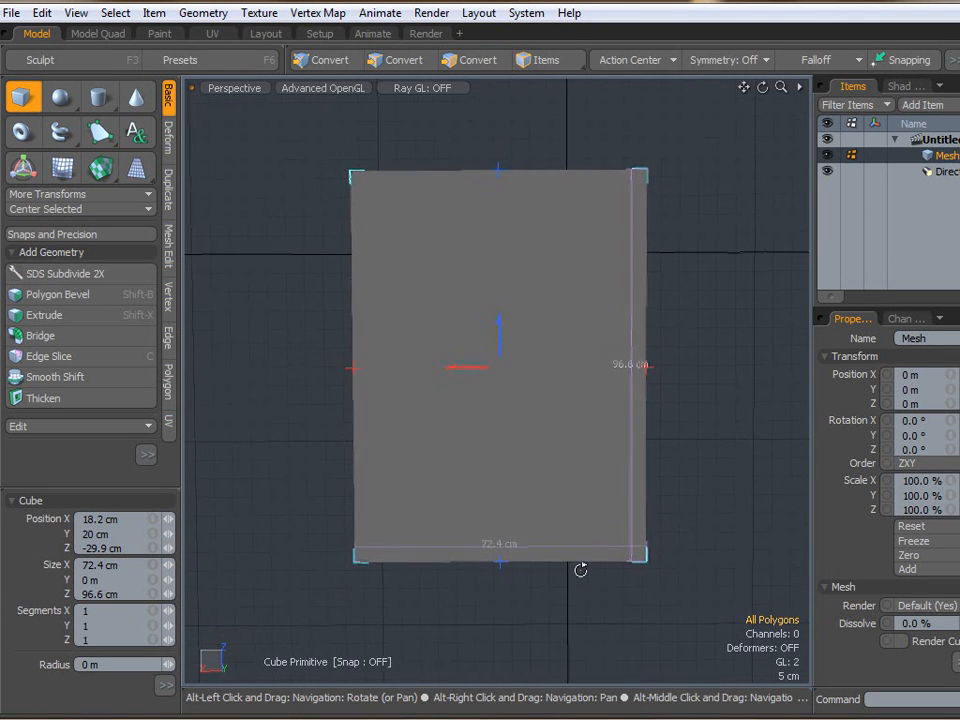
{"action": "left_click", "coordinate": [482, 60]}
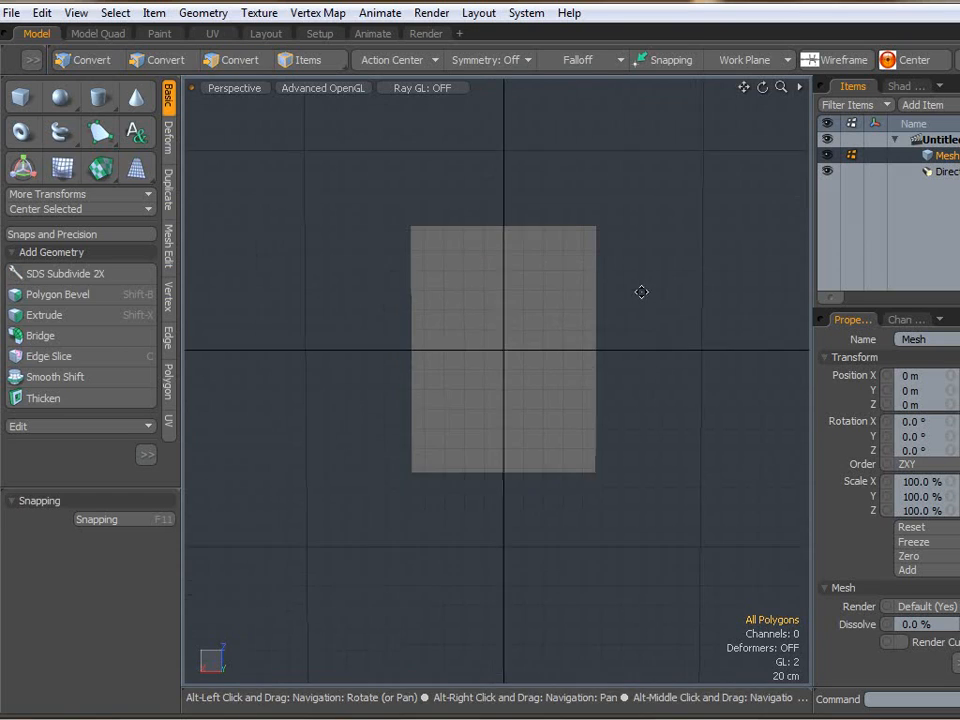
Thicken the rectangle into a slab and round its spine edges with Edge Bevel.
{"action": "left_click", "coordinate": [240, 60]}
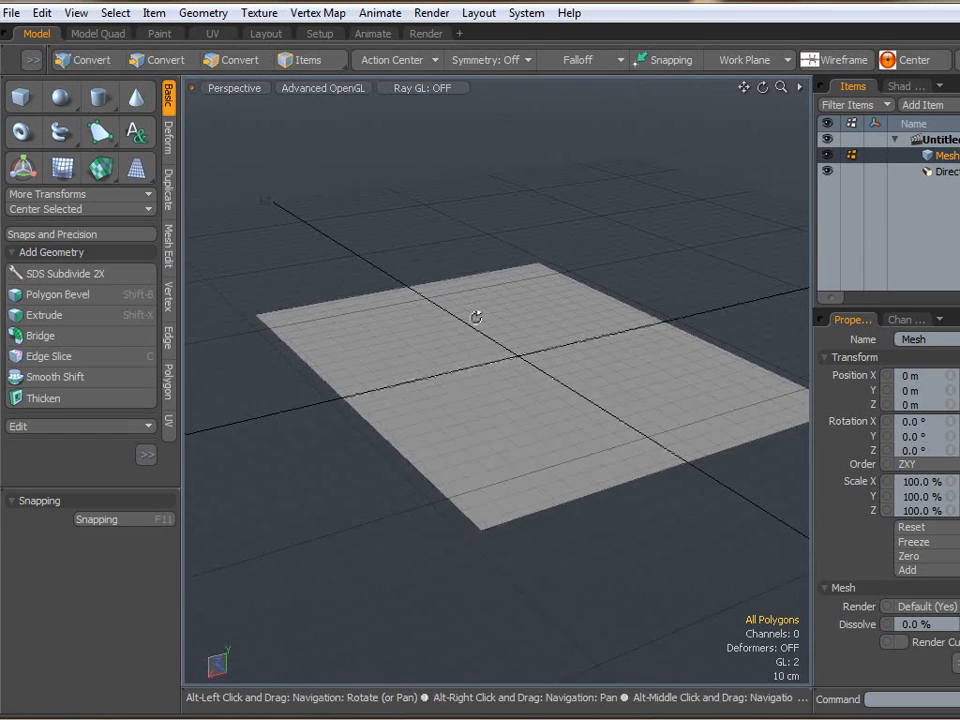
{"action": "left_click", "coordinate": [56, 376]}
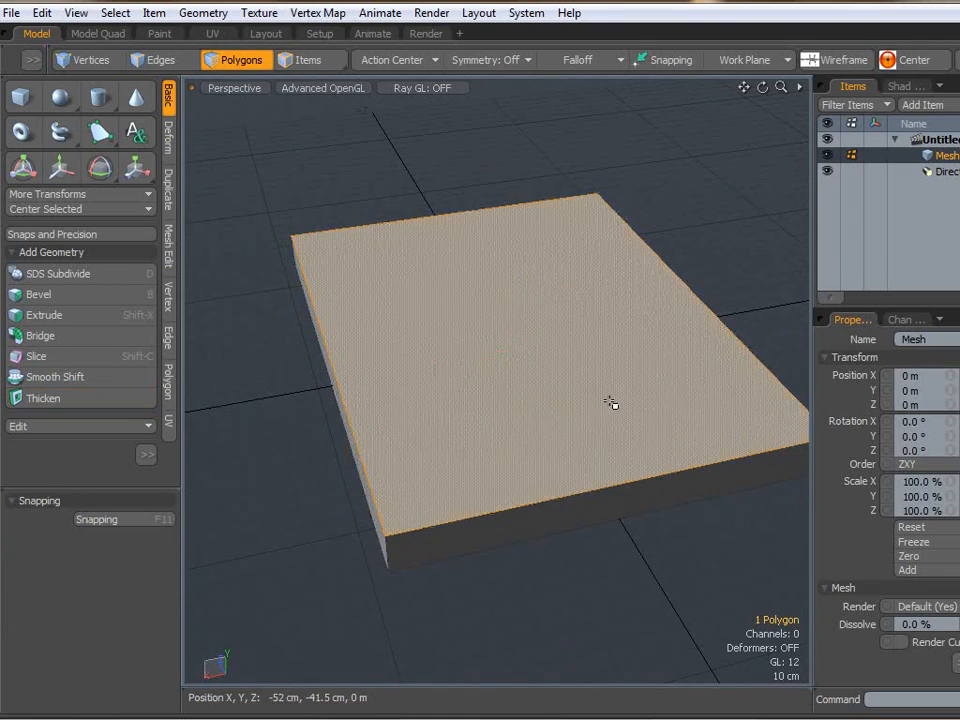
{"action": "left_click", "coordinate": [156, 60]}
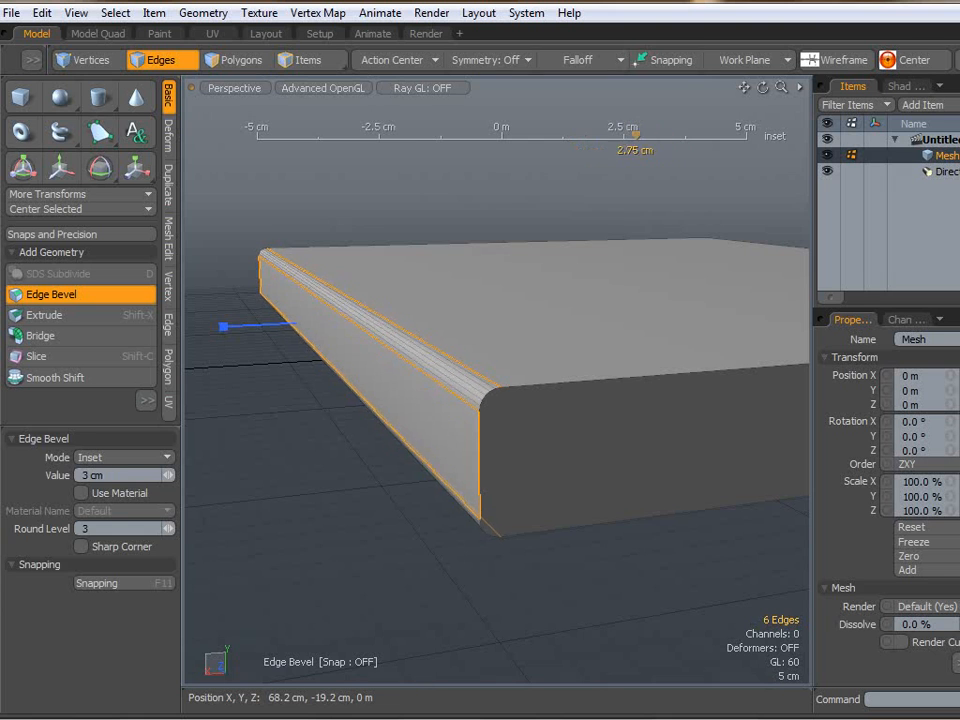
{"action": "left_click_drag", "start_coordinate": [500, 400], "coordinate": [392, 430]}
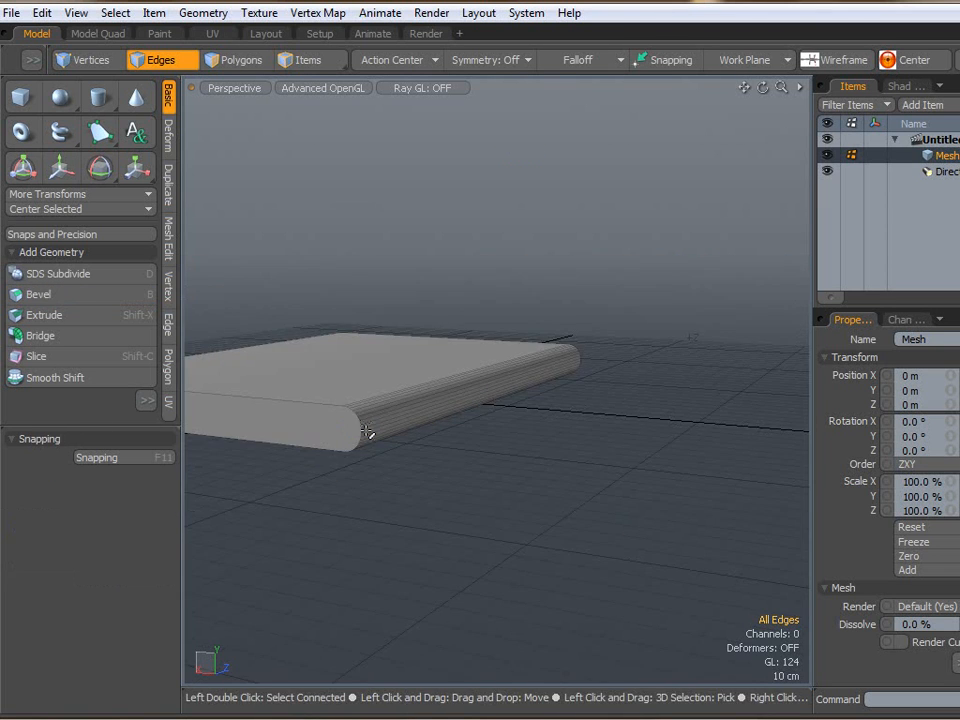
{"action": "left_click_drag", "start_coordinate": [368, 432], "coordinate": [582, 448]}
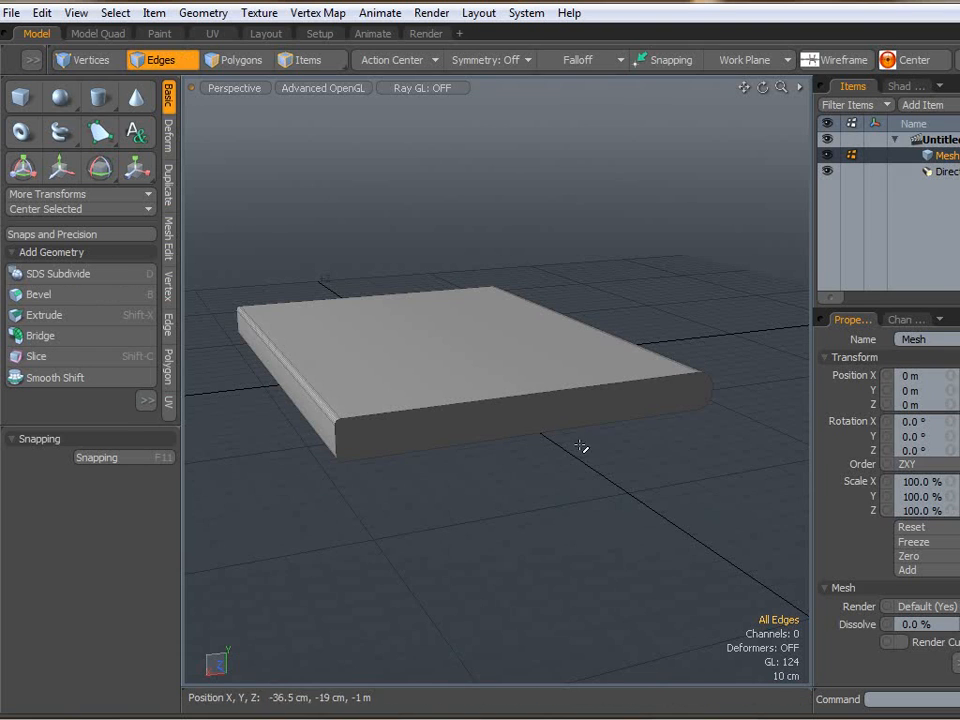
{"action": "left_click", "coordinate": [236, 60]}
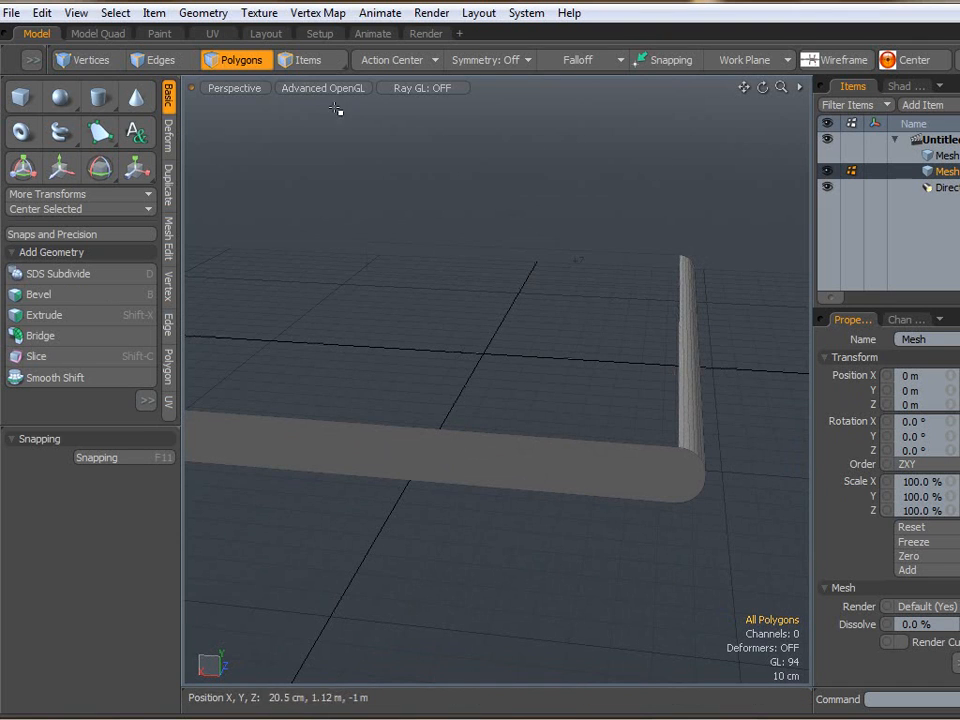
From Front view, scale the cover's curved spine section down horizontally.
{"action": "left_click", "coordinate": [464, 244]}
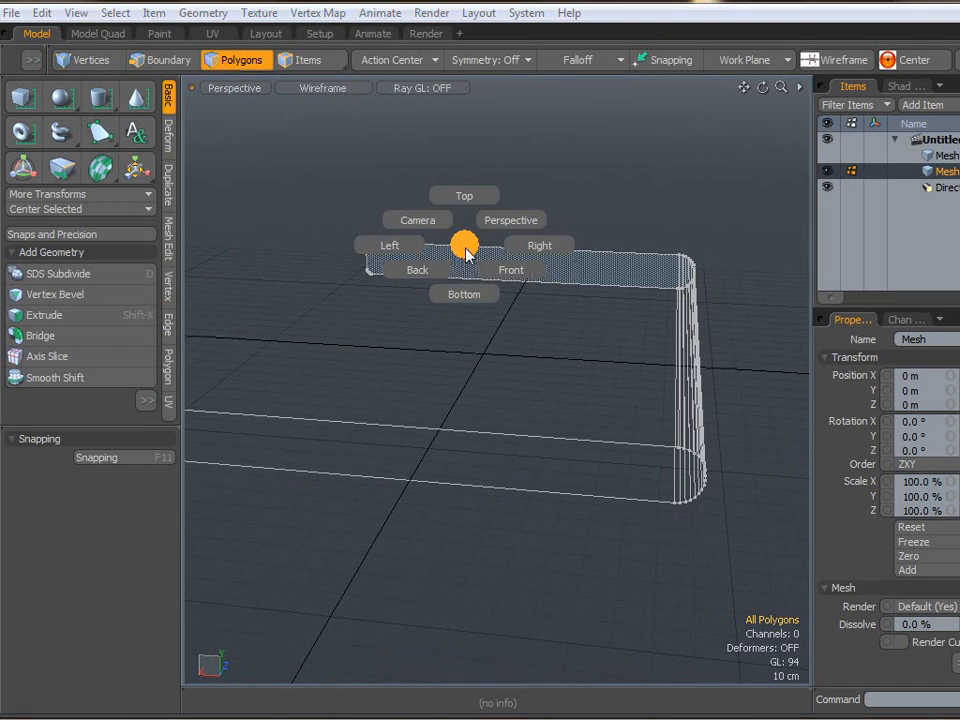
{"action": "left_click", "coordinate": [512, 270]}
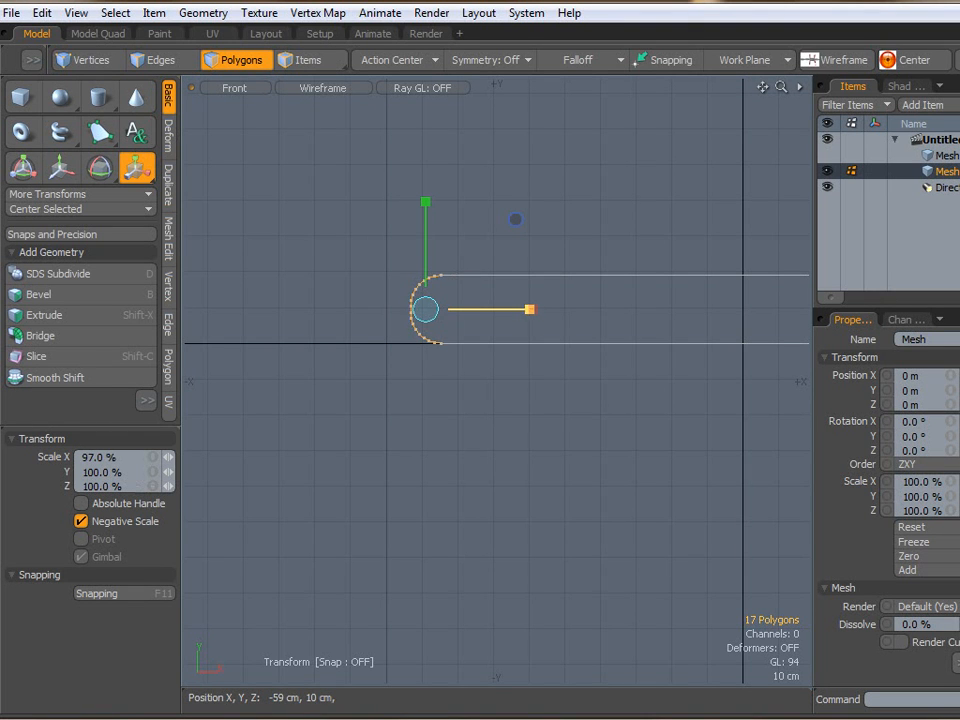
{"action": "left_click_drag", "start_coordinate": [530, 308], "coordinate": [384, 308]}
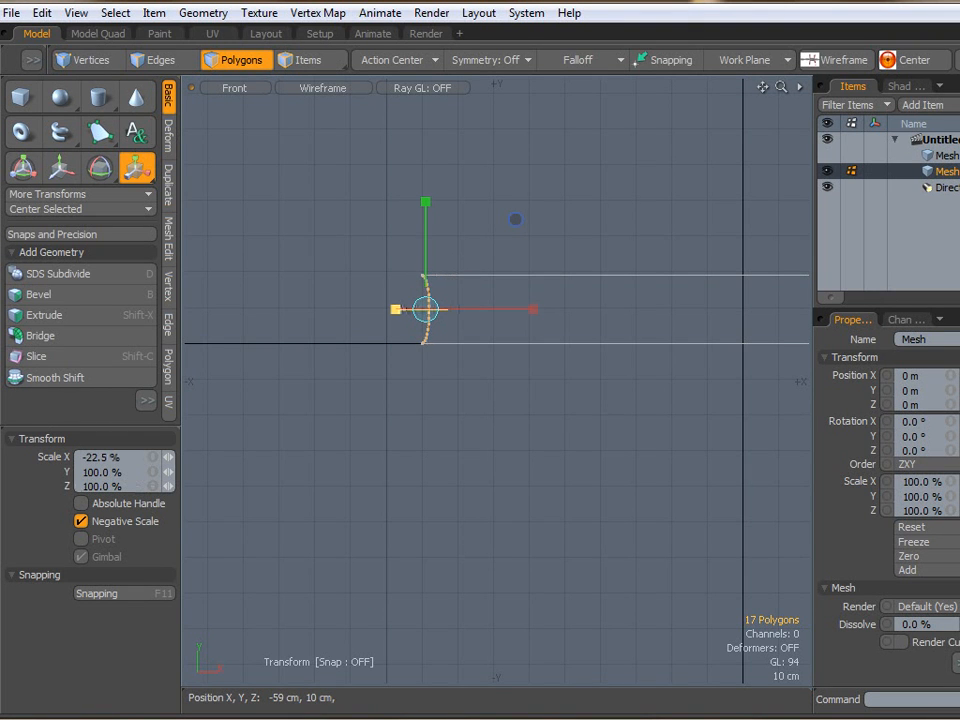
{"action": "left_click_drag", "start_coordinate": [422, 308], "coordinate": [352, 308]}
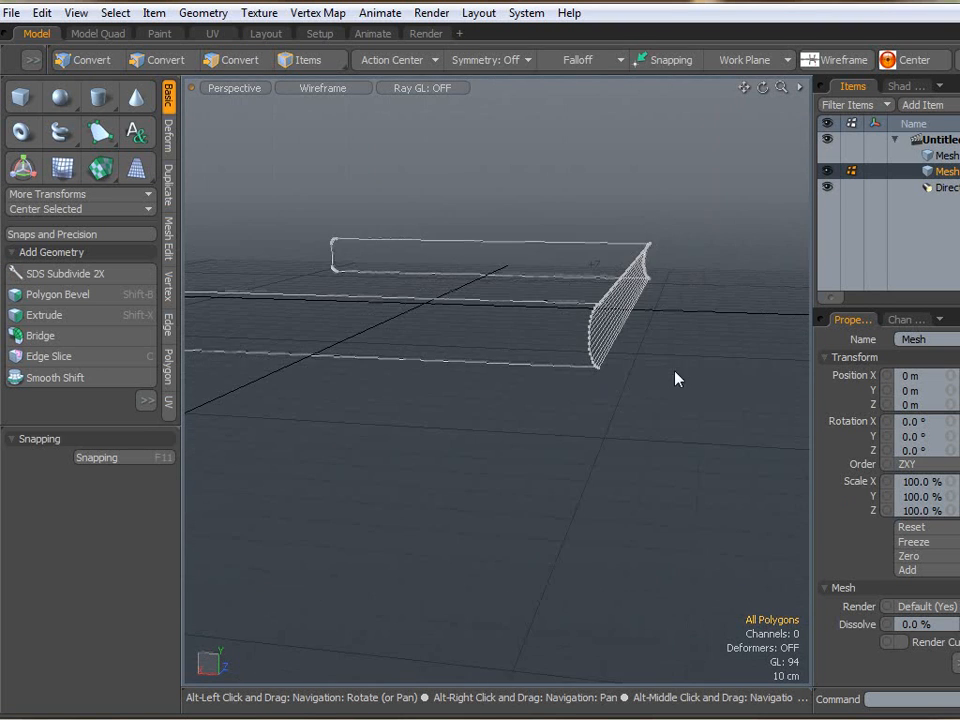
{"action": "left_click", "coordinate": [236, 60]}
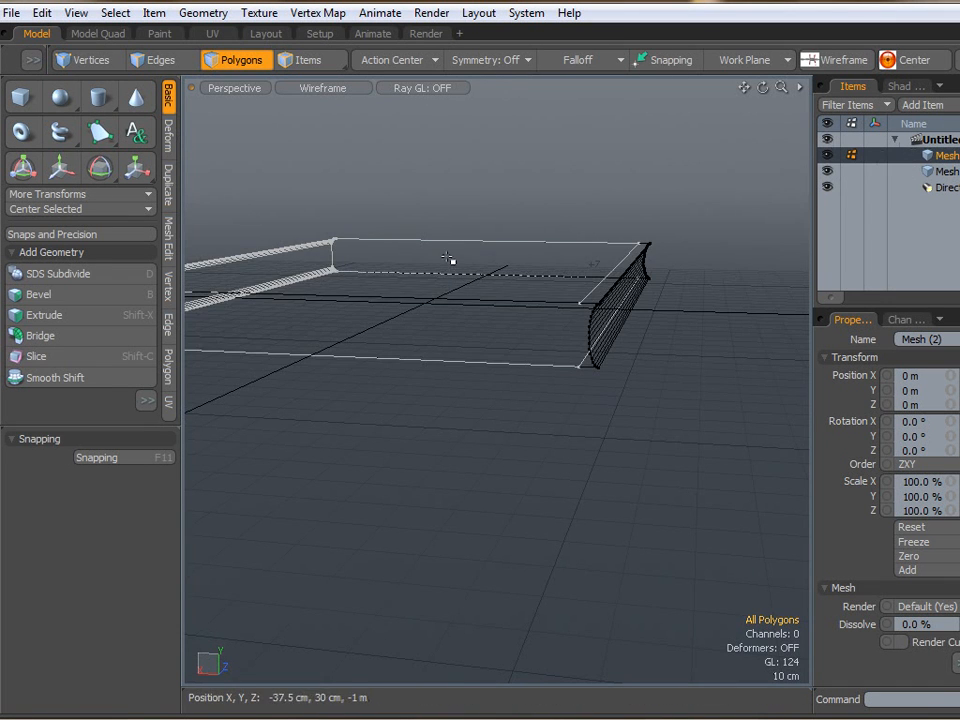
Scale Mesh (2)'s outer edge loop to 101.5% along Z so it wraps the book block.
{"action": "left_click", "coordinate": [322, 88]}
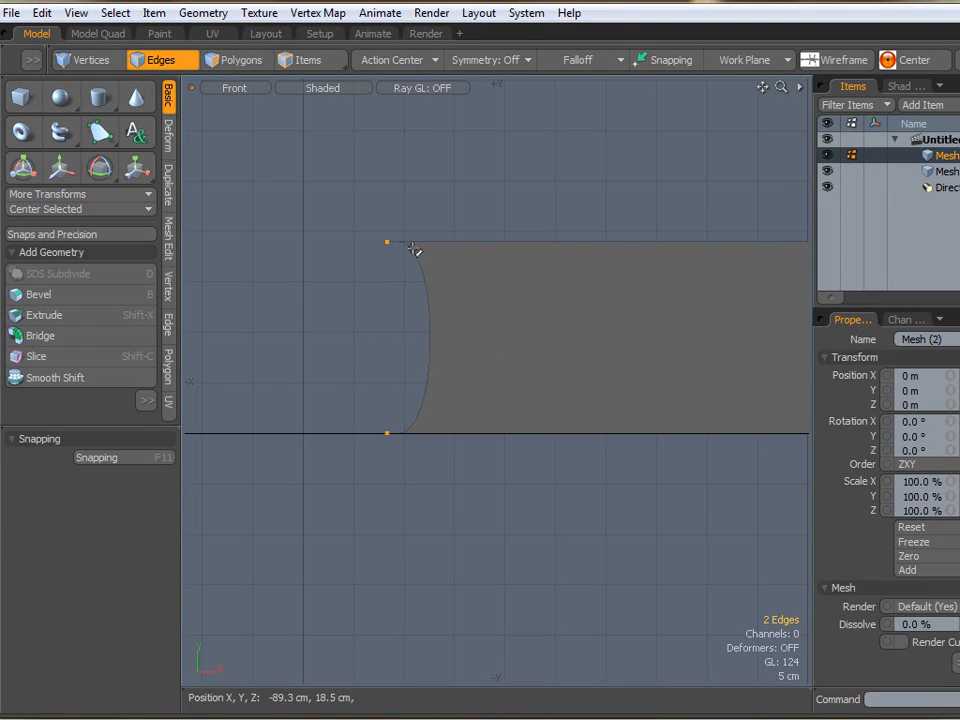
{"action": "left_click", "coordinate": [440, 360]}
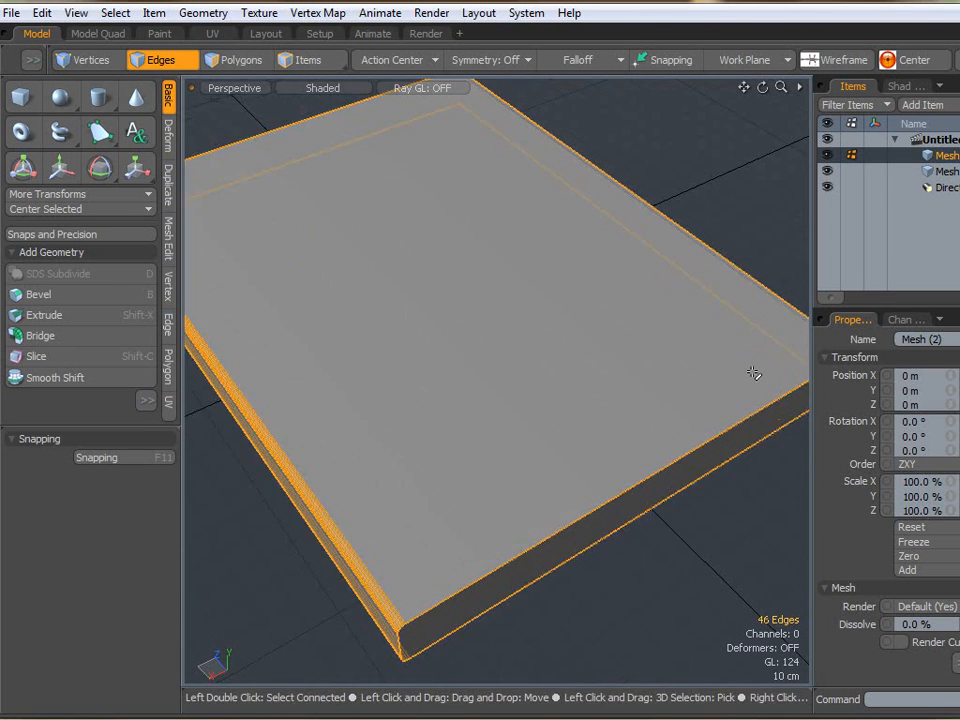
{"action": "left_click", "coordinate": [136, 168]}
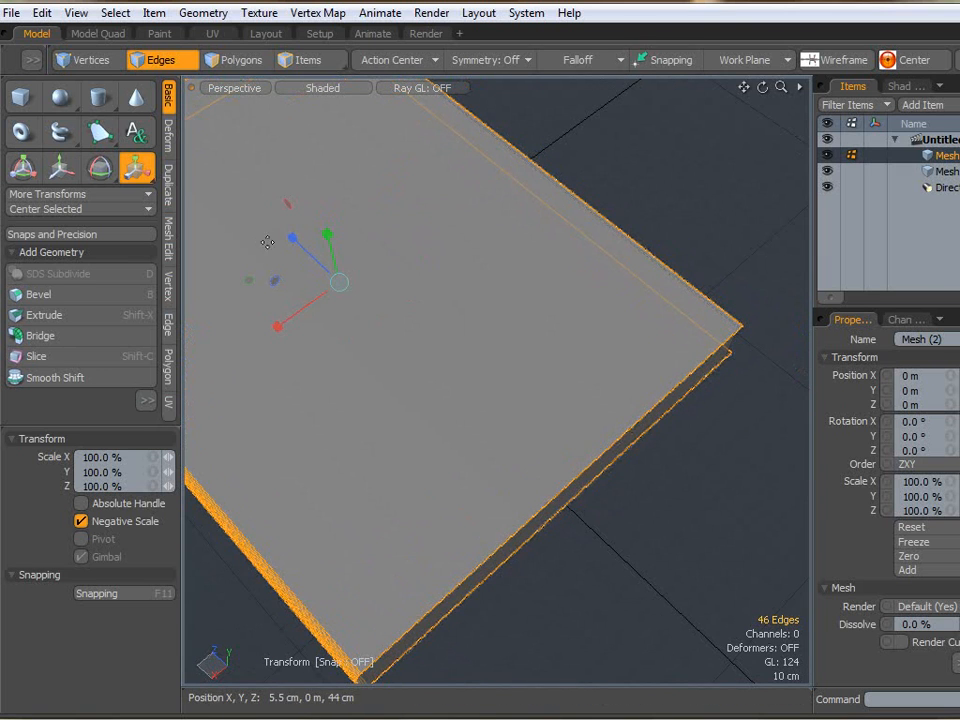
{"action": "left_click_drag", "start_coordinate": [292, 238], "coordinate": [292, 236]}
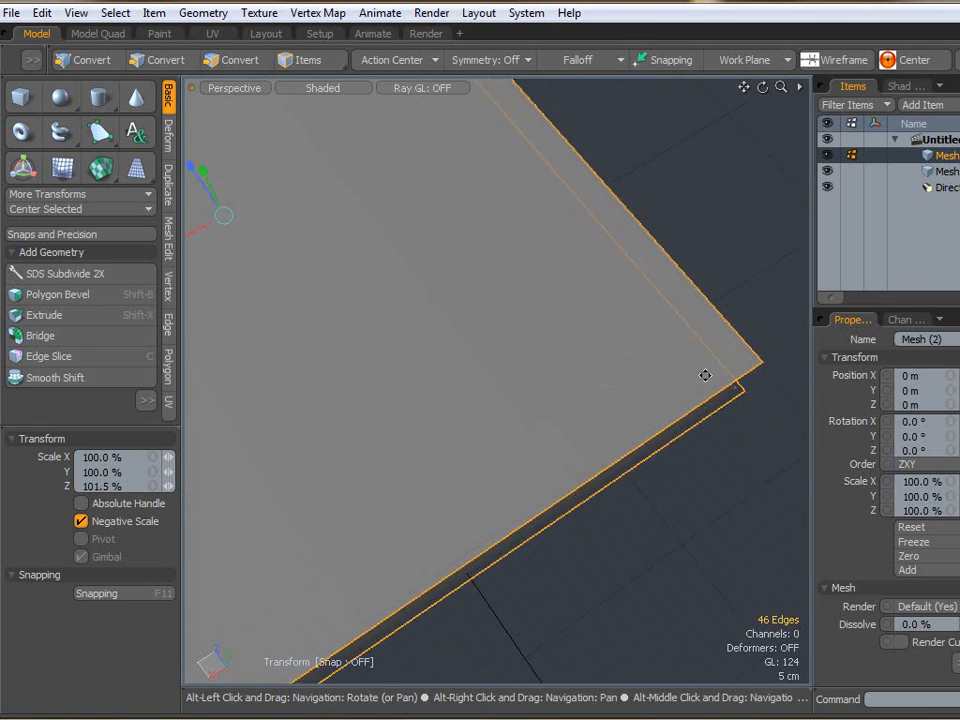
{"action": "left_click", "coordinate": [160, 60]}
{"action": "type", "text": "P"}
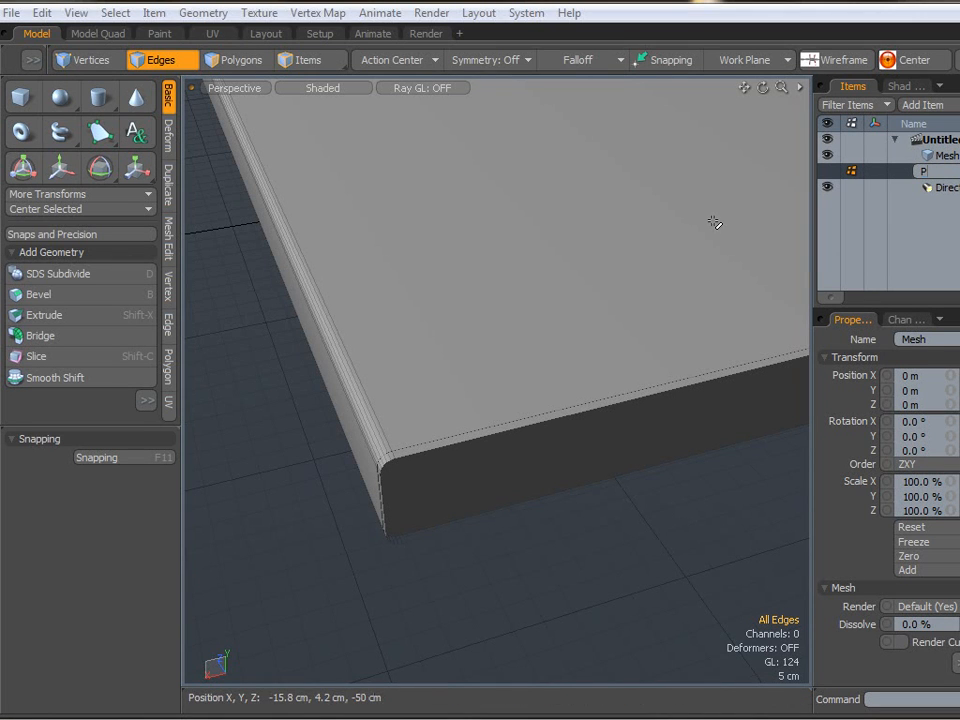
Bevel the cover's spine corner edges with a 2.7 cm inset, adding edge loops.
{"action": "left_click", "coordinate": [930, 172]}
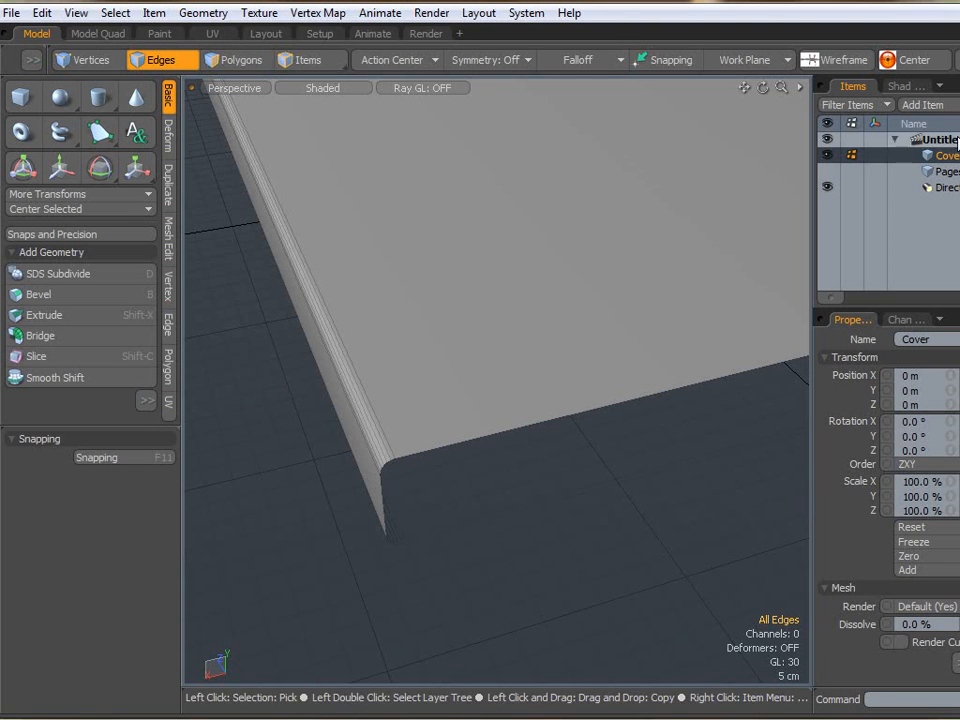
{"action": "left_click", "coordinate": [376, 444]}
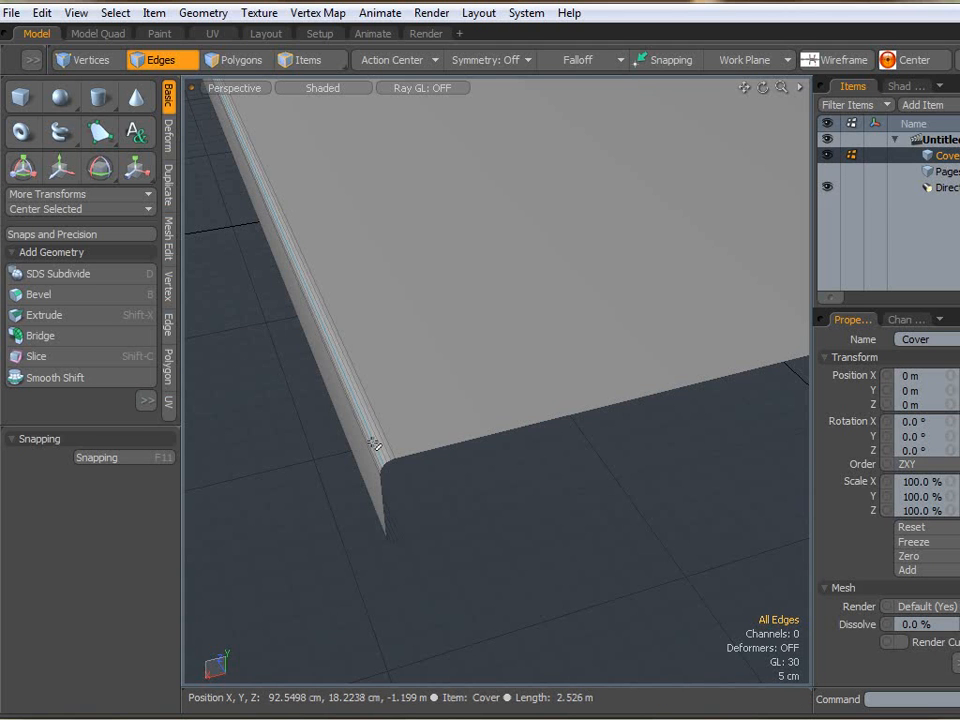
{"action": "left_click", "coordinate": [380, 444]}
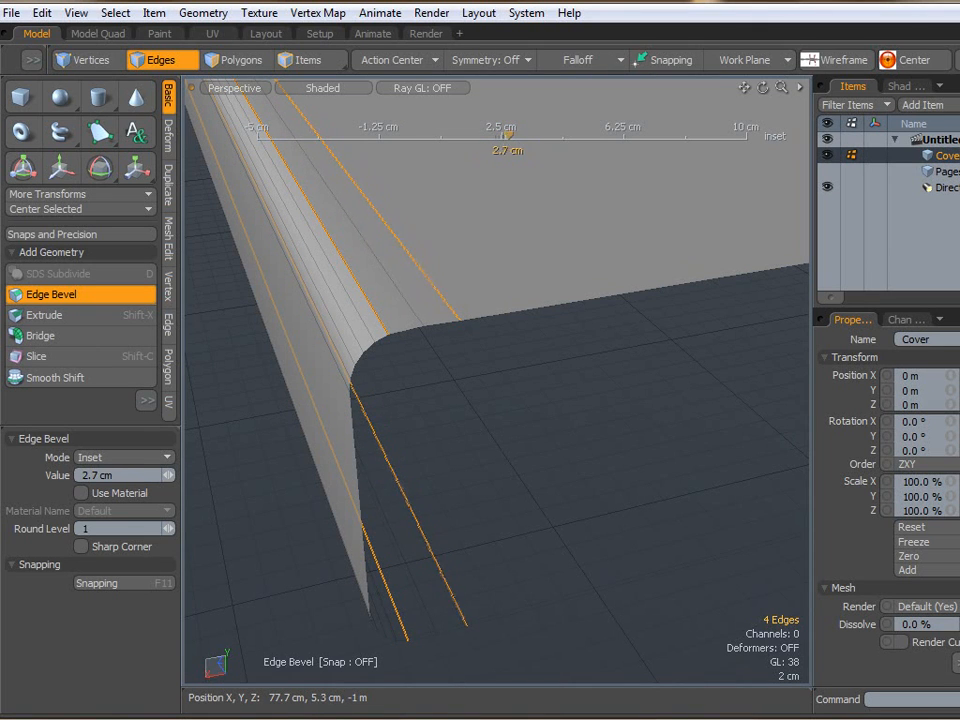
{"action": "left_click", "coordinate": [88, 60]}
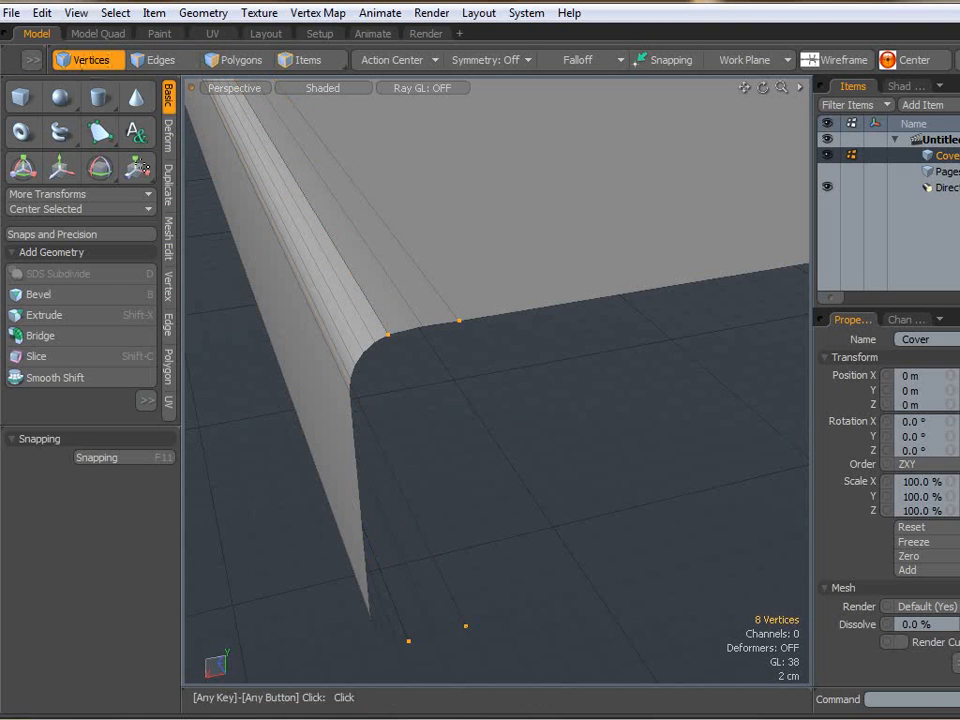
{"action": "left_click", "coordinate": [388, 332]}
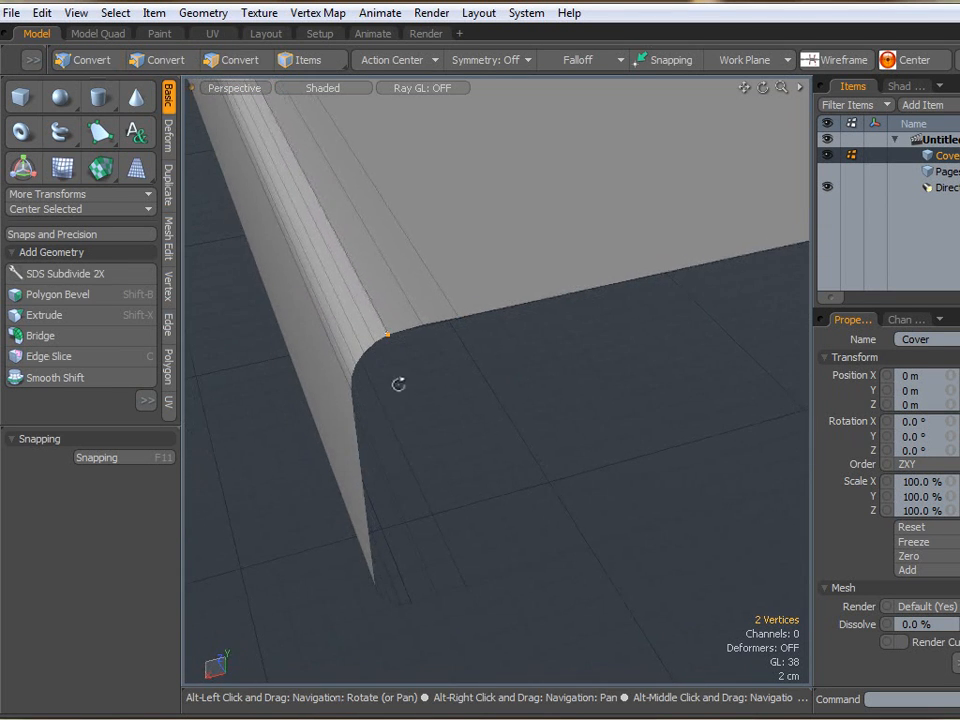
Show the Vertex tool tab and zoom out to frame the whole Cover mesh.
{"action": "left_click", "coordinate": [88, 60]}
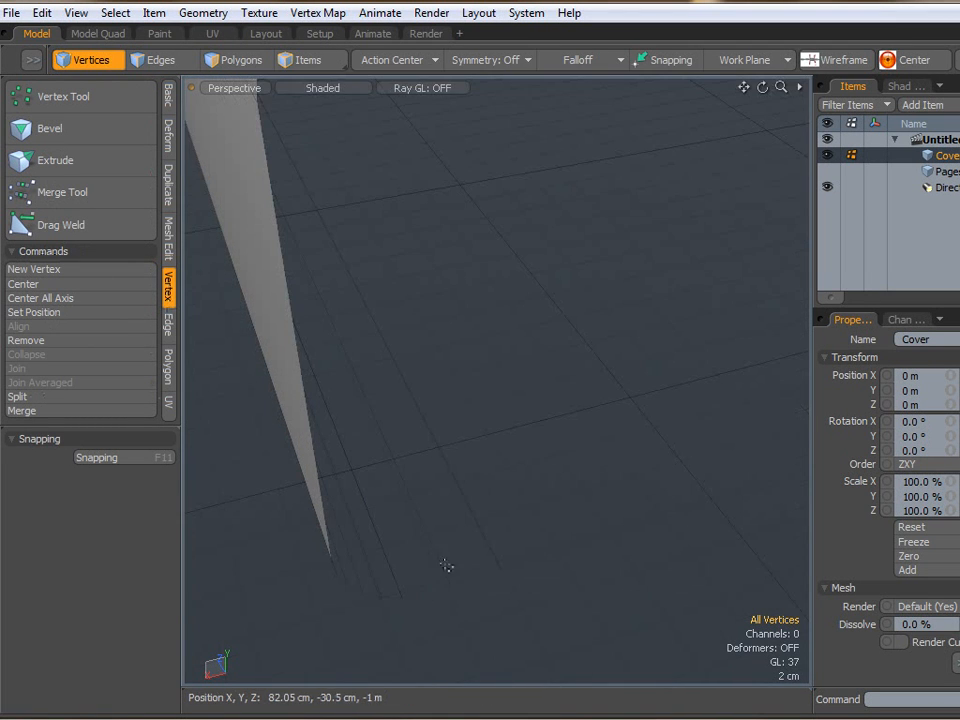
{"action": "left_click", "coordinate": [448, 584]}
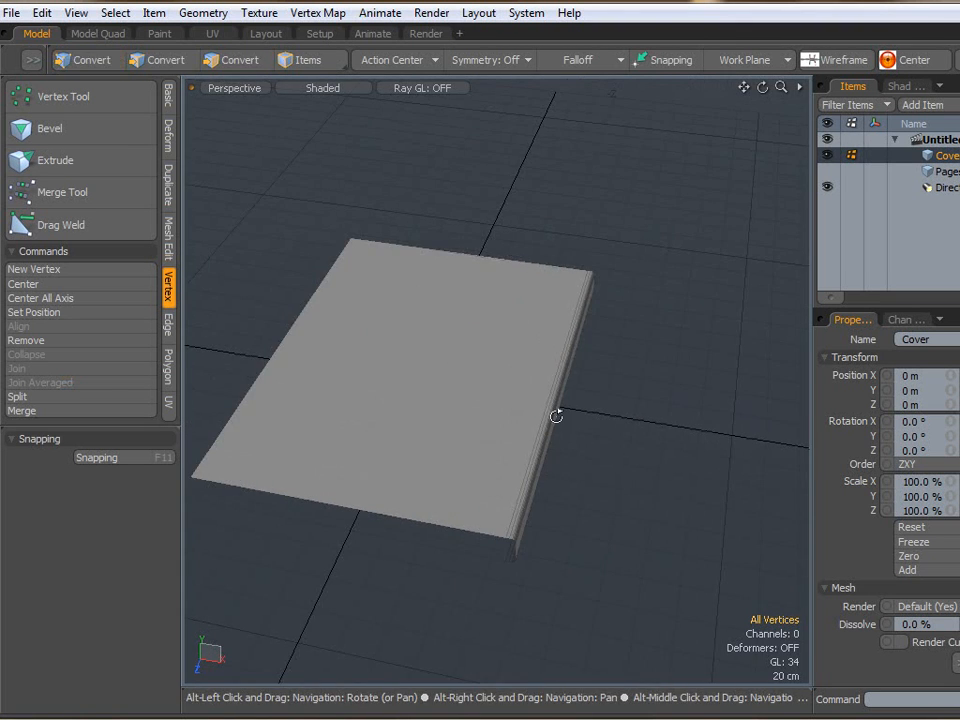
Move the two edge loops along the rounded spine to form a narrow ridge.
{"action": "left_click", "coordinate": [160, 60]}
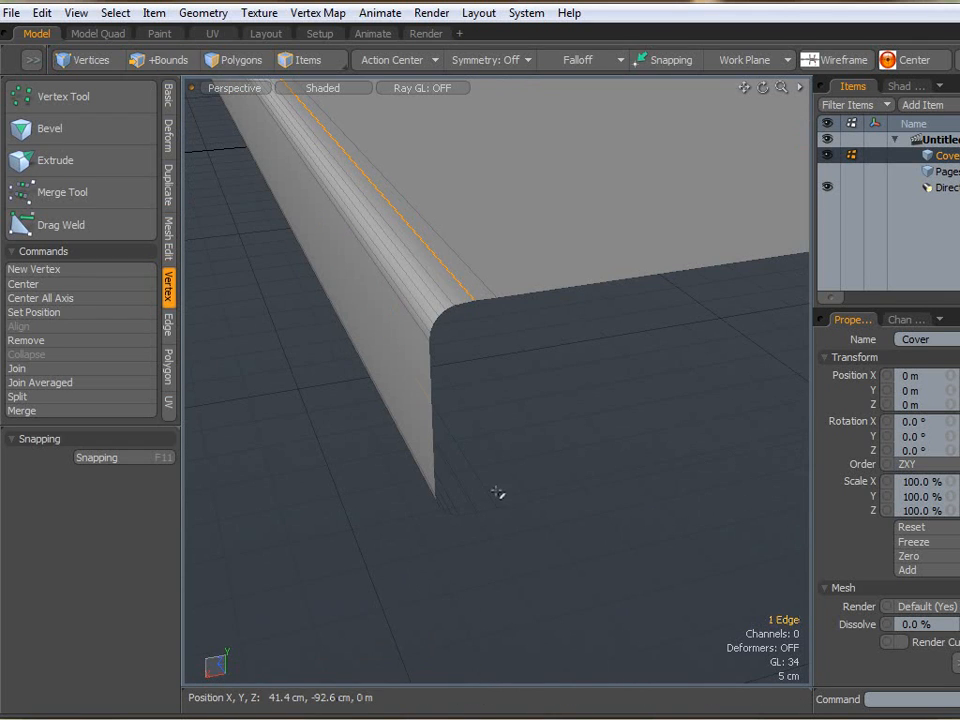
{"action": "left_click", "coordinate": [160, 60]}
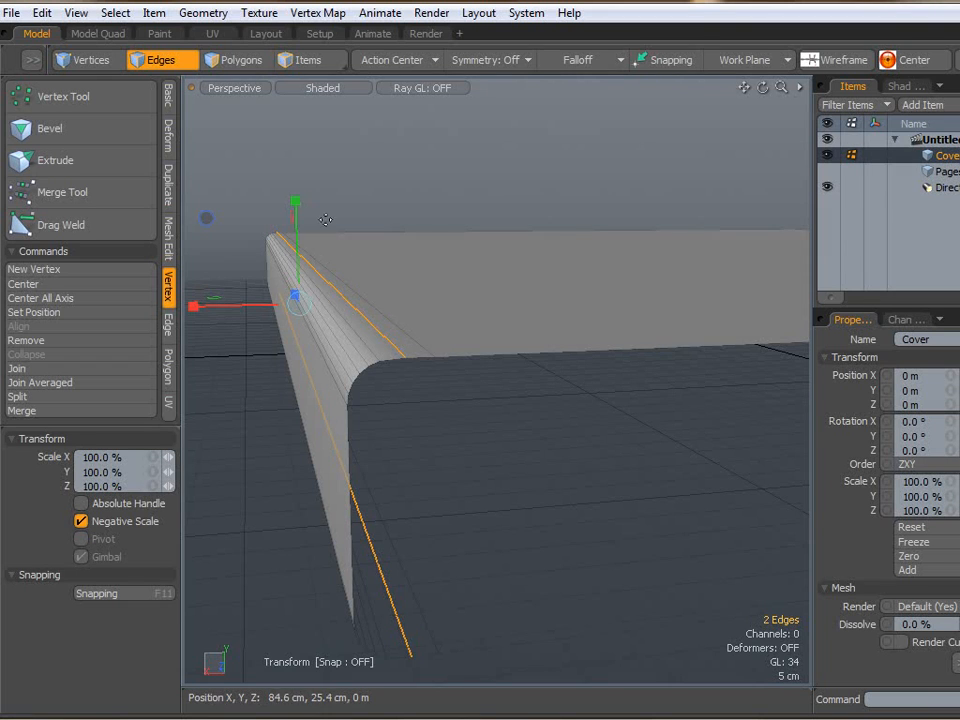
{"action": "left_click_drag", "start_coordinate": [296, 202], "coordinate": [296, 204]}
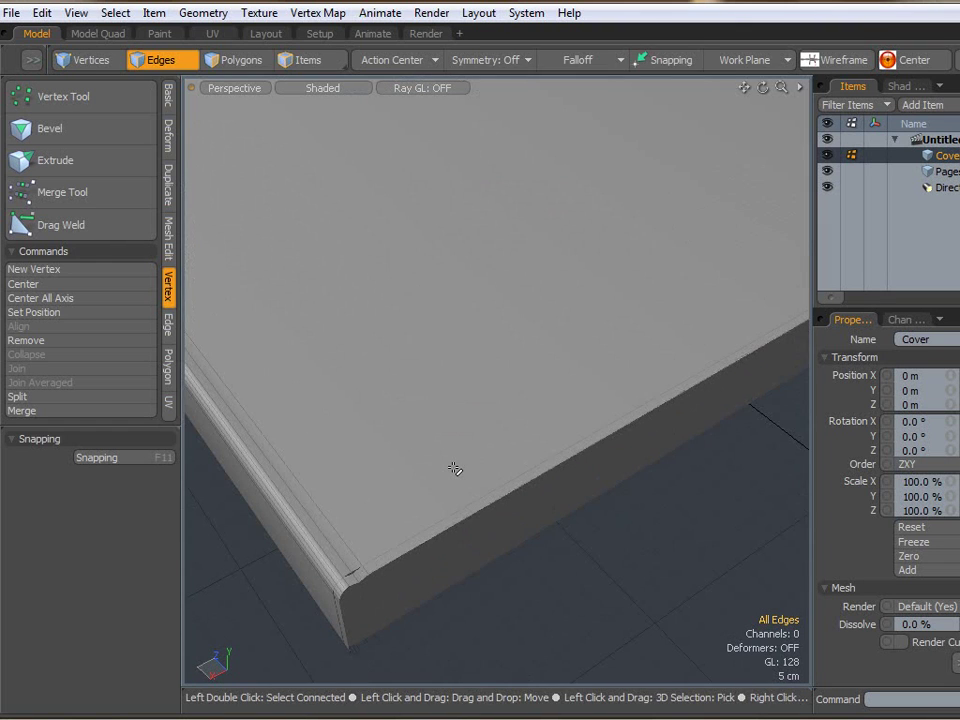
{"action": "left_click_drag", "start_coordinate": [456, 470], "coordinate": [436, 496]}
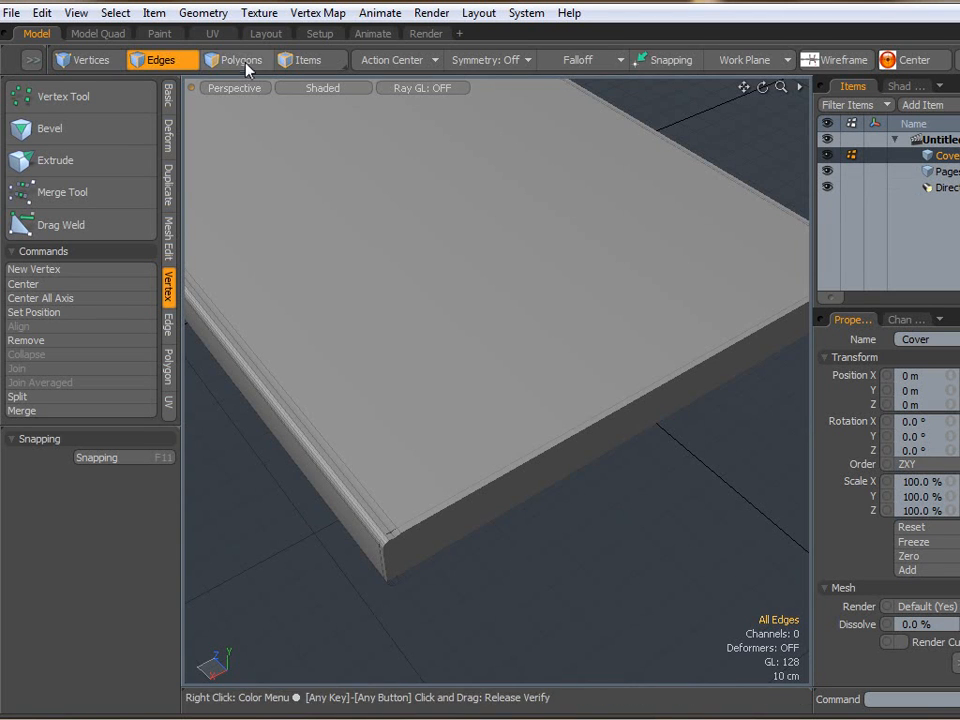
{"action": "left_click", "coordinate": [236, 60]}
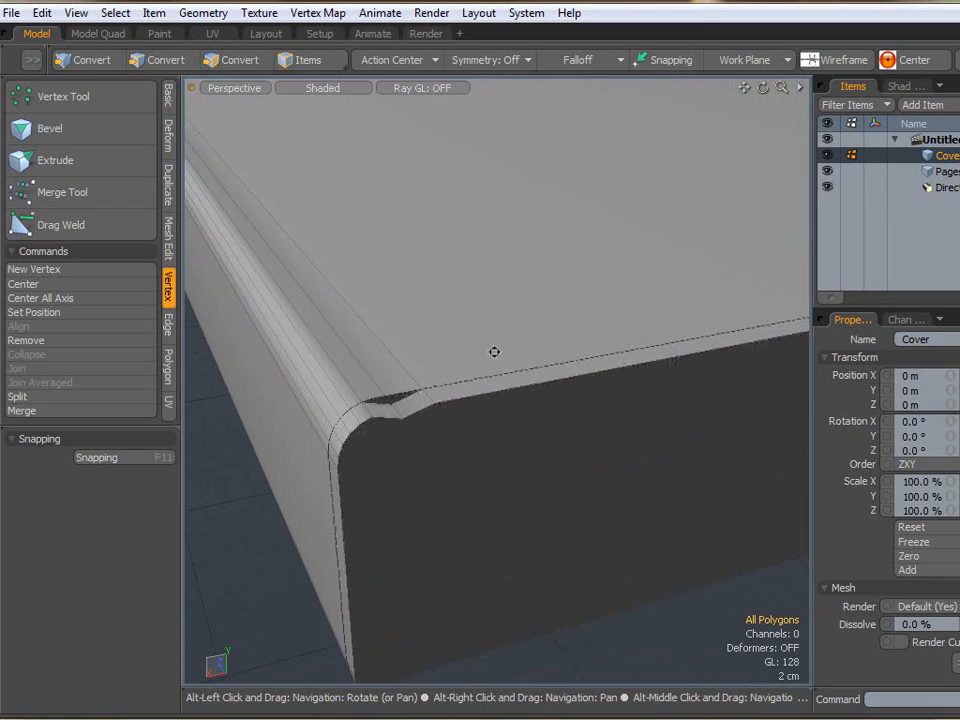
Thicken the Cover polygons by an offset of 1.1 cm into a thin board.
{"action": "left_click", "coordinate": [236, 60]}
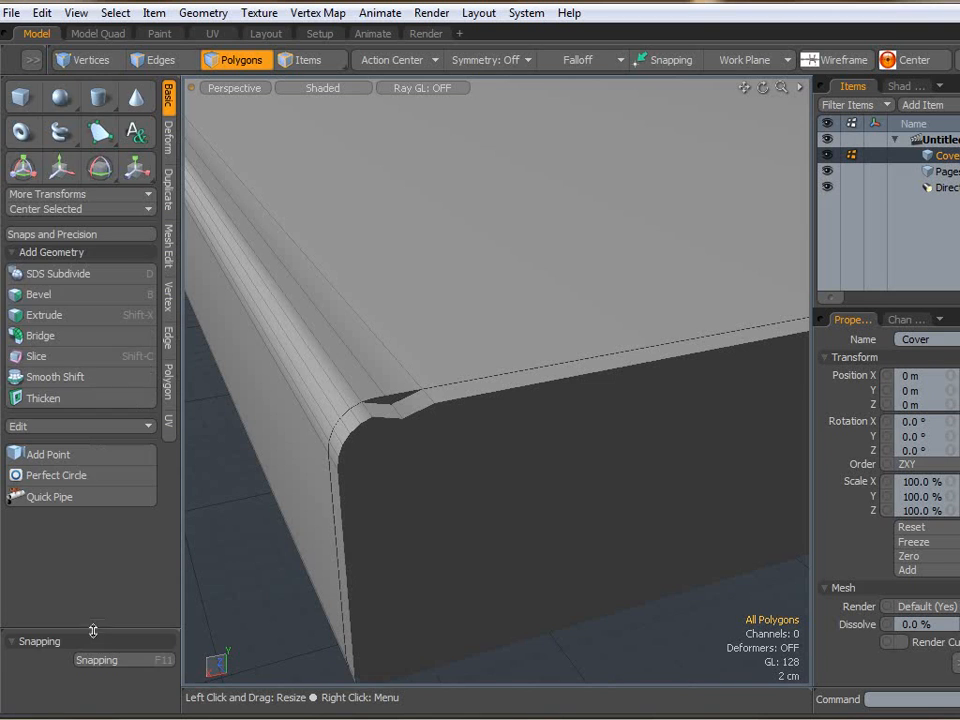
{"action": "left_click", "coordinate": [56, 376]}
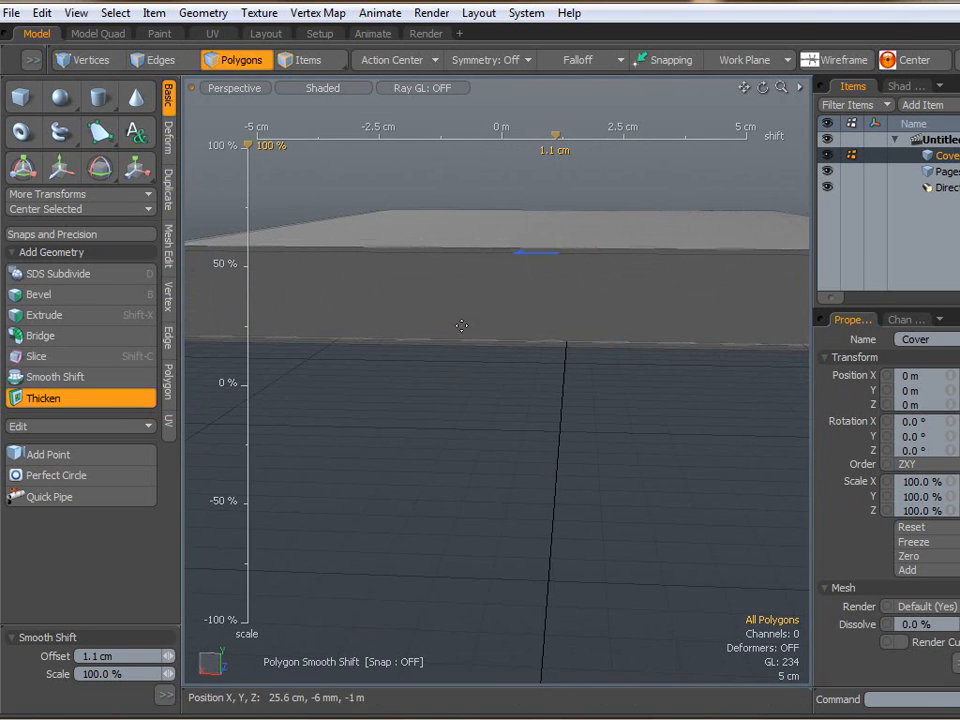
{"action": "left_click_drag", "start_coordinate": [460, 326], "coordinate": [548, 258]}
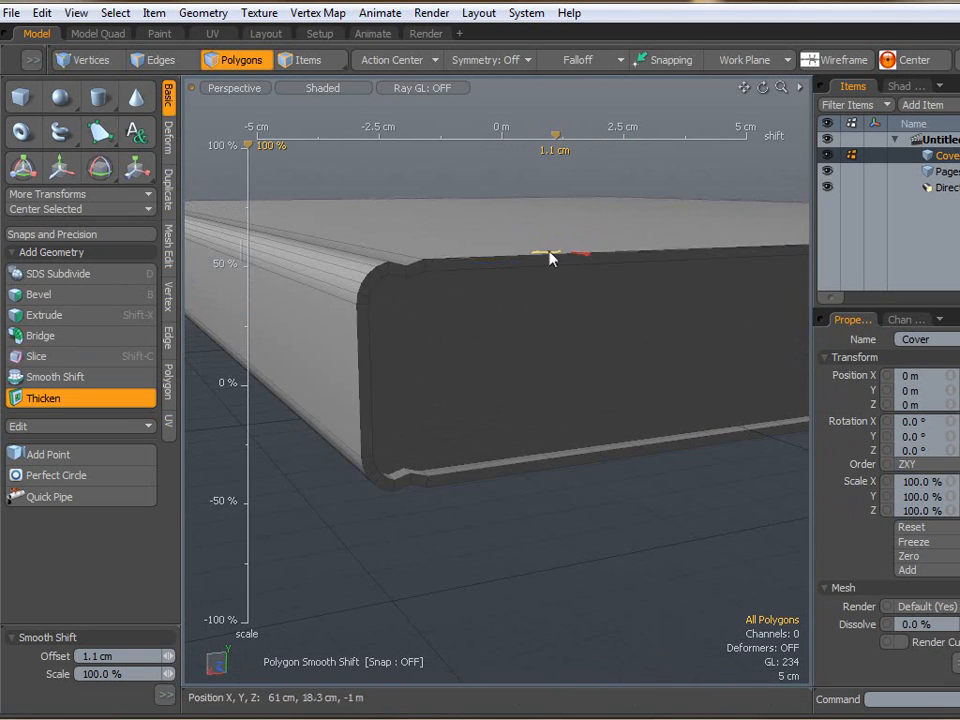
{"action": "left_click_drag", "start_coordinate": [544, 252], "coordinate": [578, 394]}
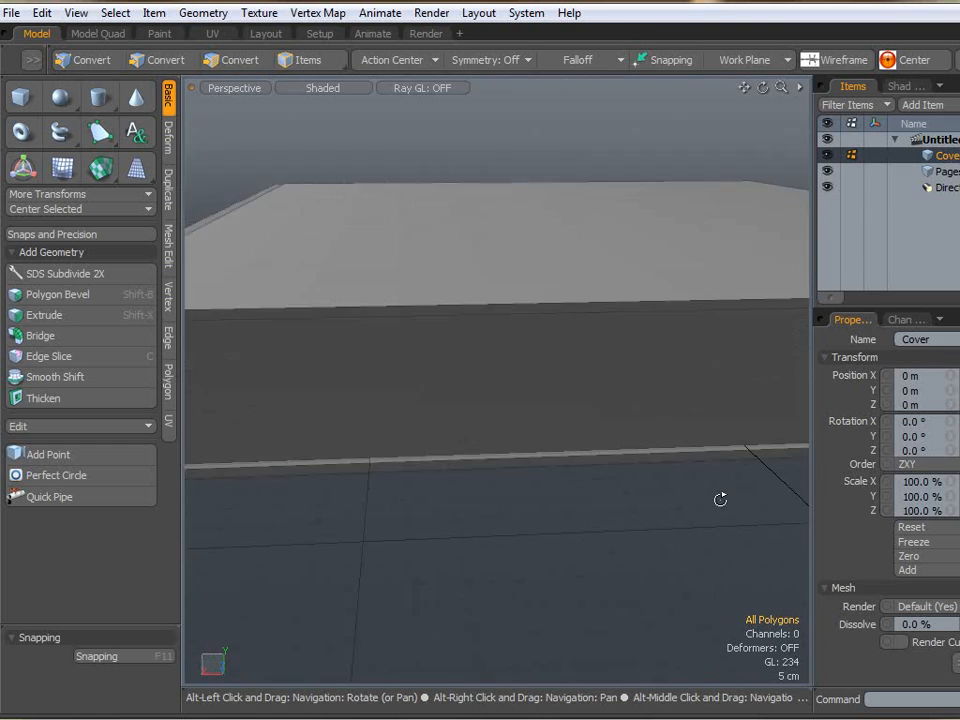
{"action": "left_click", "coordinate": [236, 60]}
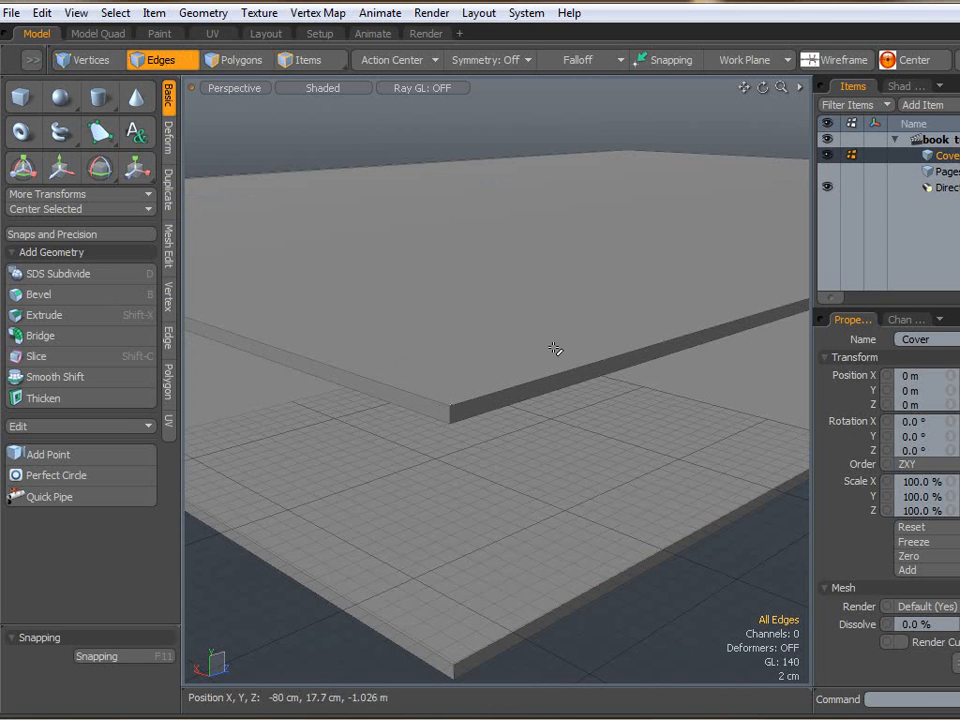
Bevel the cover's outer border edge loops with a 0.64 cm inset.
{"action": "left_click", "coordinate": [430, 418]}
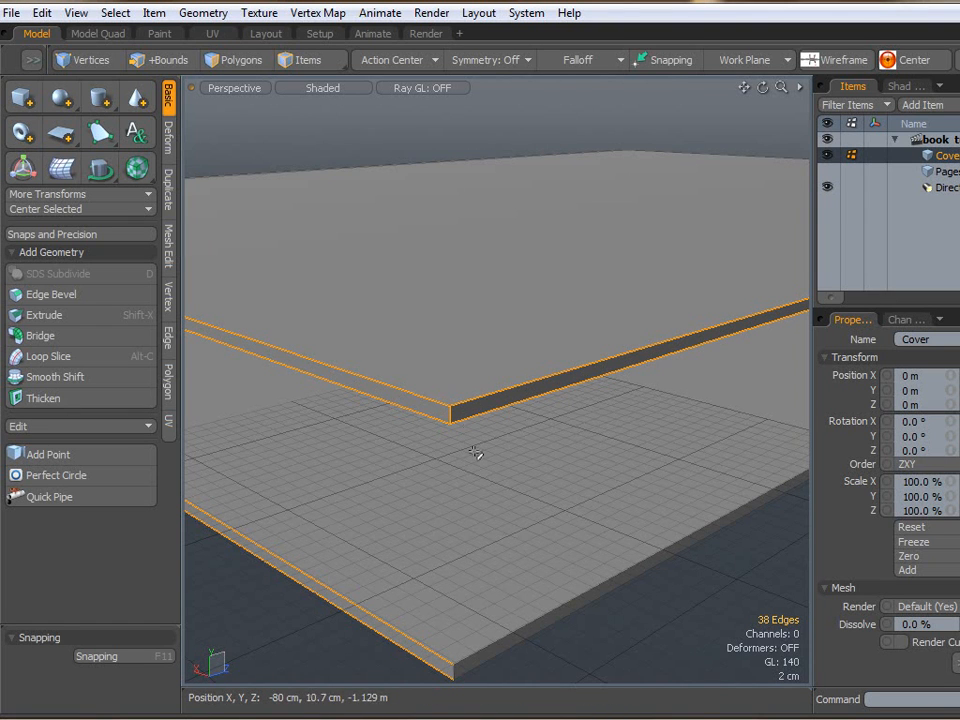
{"action": "left_click", "coordinate": [162, 60]}
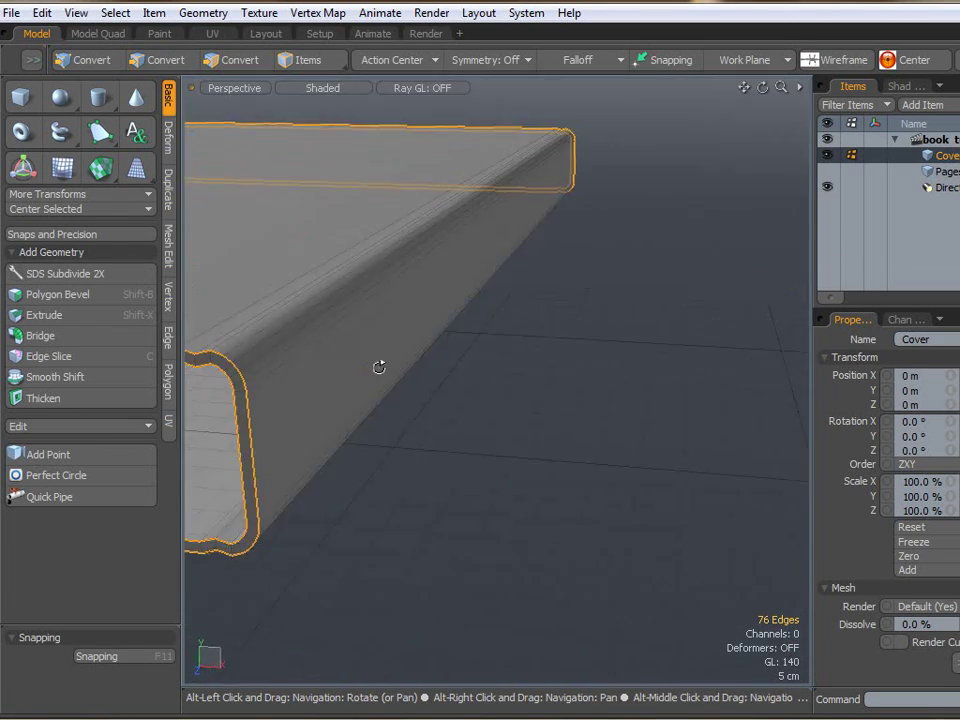
{"action": "left_click_drag", "start_coordinate": [378, 368], "coordinate": [408, 324]}
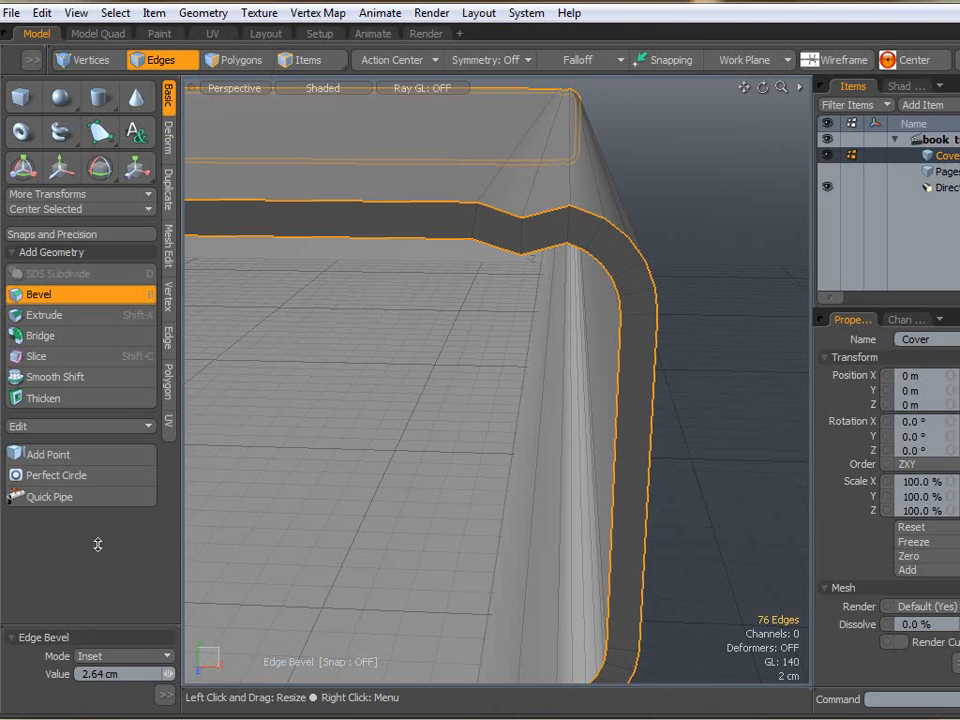
{"action": "left_click", "coordinate": [148, 446]}
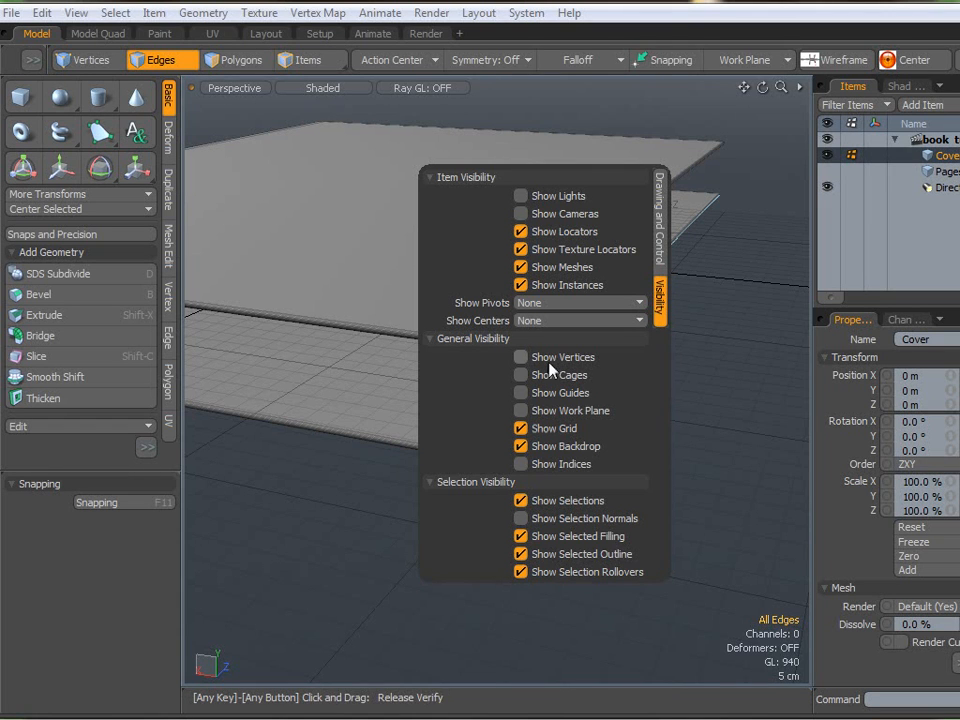
Hide the viewport grid and orbit to inspect the bevelled cover cleanly.
{"action": "left_click", "coordinate": [520, 428]}
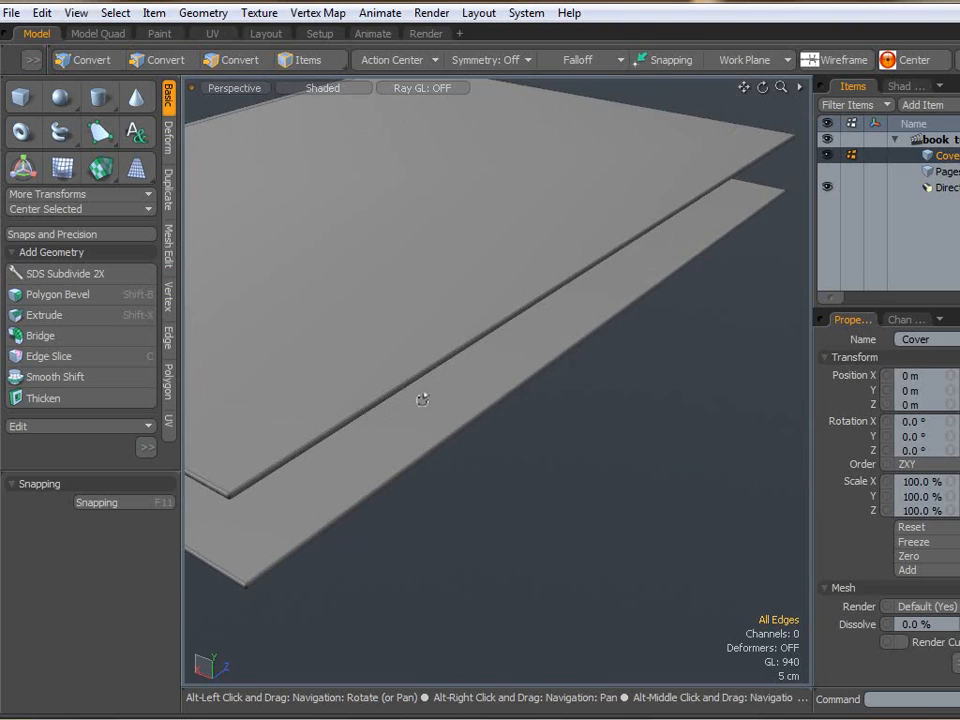
{"action": "left_click_drag", "start_coordinate": [420, 400], "coordinate": [662, 358]}
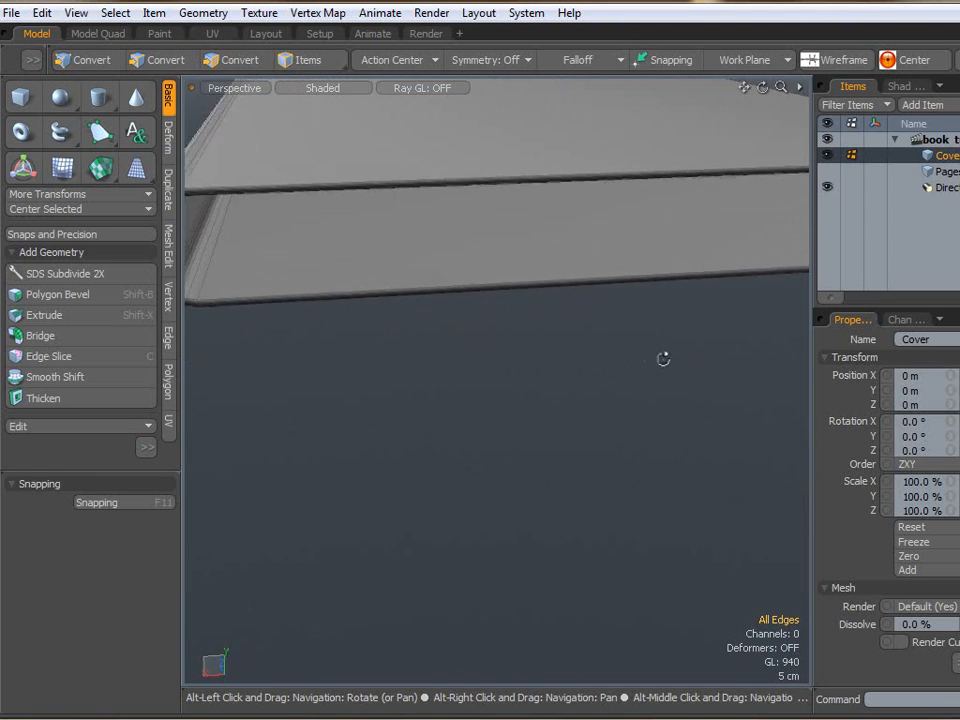
{"action": "left_click_drag", "start_coordinate": [664, 358], "coordinate": [520, 376]}
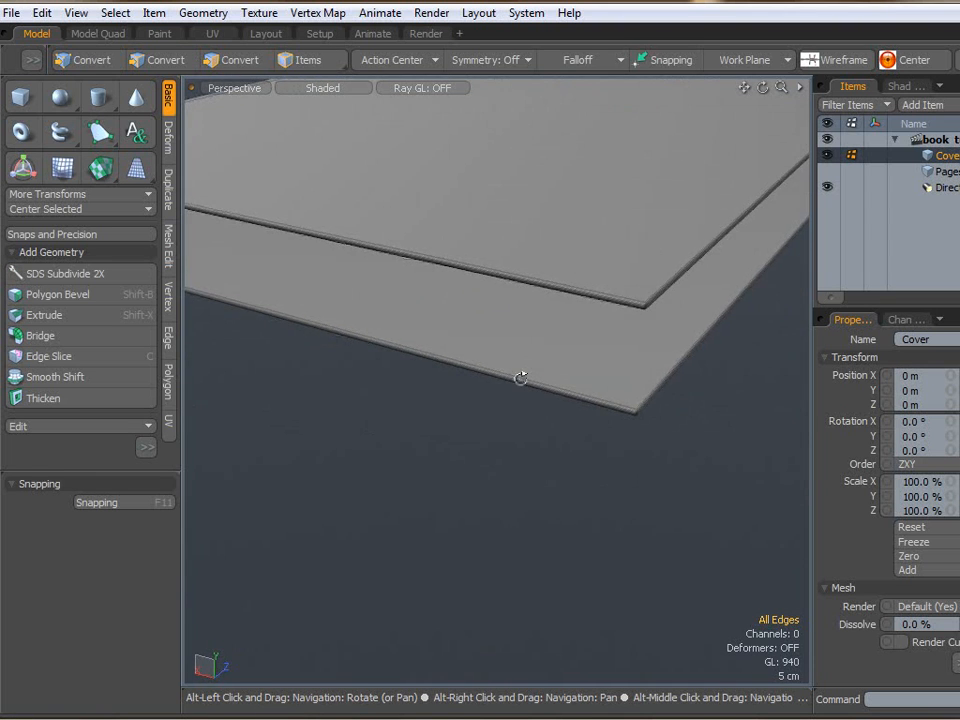
{"action": "left_click", "coordinate": [240, 60]}
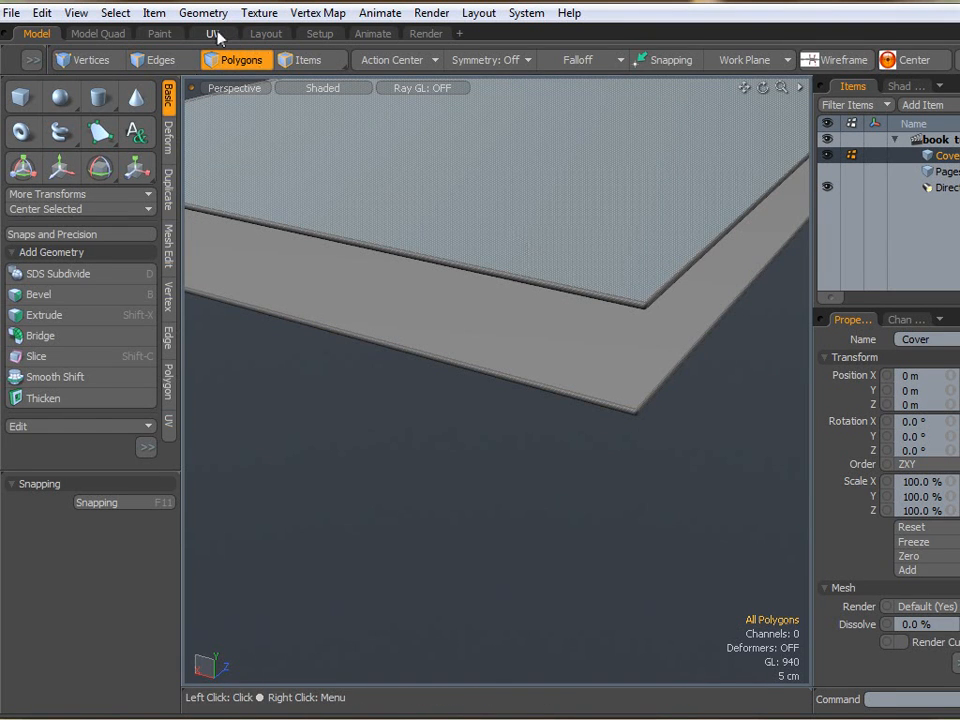
In the UV workspace, select the 17 inner faces of the book cover.
{"action": "left_click", "coordinate": [212, 32]}
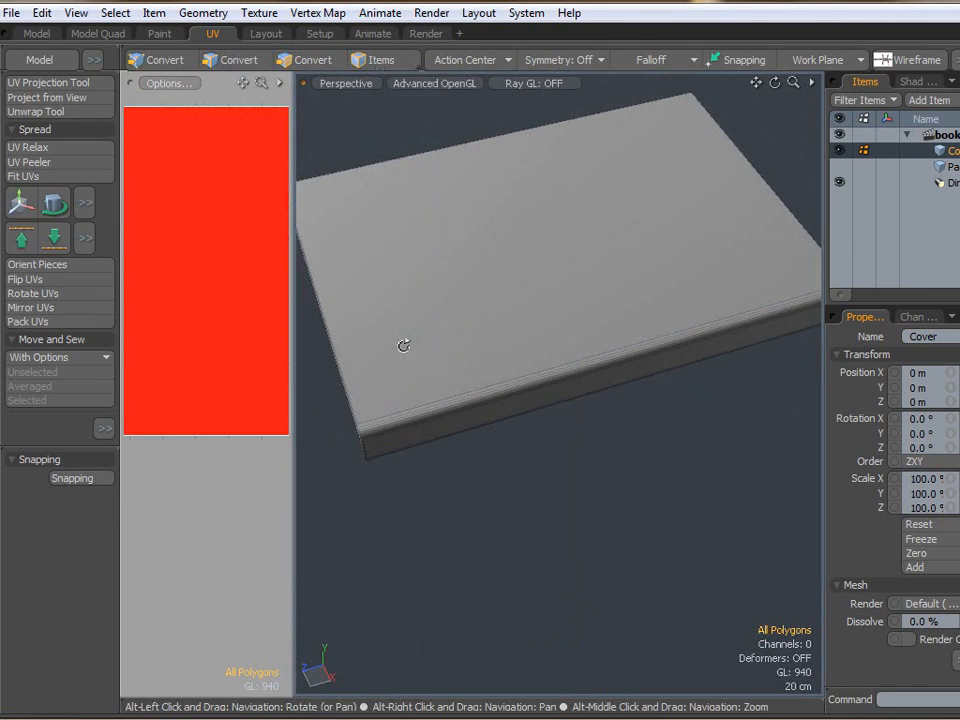
{"action": "left_click_drag", "start_coordinate": [404, 344], "coordinate": [744, 250]}
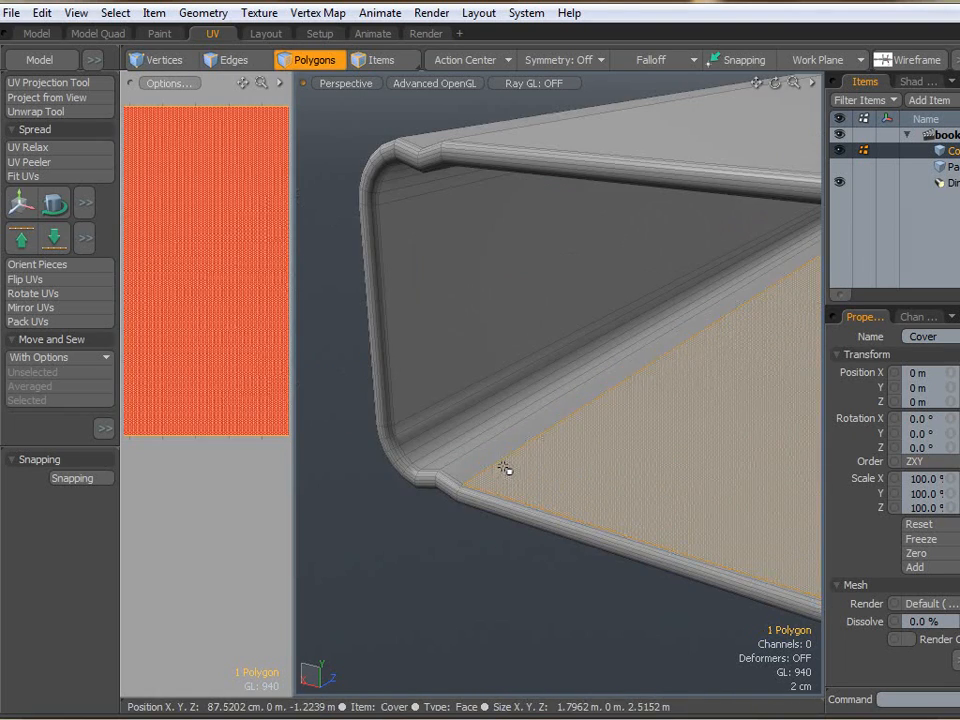
{"action": "left_click", "coordinate": [518, 470]}
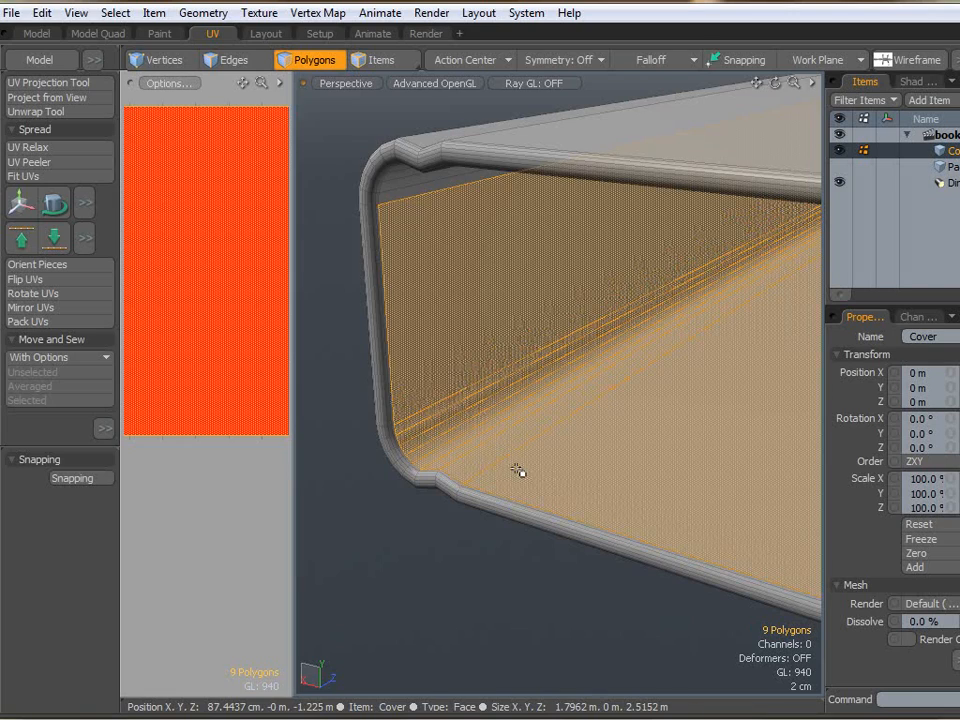
{"action": "left_click_drag", "start_coordinate": [520, 470], "coordinate": [500, 216]}
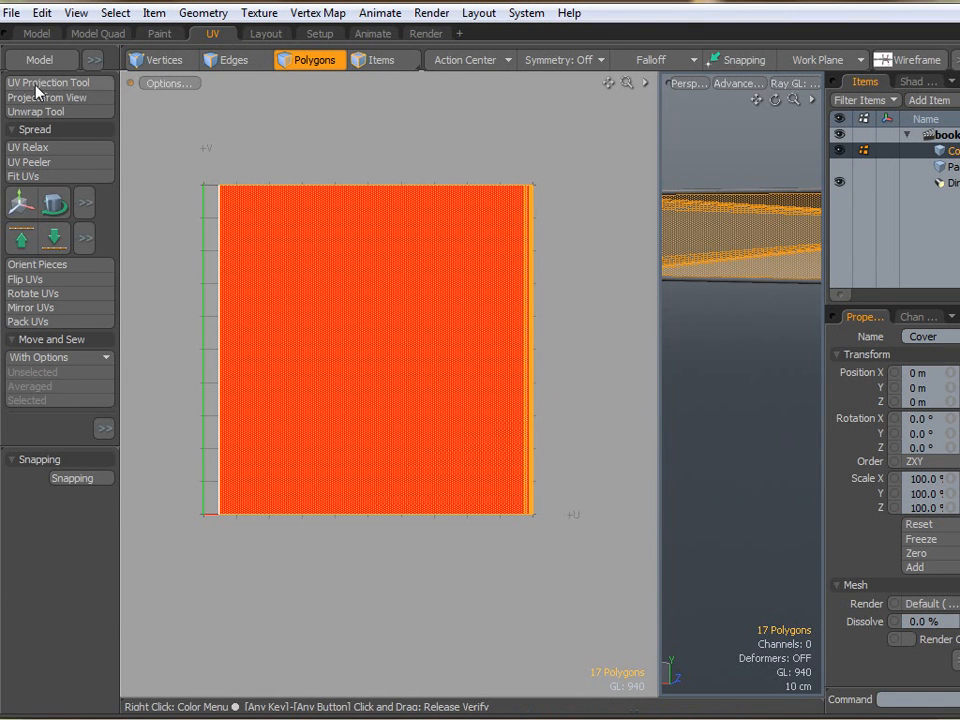
Project the cover polygons' UVs on the chosen axis and unwrap them into a flat island.
{"action": "left_click", "coordinate": [48, 82]}
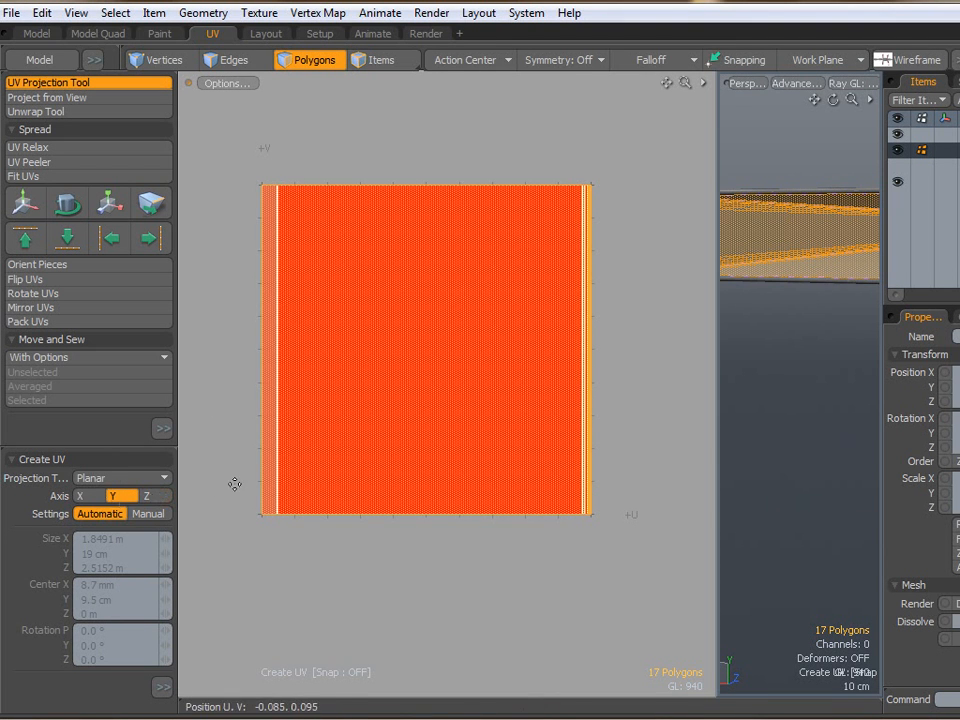
{"action": "left_click", "coordinate": [84, 496]}
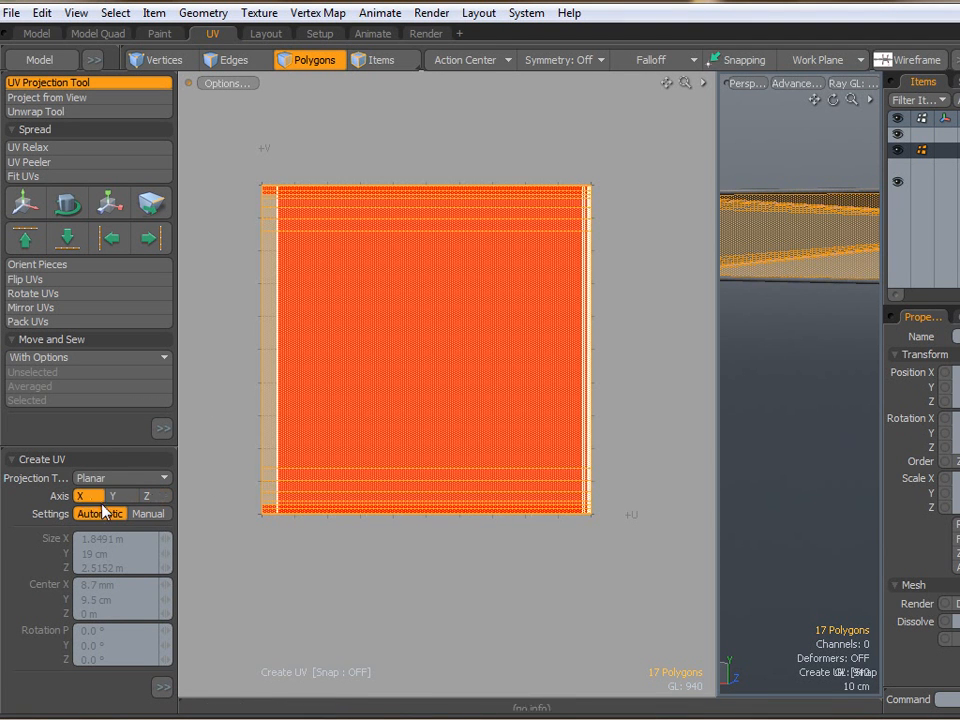
{"action": "left_click", "coordinate": [148, 496]}
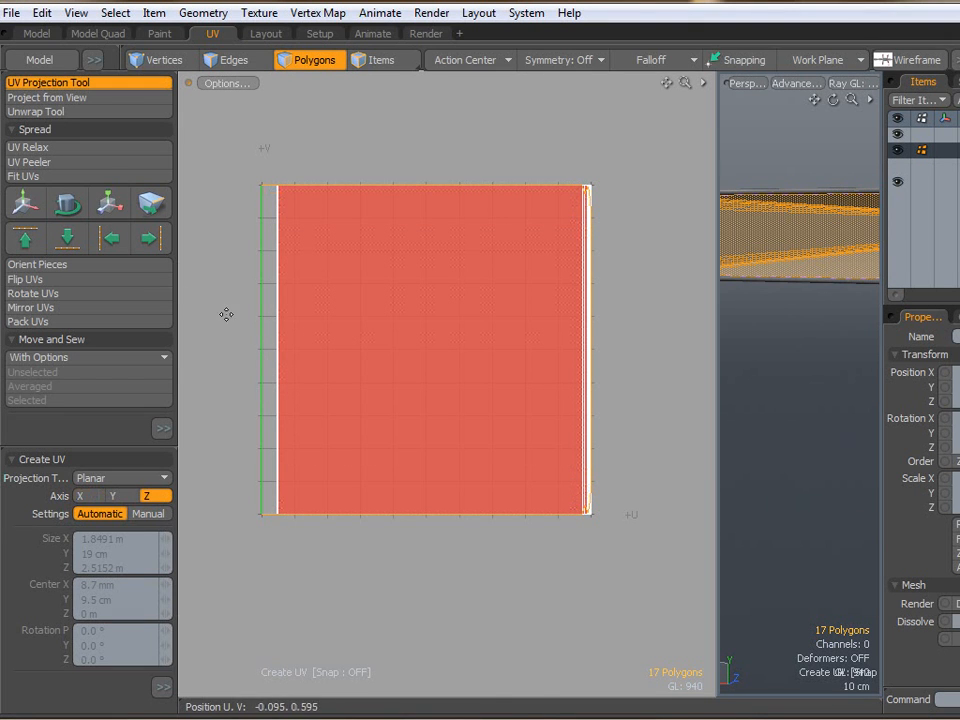
{"action": "left_click", "coordinate": [28, 148]}
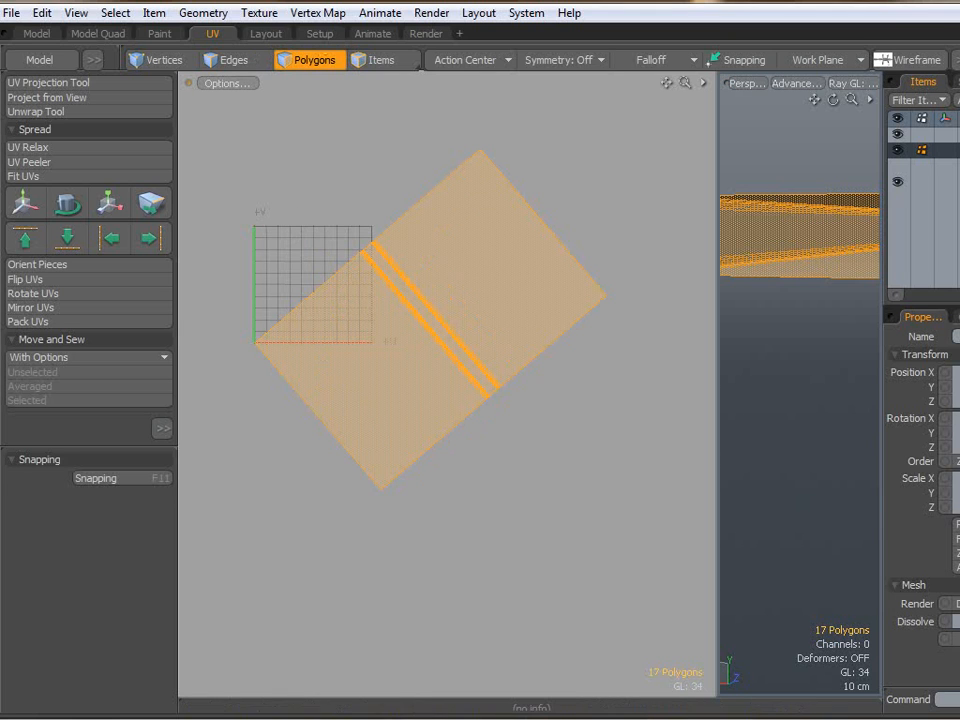
{"action": "left_click", "coordinate": [48, 82]}
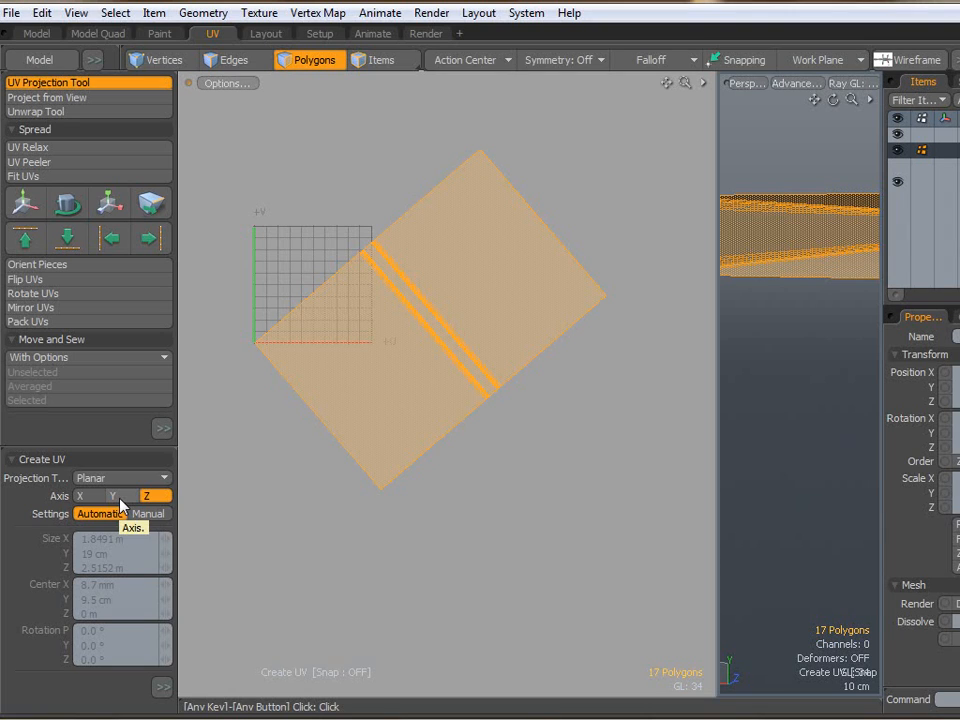
{"action": "mouse_move", "coordinate": [112, 476]}
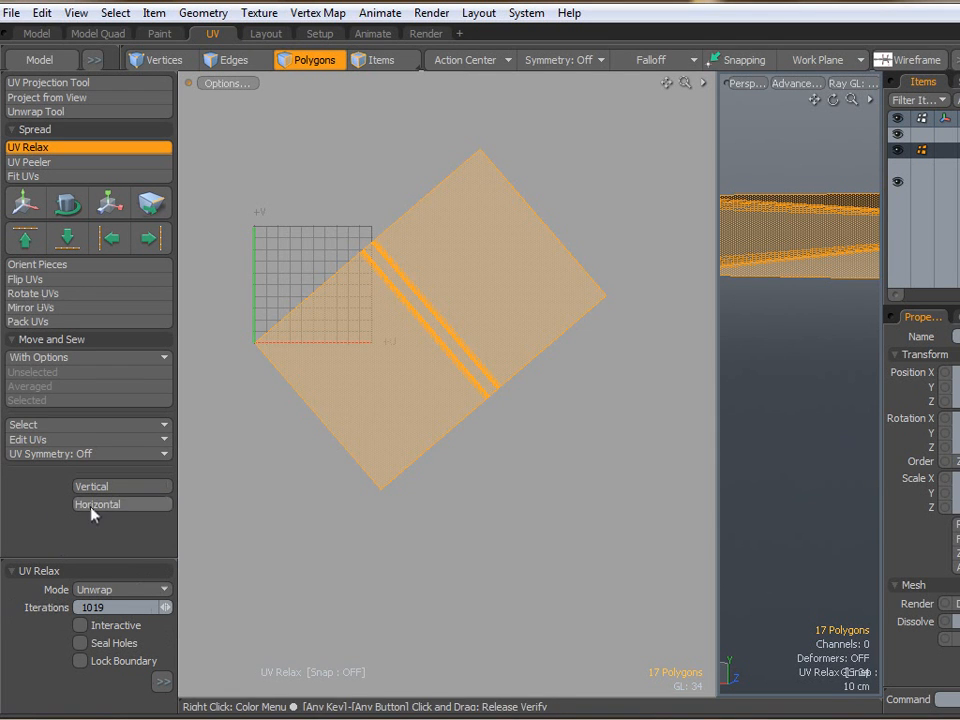
Orient the unwrapped island horizontally and scale it to fill the UV space.
{"action": "left_click", "coordinate": [120, 504]}
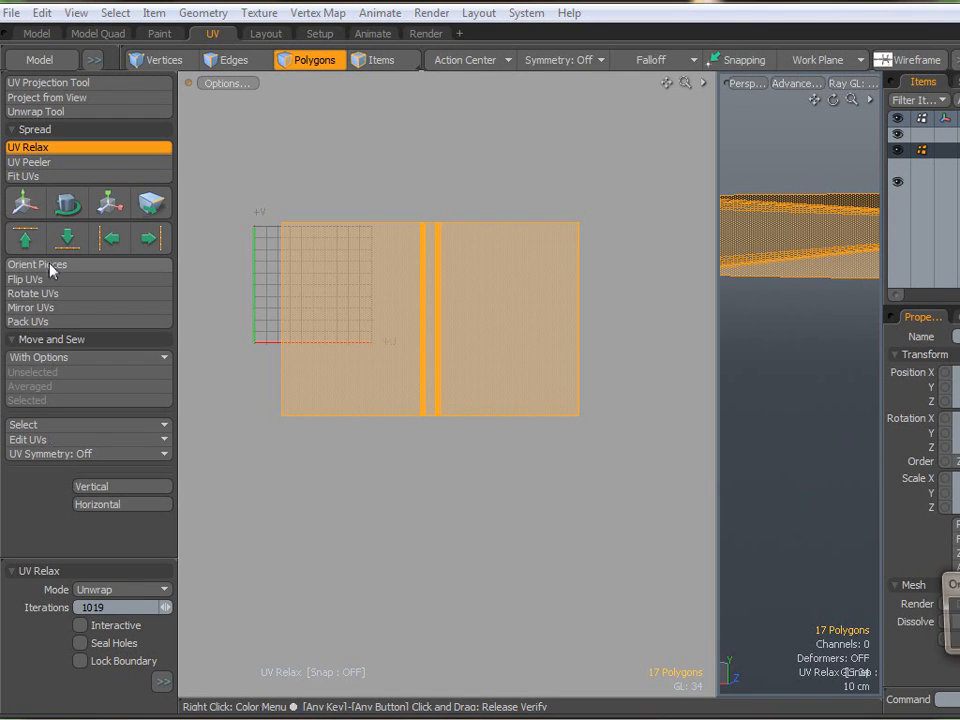
{"action": "left_click", "coordinate": [36, 264]}
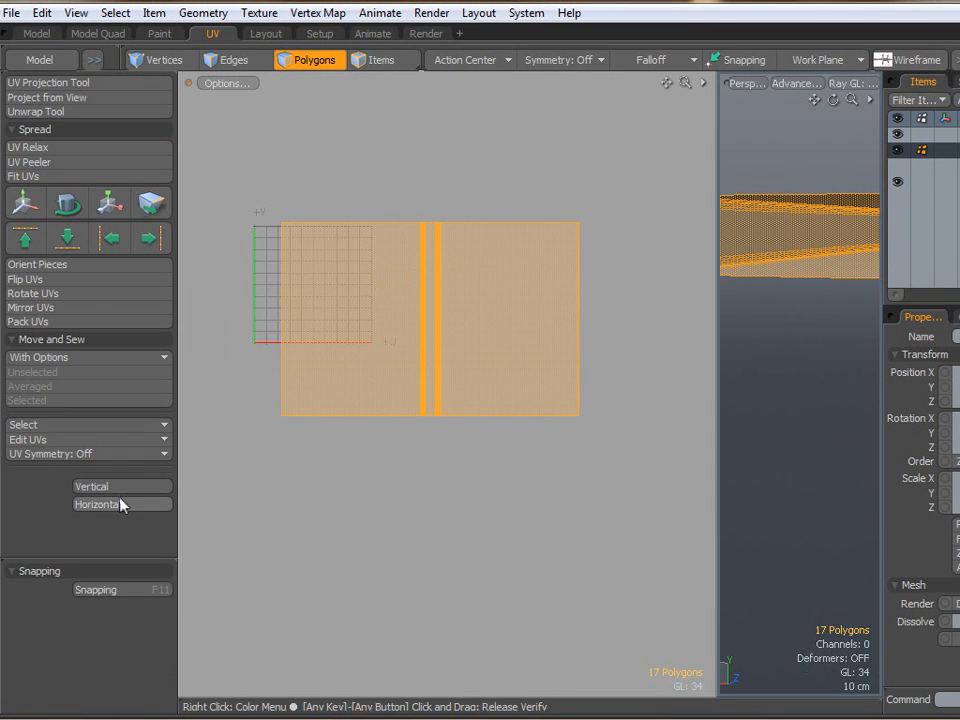
{"action": "left_click", "coordinate": [92, 486]}
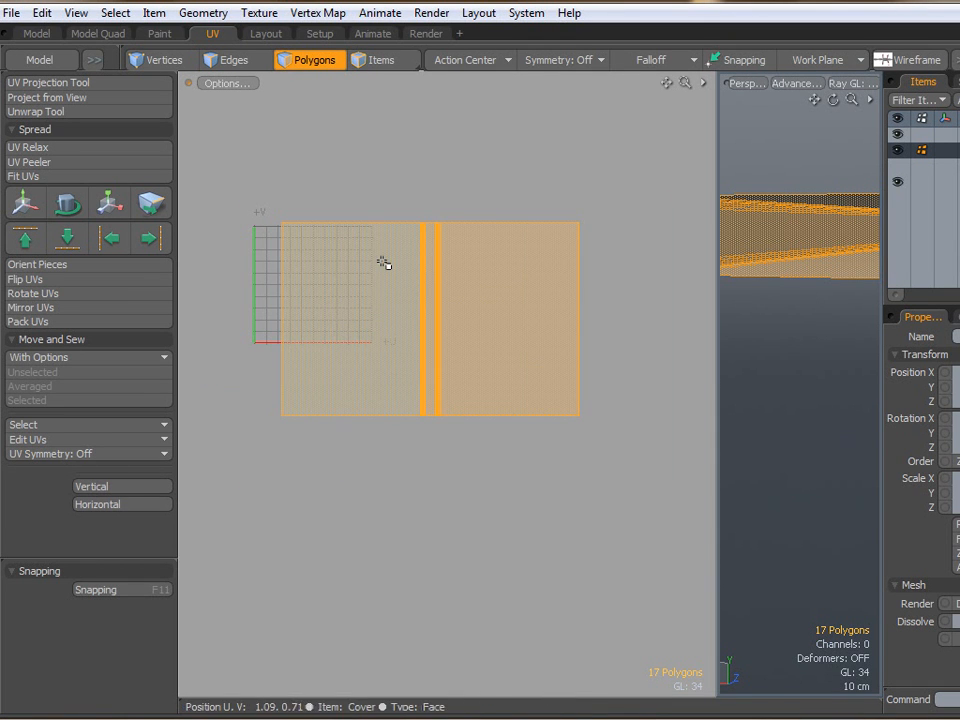
{"action": "left_click", "coordinate": [108, 204]}
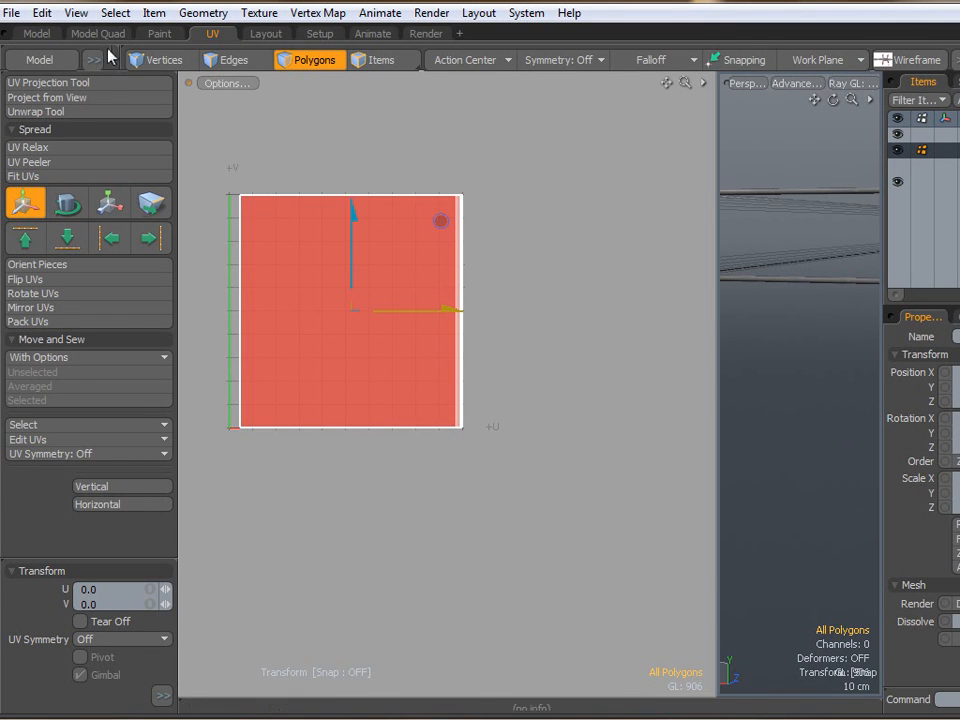
{"action": "left_click", "coordinate": [36, 32]}
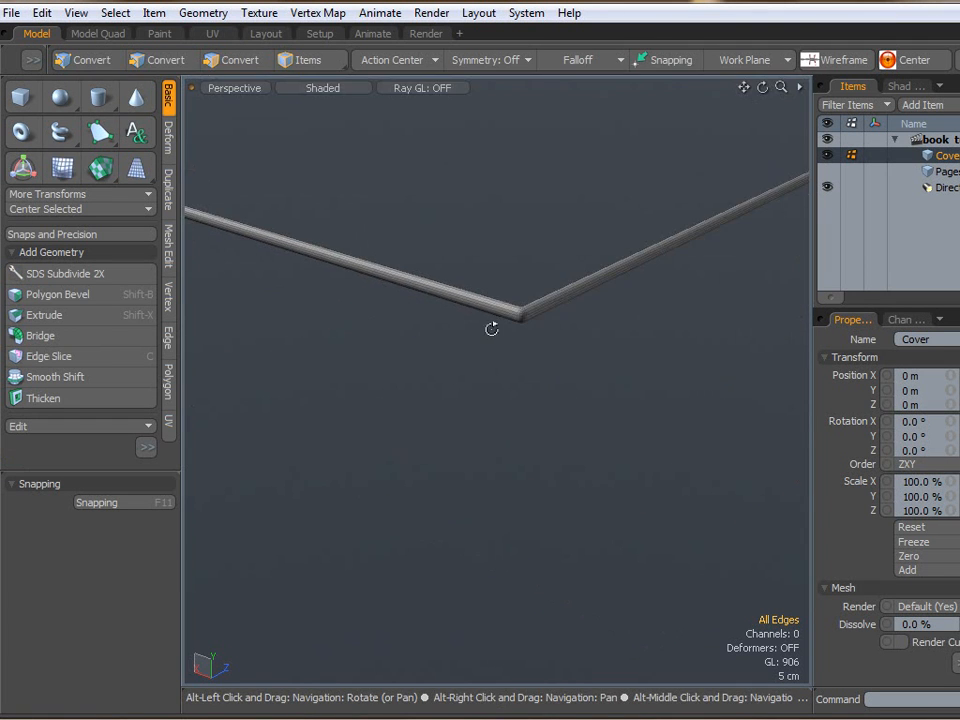
Select the edge loops running along the cover's border.
{"action": "left_click", "coordinate": [162, 60]}
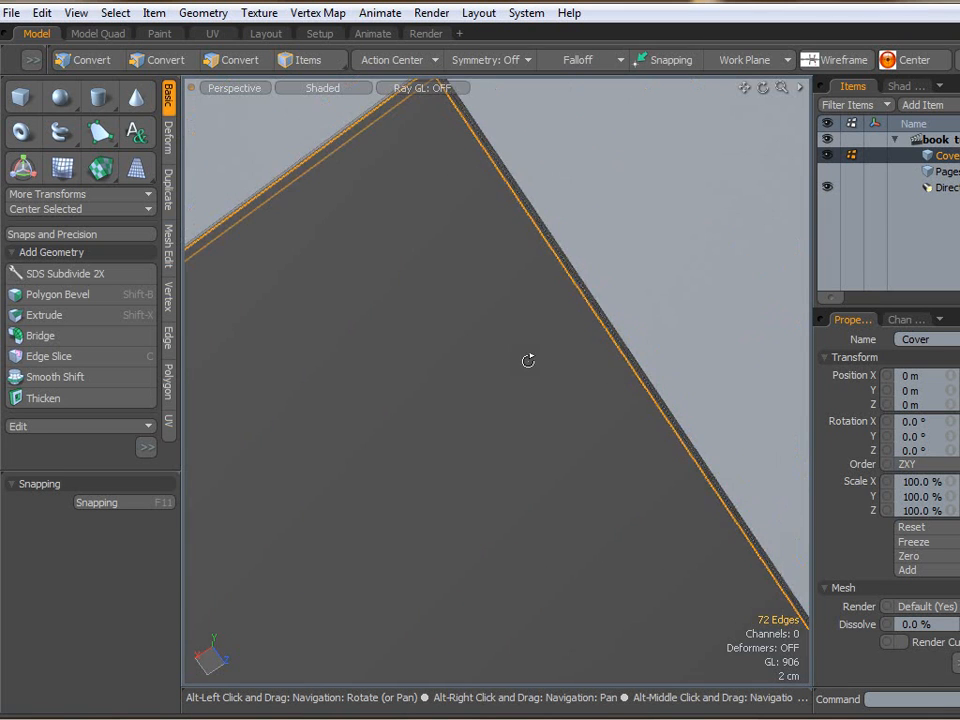
{"action": "left_click", "coordinate": [160, 60]}
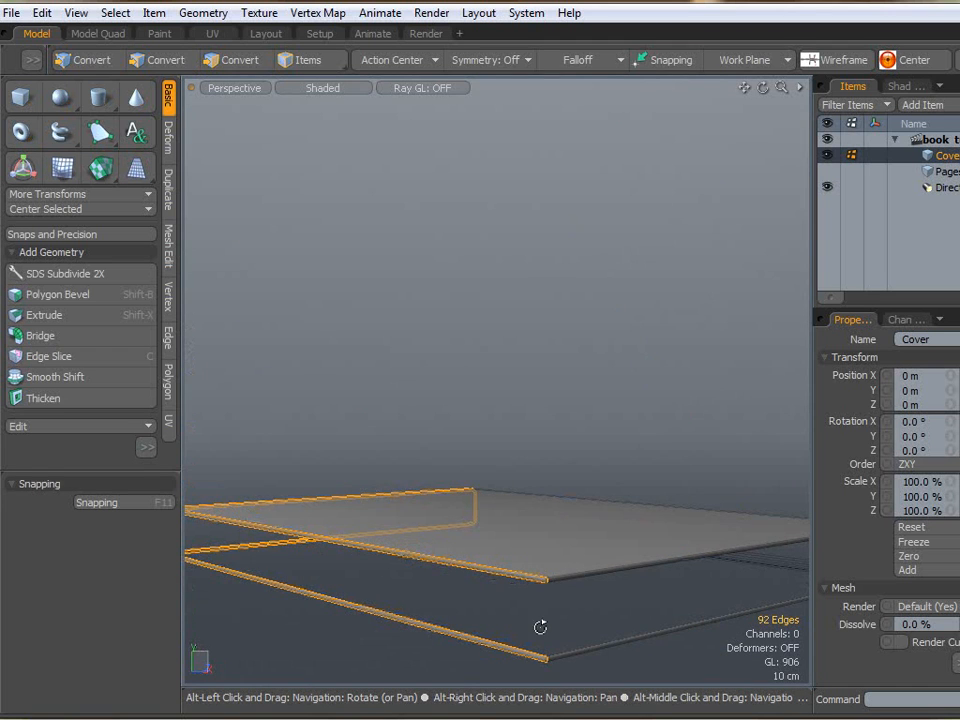
{"action": "left_click", "coordinate": [160, 60]}
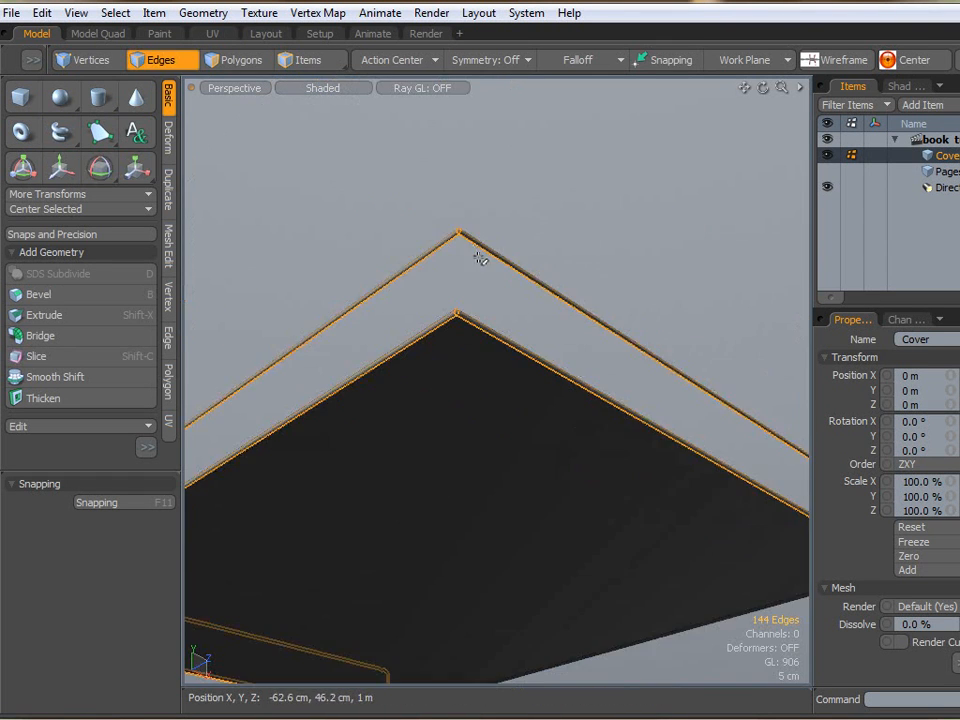
{"action": "left_click_drag", "start_coordinate": [480, 258], "coordinate": [462, 504]}
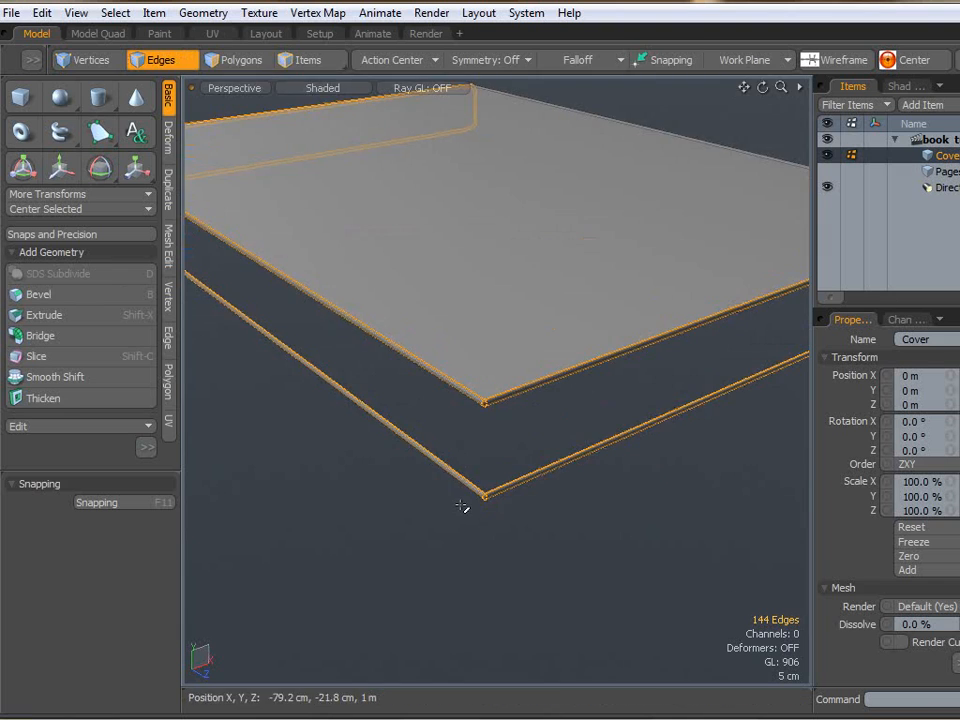
{"action": "left_click_drag", "start_coordinate": [462, 506], "coordinate": [344, 550]}
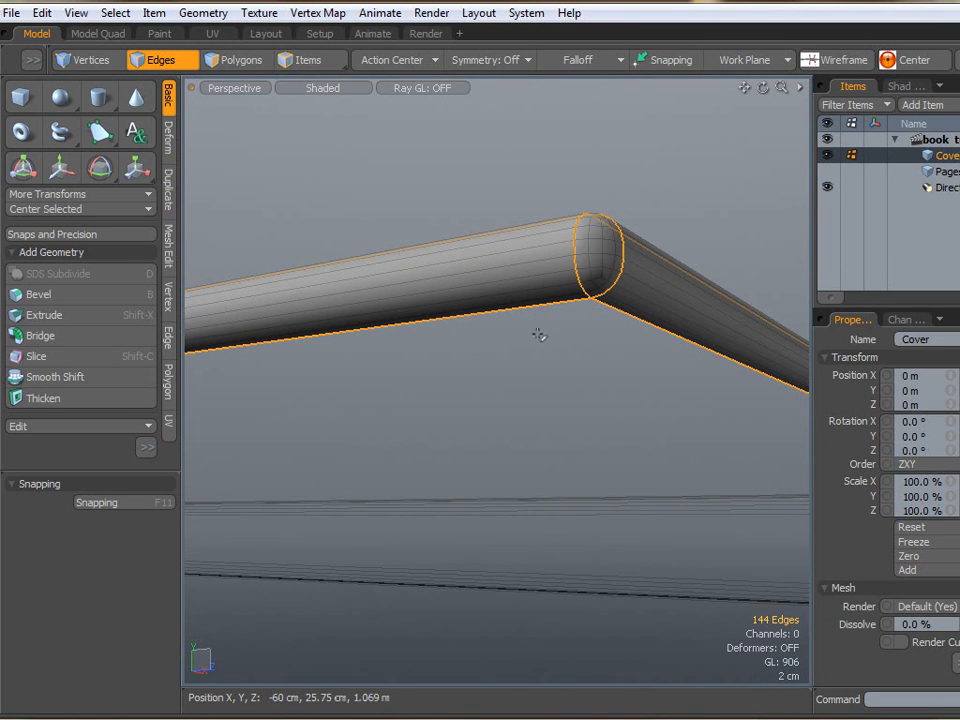
Deselect unwanted edges on the cover's rounded edge and rim.
{"action": "left_click", "coordinate": [160, 60]}
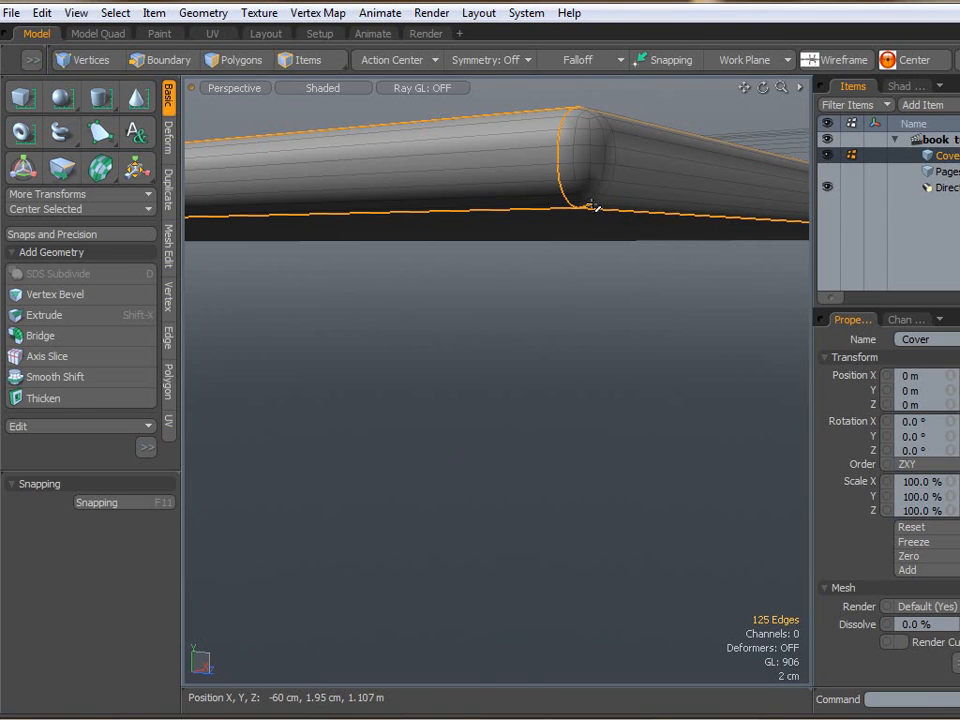
{"action": "left_click", "coordinate": [160, 60]}
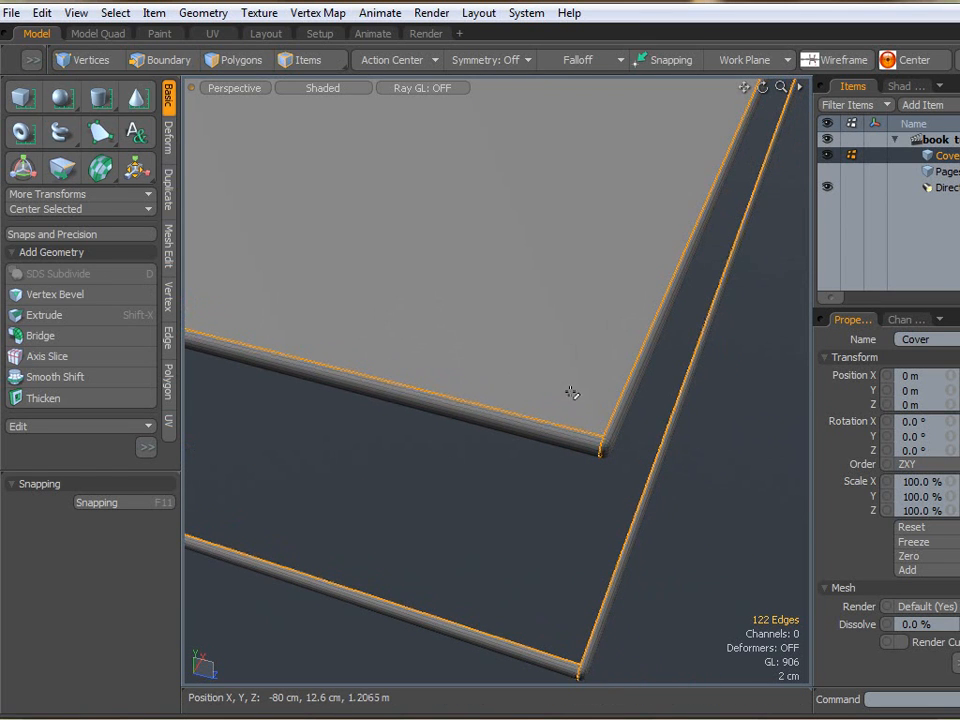
{"action": "left_click", "coordinate": [164, 60]}
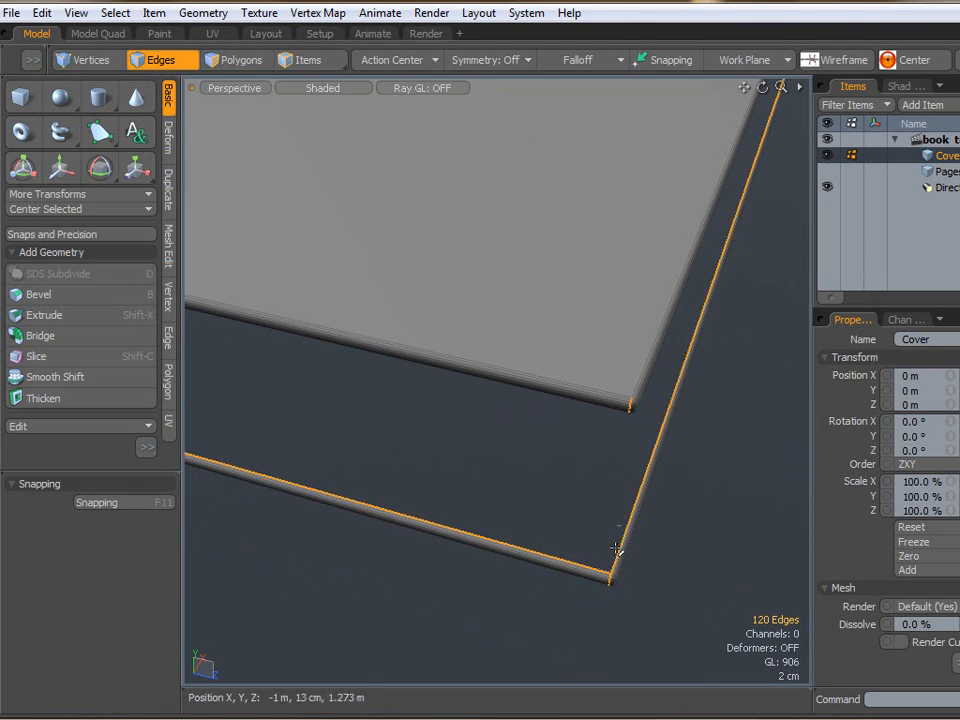
{"action": "left_click_drag", "start_coordinate": [616, 544], "coordinate": [536, 368]}
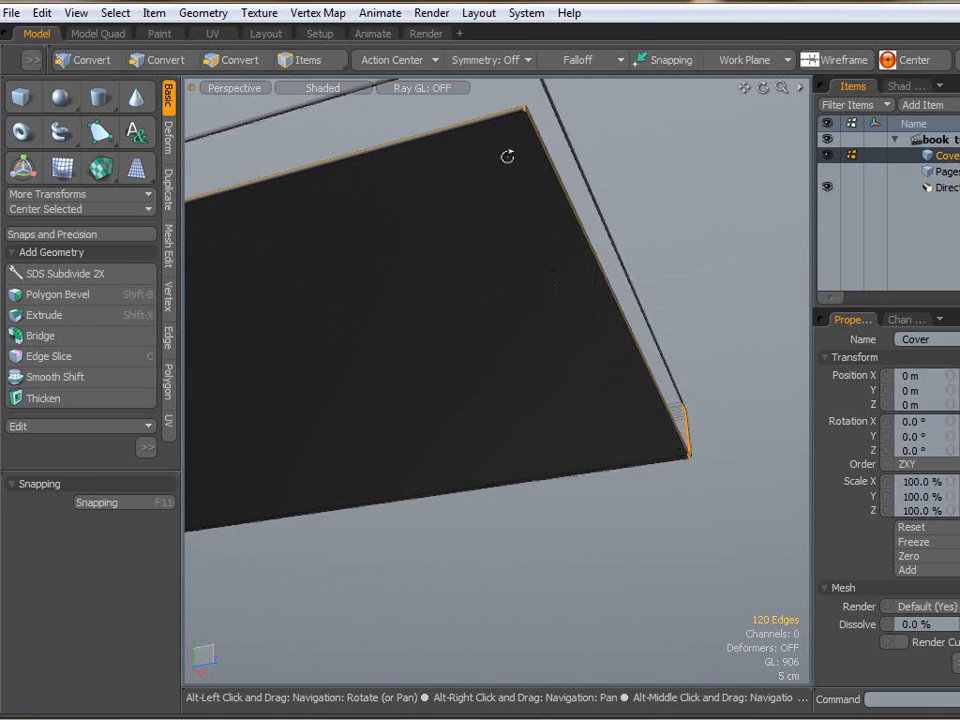
{"action": "left_click_drag", "start_coordinate": [506, 156], "coordinate": [536, 208]}
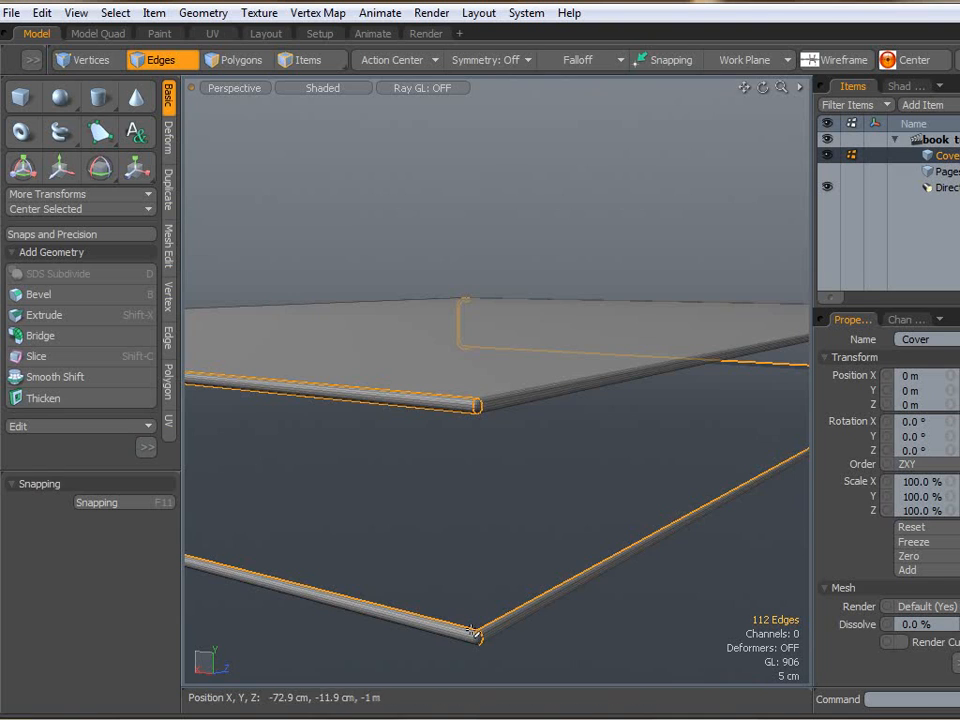
{"action": "left_click", "coordinate": [160, 60]}
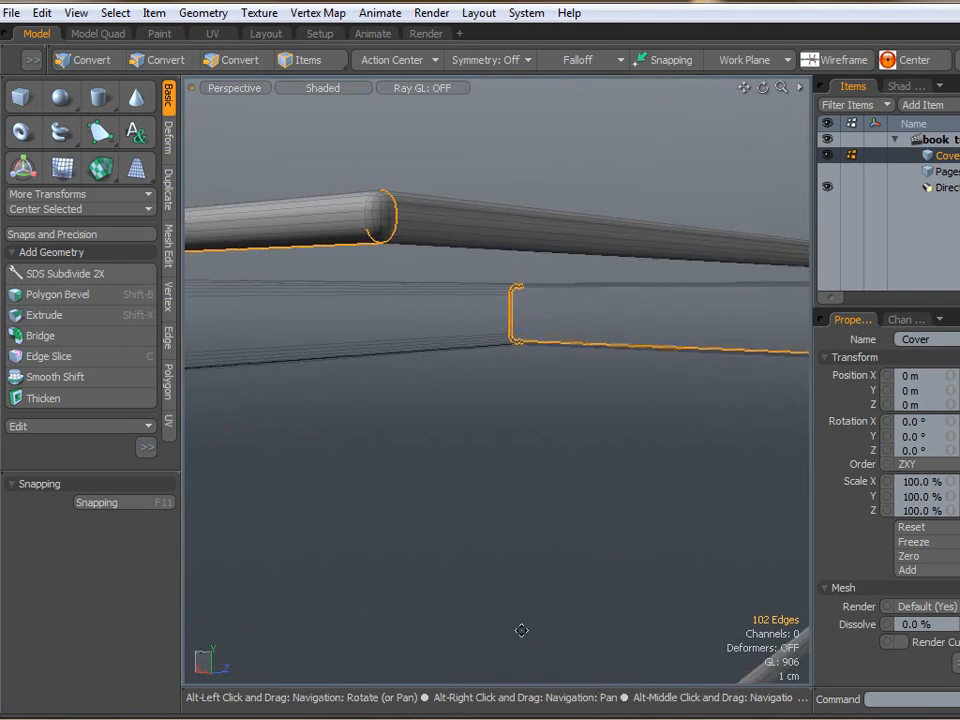
Remove remaining stray edges near the spine and opposite corner, leaving 69 rim edges.
{"action": "left_click_drag", "start_coordinate": [520, 630], "coordinate": [488, 286]}
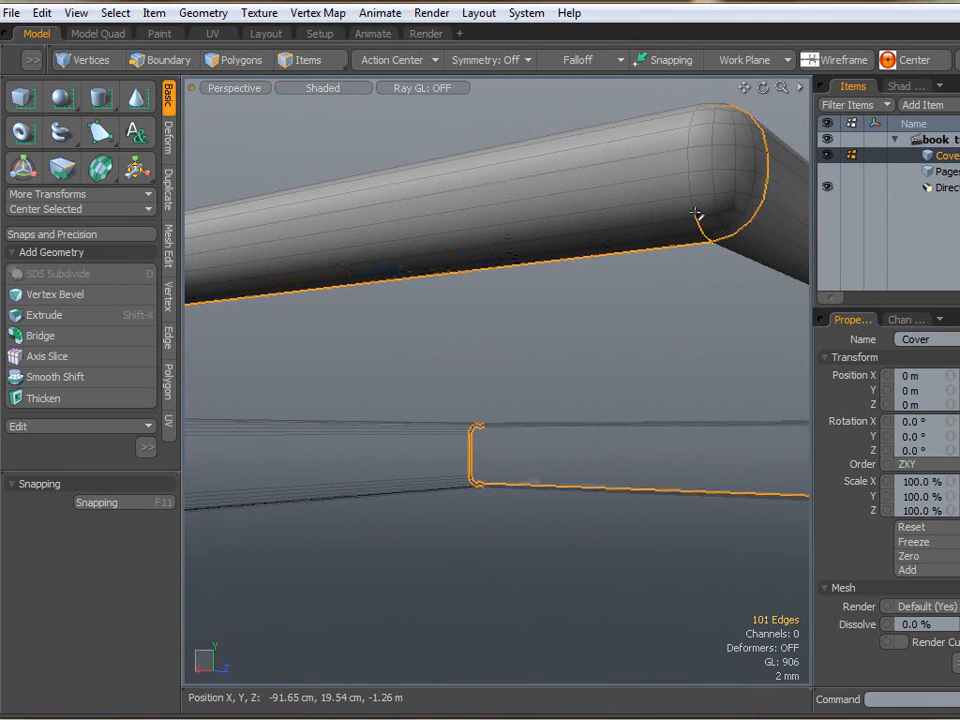
{"action": "left_click", "coordinate": [160, 60]}
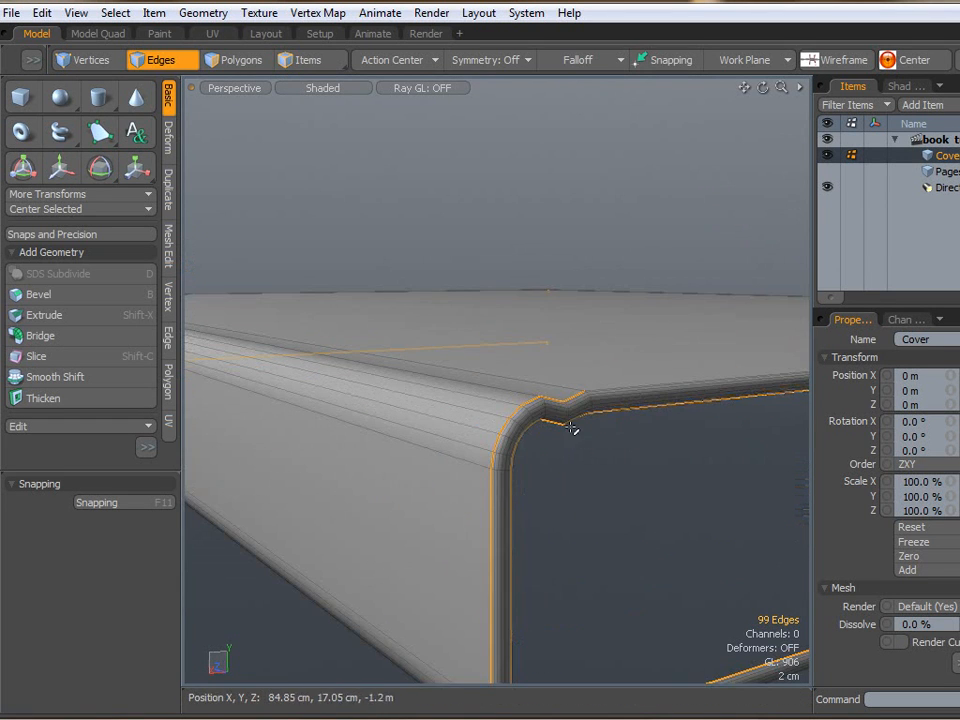
{"action": "left_click", "coordinate": [162, 60]}
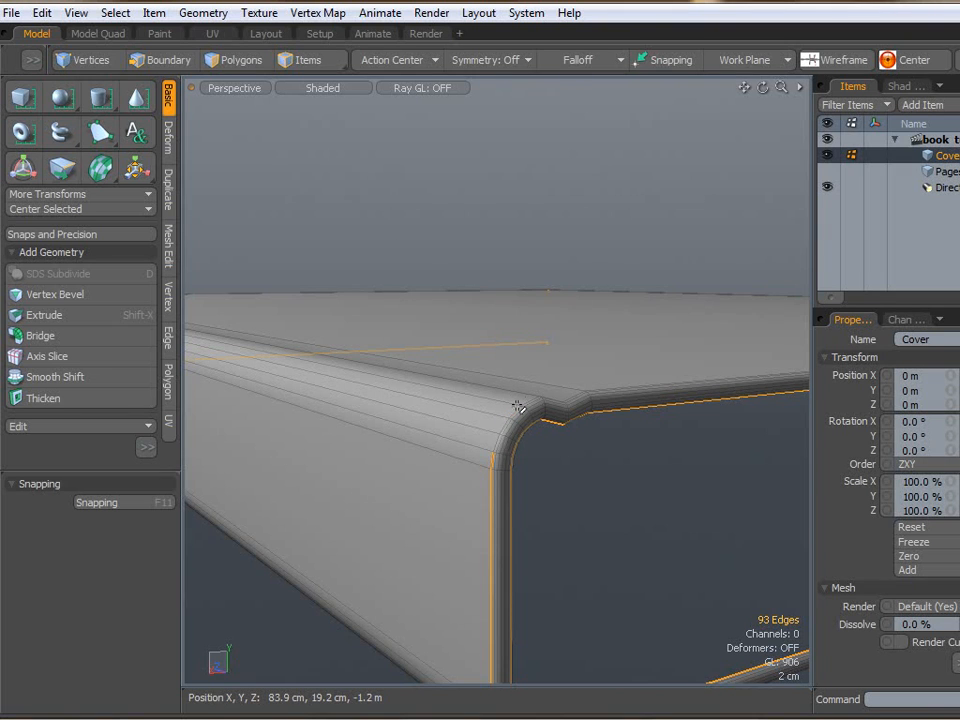
{"action": "left_click_drag", "start_coordinate": [520, 404], "coordinate": [464, 518]}
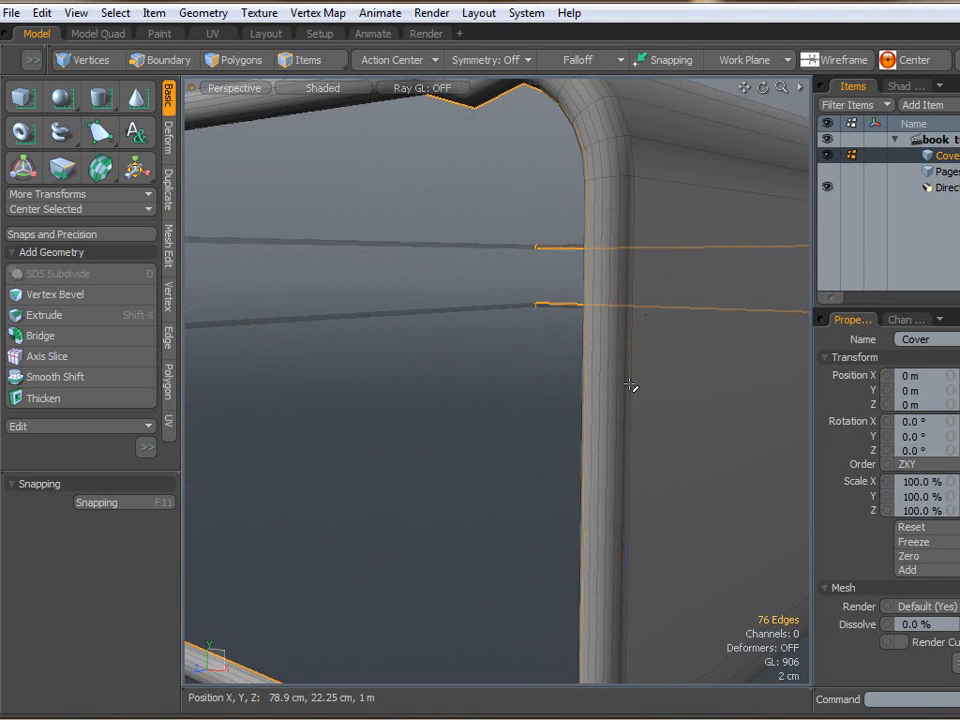
{"action": "left_click", "coordinate": [160, 60]}
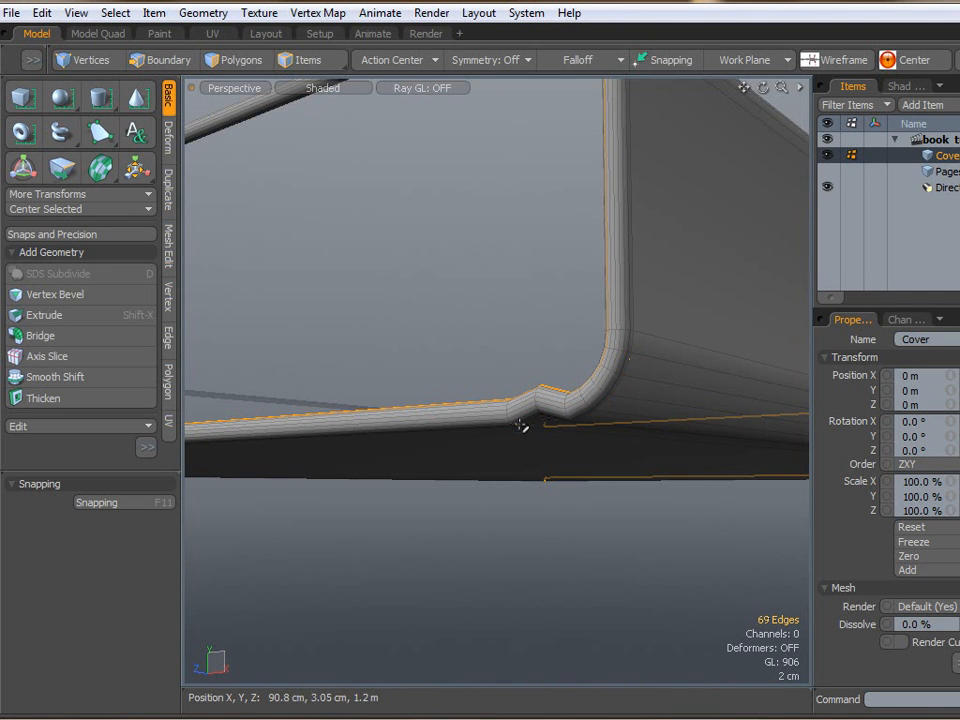
{"action": "left_click_drag", "start_coordinate": [520, 424], "coordinate": [740, 502]}
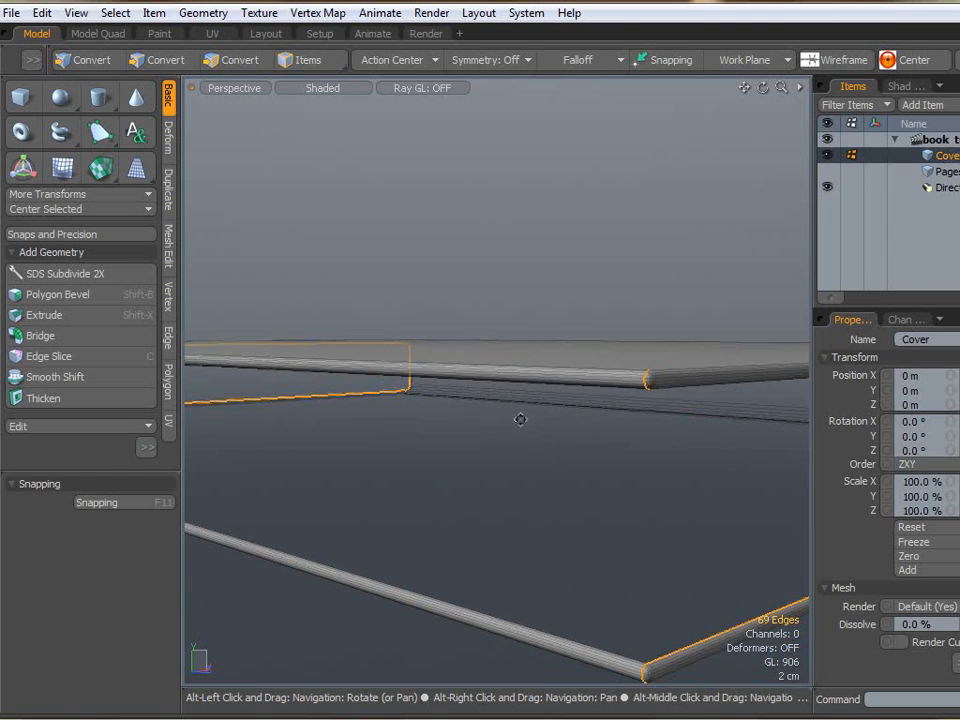
{"action": "left_click_drag", "start_coordinate": [520, 420], "coordinate": [604, 526]}
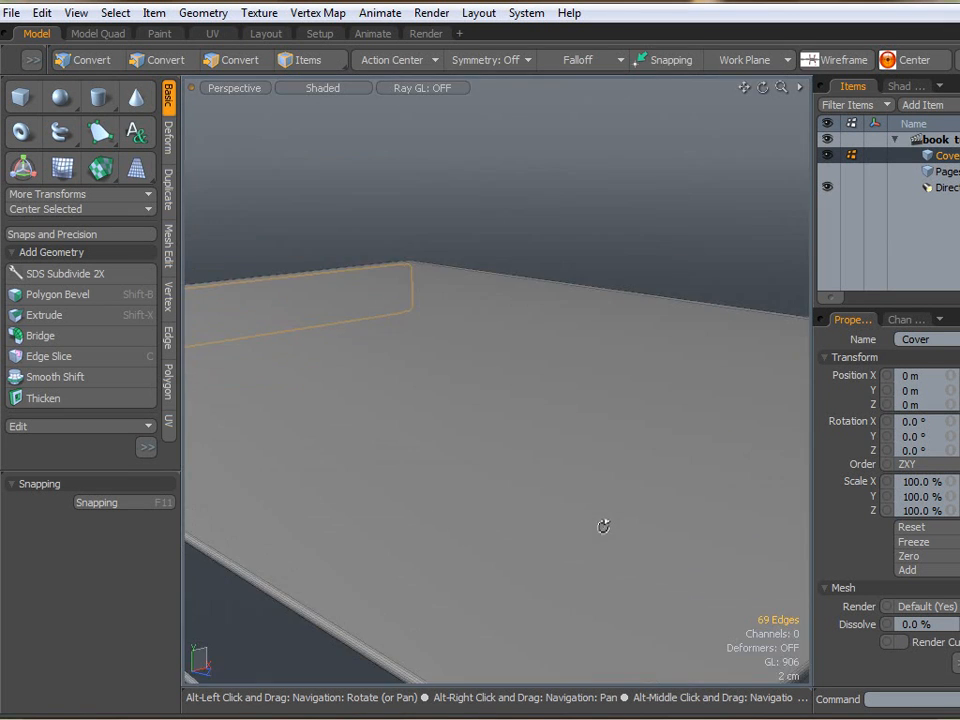
{"action": "left_click_drag", "start_coordinate": [604, 526], "coordinate": [490, 384]}
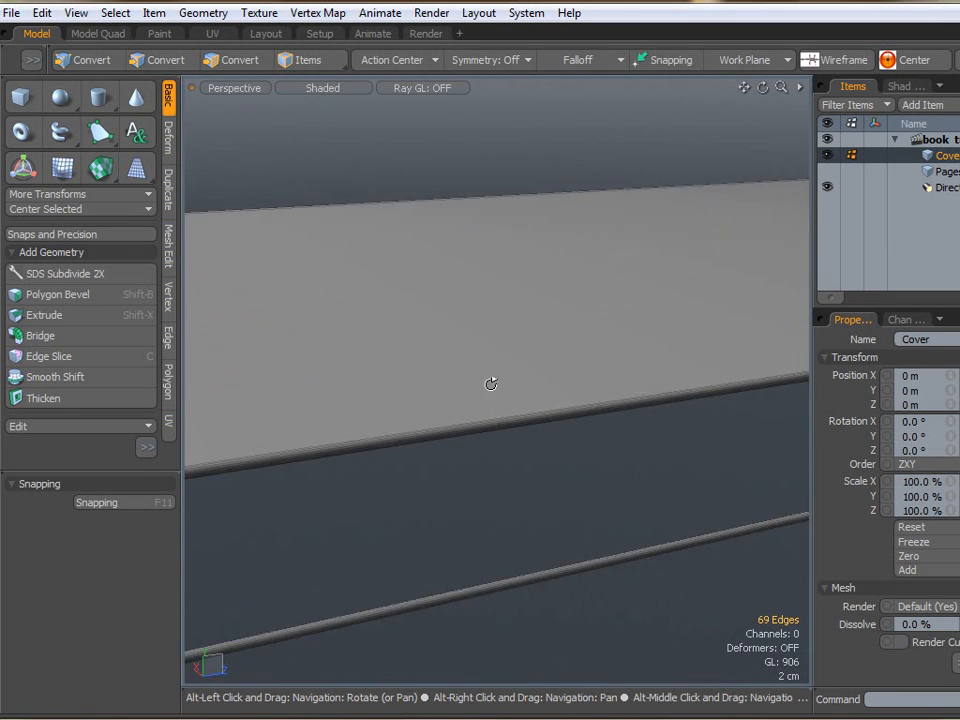
{"action": "left_click", "coordinate": [160, 60]}
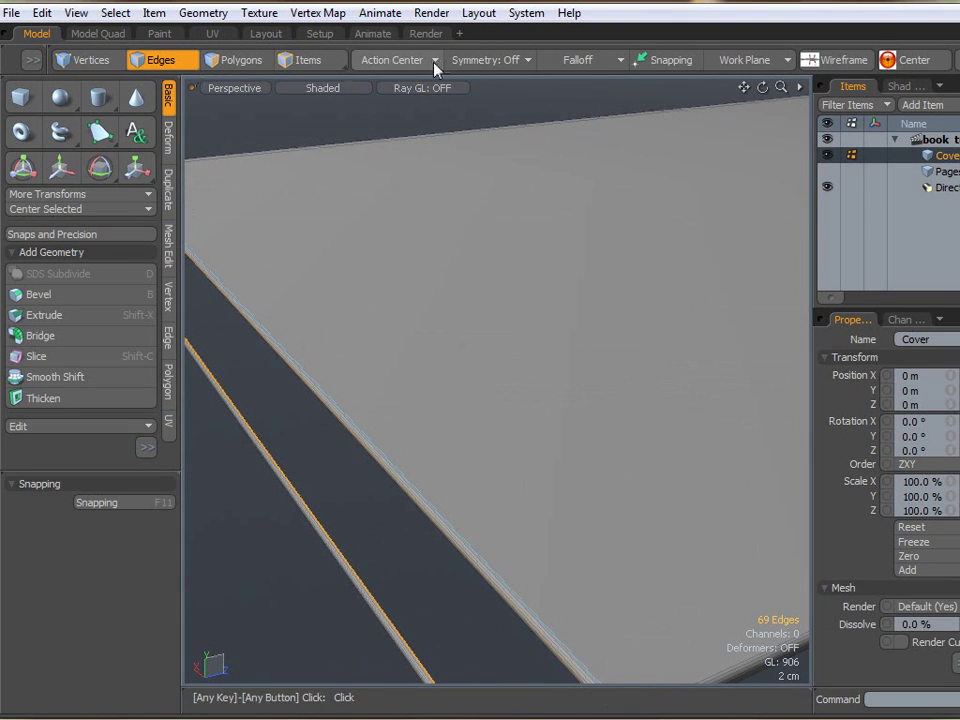
Unwrap the cover along the selected seam edges into separate front, back and spine islands.
{"action": "left_click", "coordinate": [212, 32]}
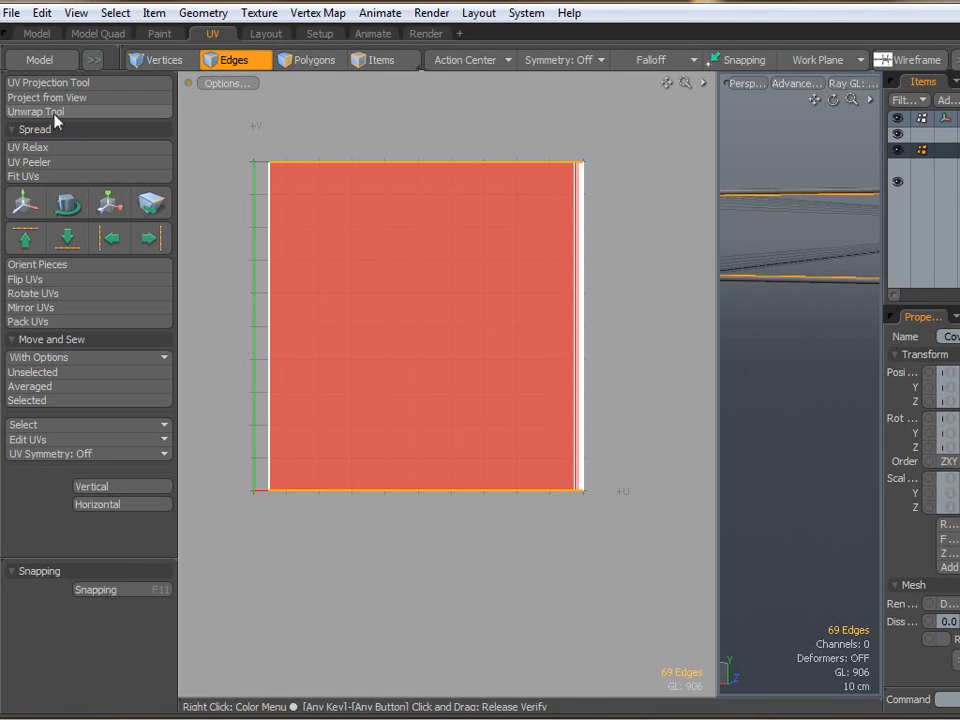
{"action": "left_click", "coordinate": [36, 112]}
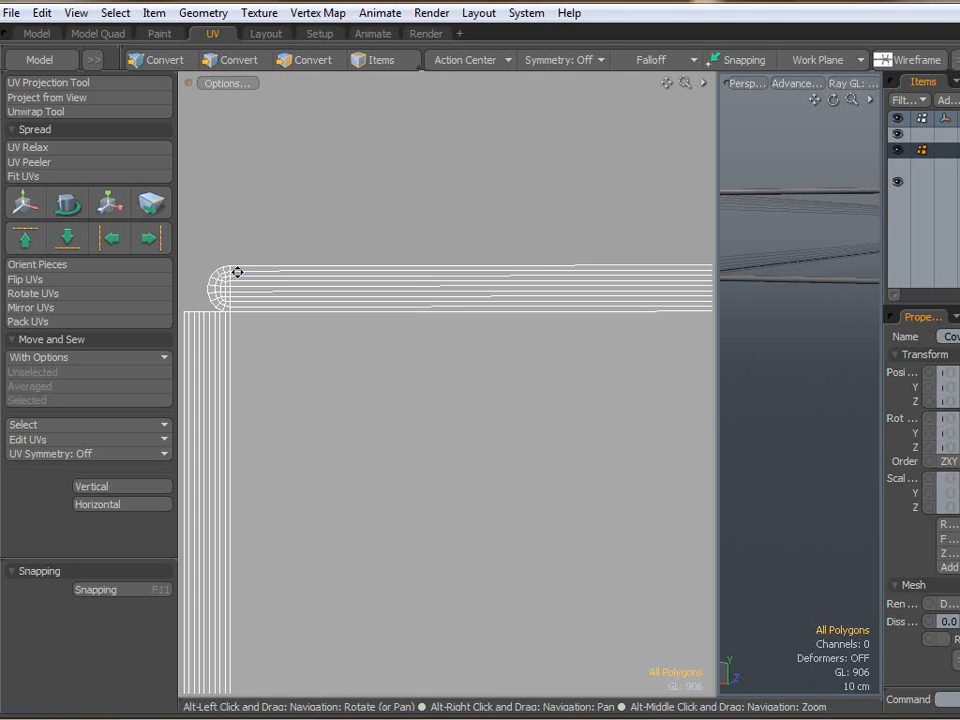
{"action": "left_click", "coordinate": [308, 60]}
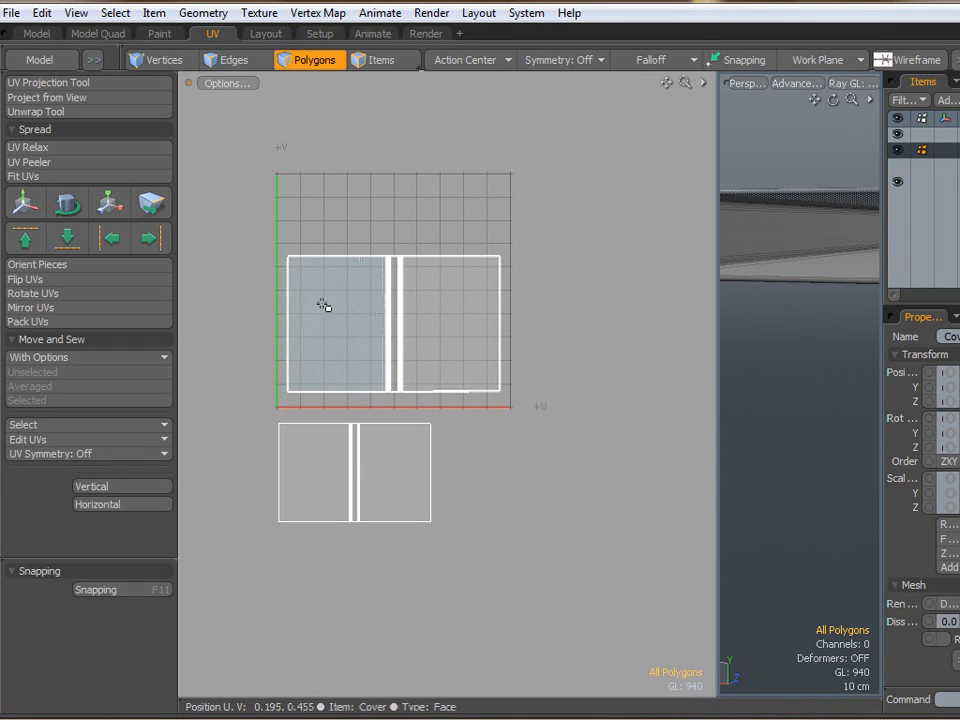
Select the UV shells and move them to sit stacked inside the 0–1 UV square.
{"action": "left_click_drag", "start_coordinate": [324, 304], "coordinate": [556, 390]}
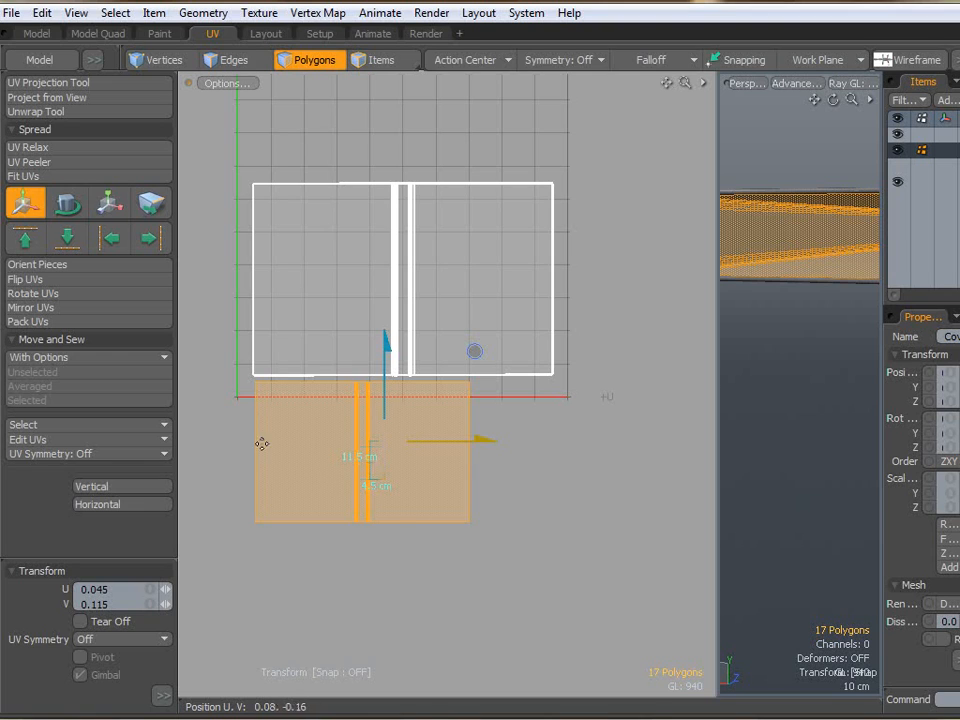
{"action": "left_click", "coordinate": [108, 202]}
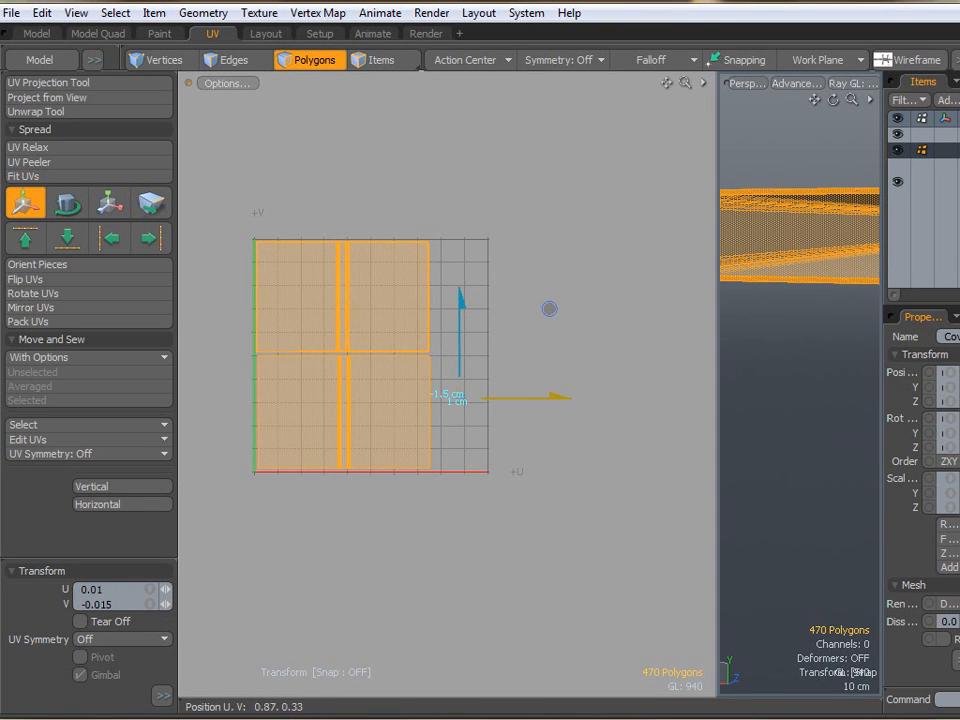
{"action": "left_click_drag", "start_coordinate": [456, 396], "coordinate": [490, 400]}
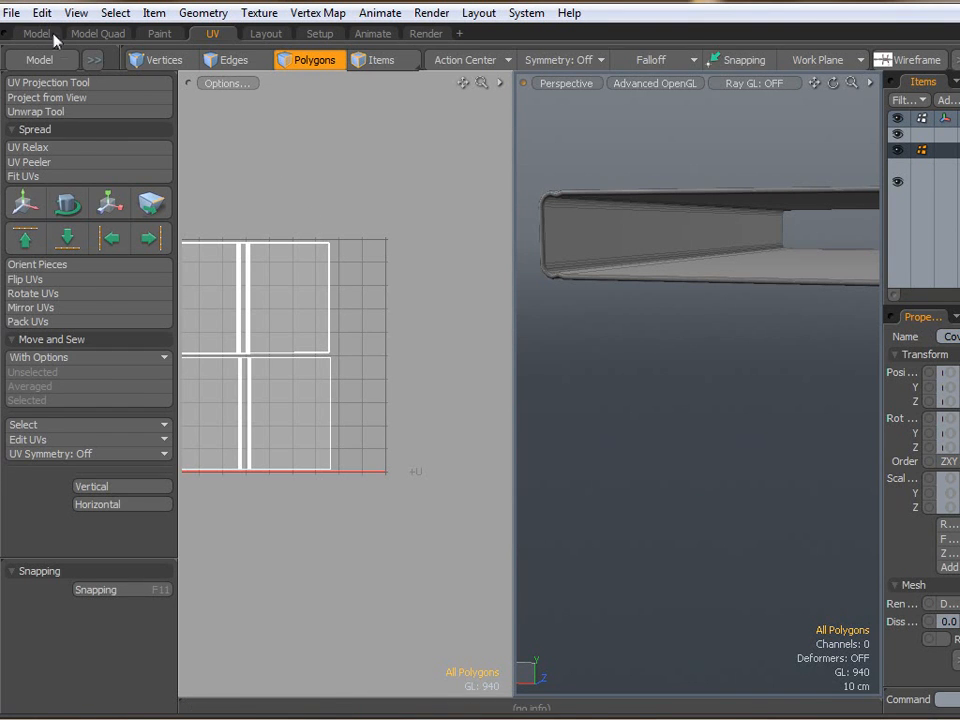
Select the Cover mesh in the Item List and bring its UVs into the UV editor.
{"action": "left_click", "coordinate": [36, 32]}
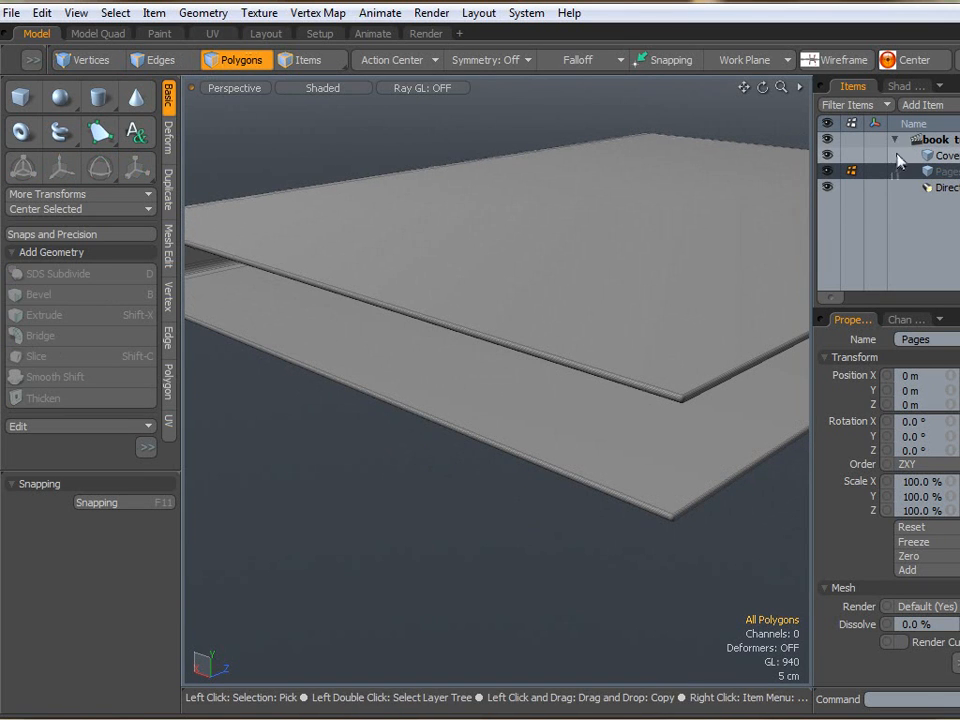
{"action": "left_click", "coordinate": [940, 156]}
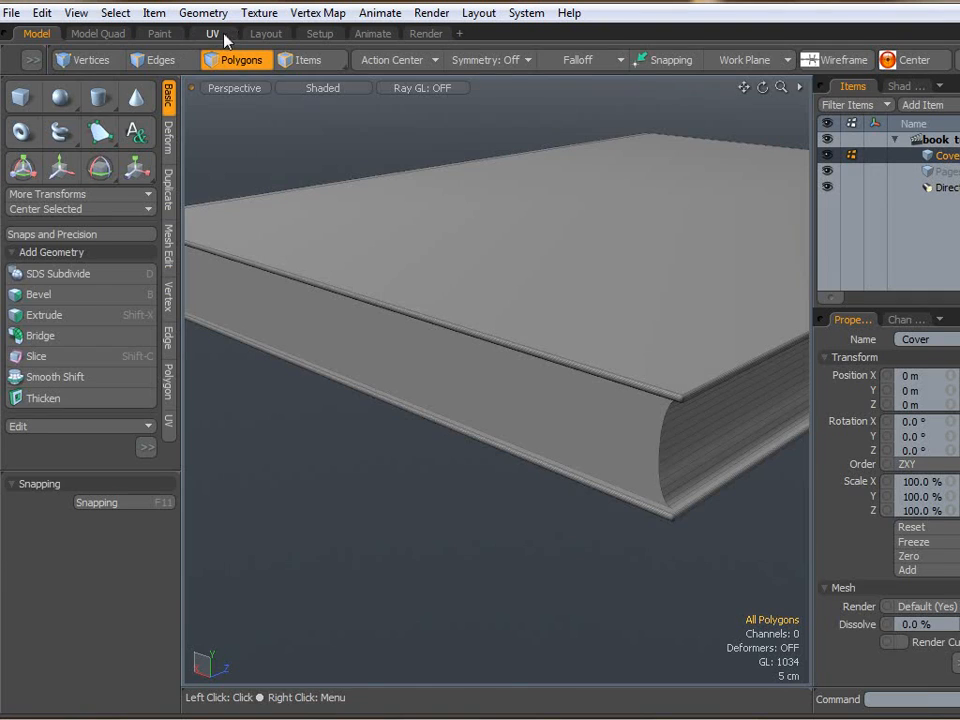
{"action": "left_click", "coordinate": [212, 32]}
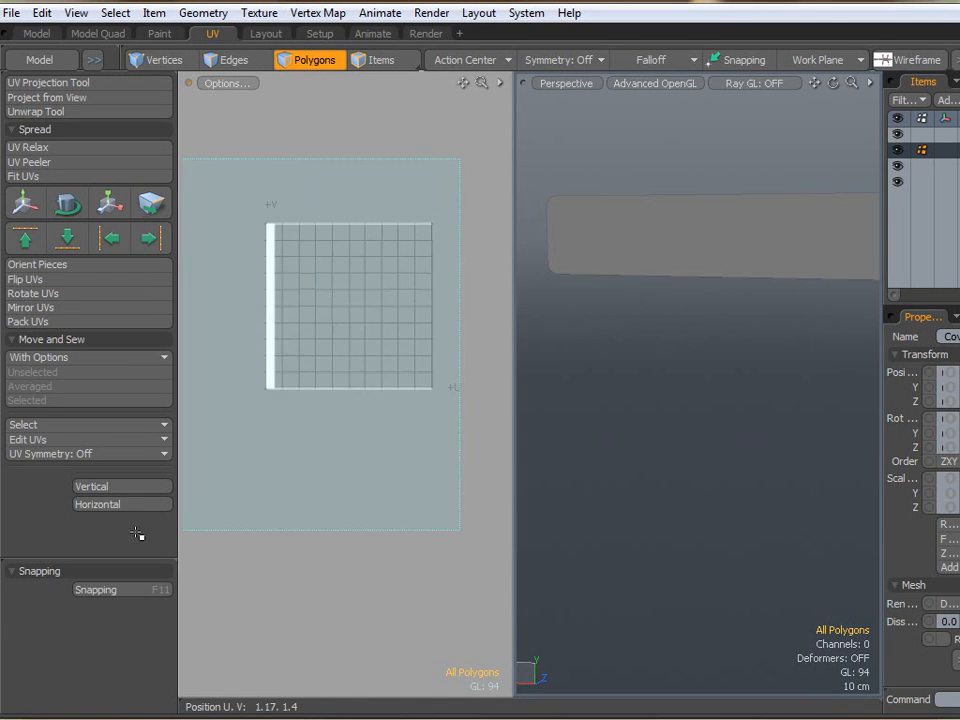
Planar-project and relax the 19 band faces, straighten them, and scale the strip into the UV square.
{"action": "left_click", "coordinate": [48, 82]}
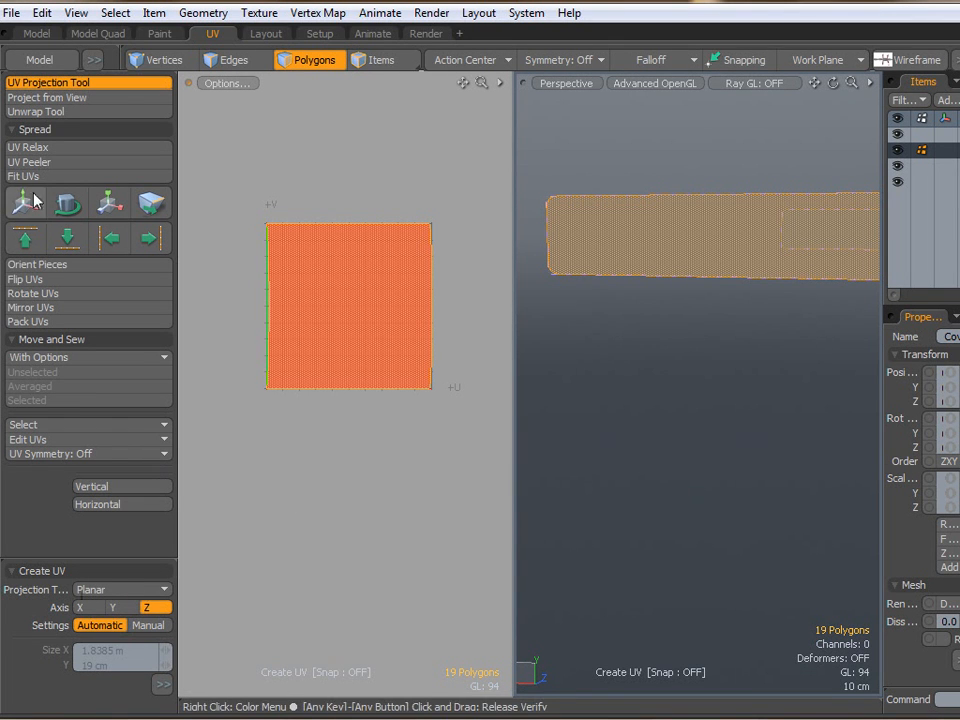
{"action": "left_click", "coordinate": [28, 148]}
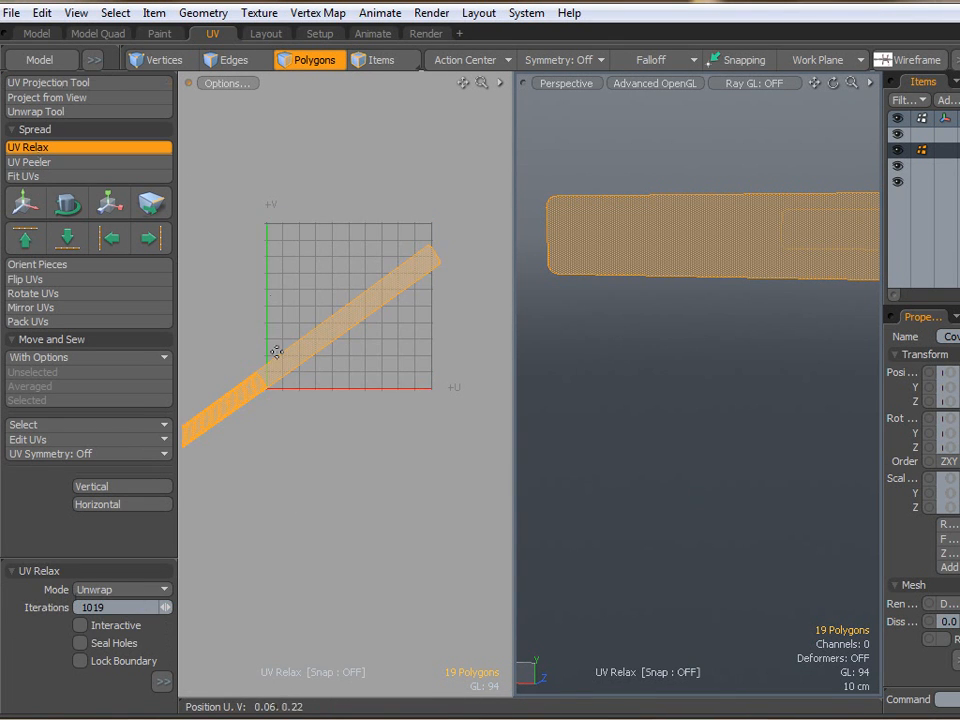
{"action": "left_click", "coordinate": [122, 504]}
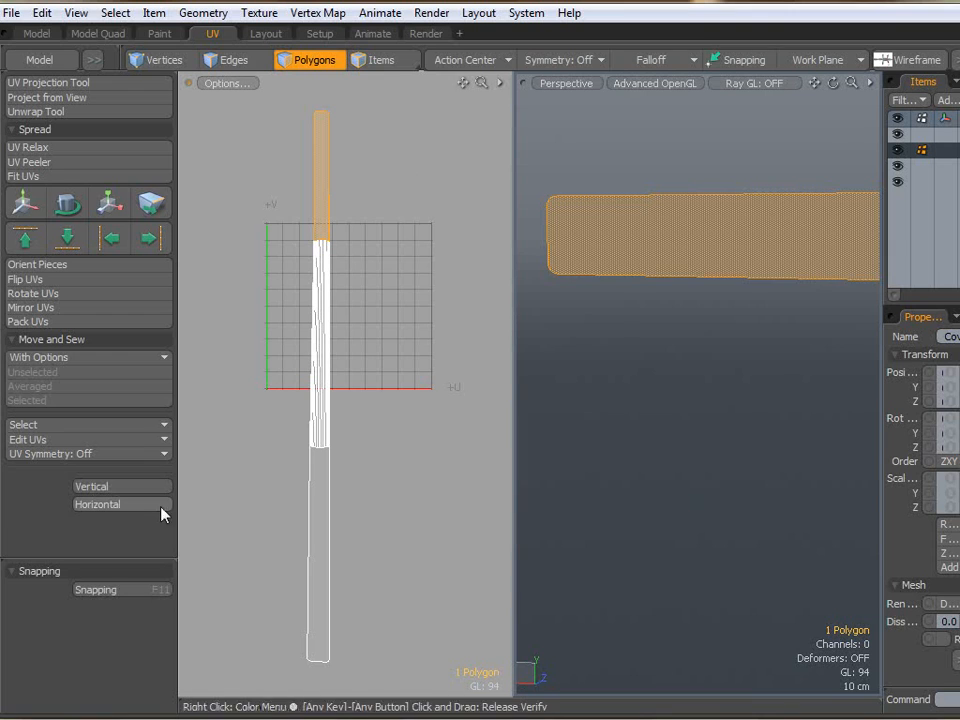
{"action": "left_click", "coordinate": [24, 204]}
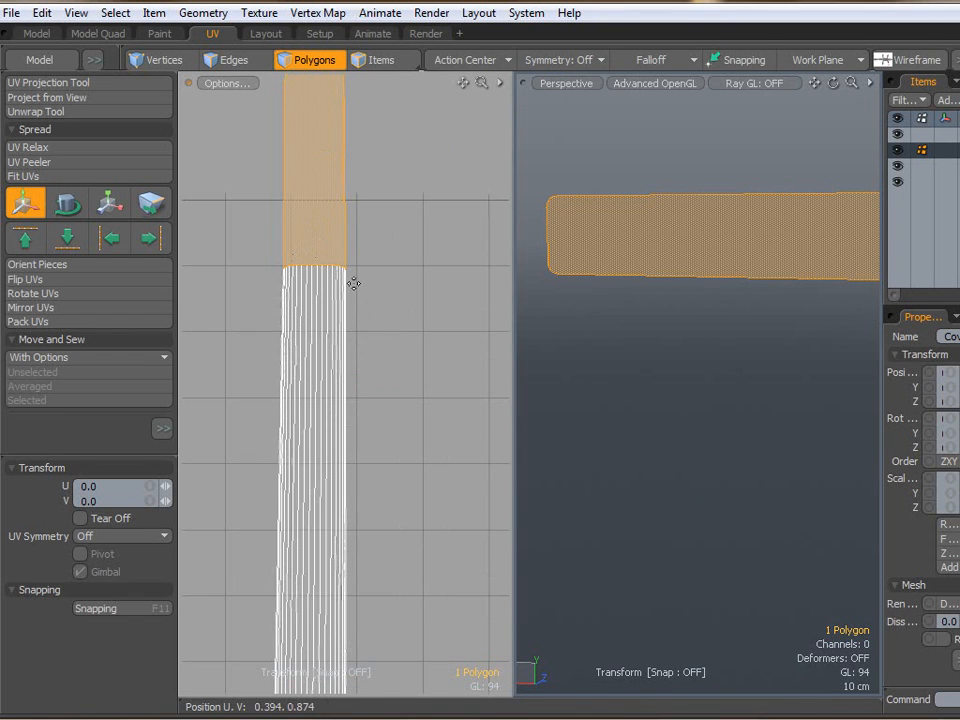
{"action": "left_click", "coordinate": [80, 518]}
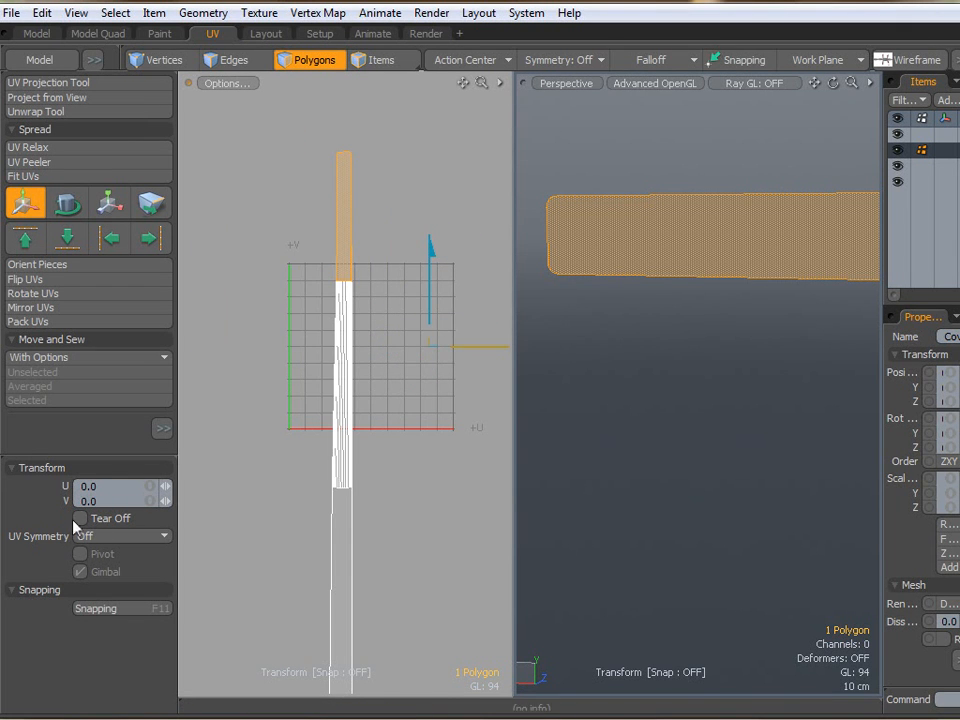
{"action": "left_click", "coordinate": [80, 518]}
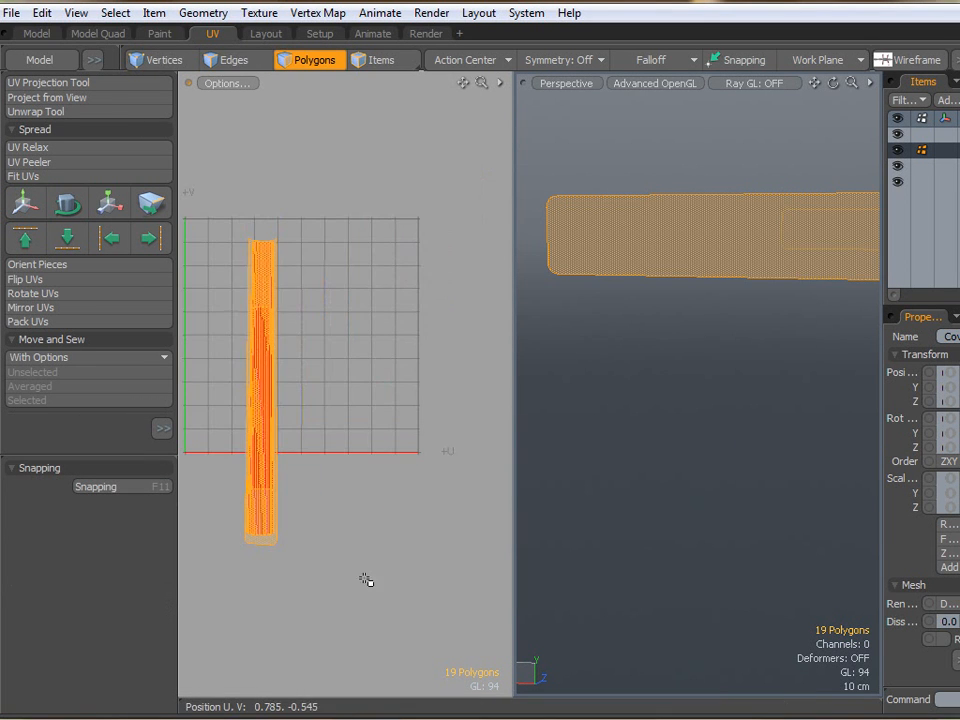
Move the thin strip to the right edge of the UV square beside the cover islands, then deselect.
{"action": "left_click", "coordinate": [24, 204]}
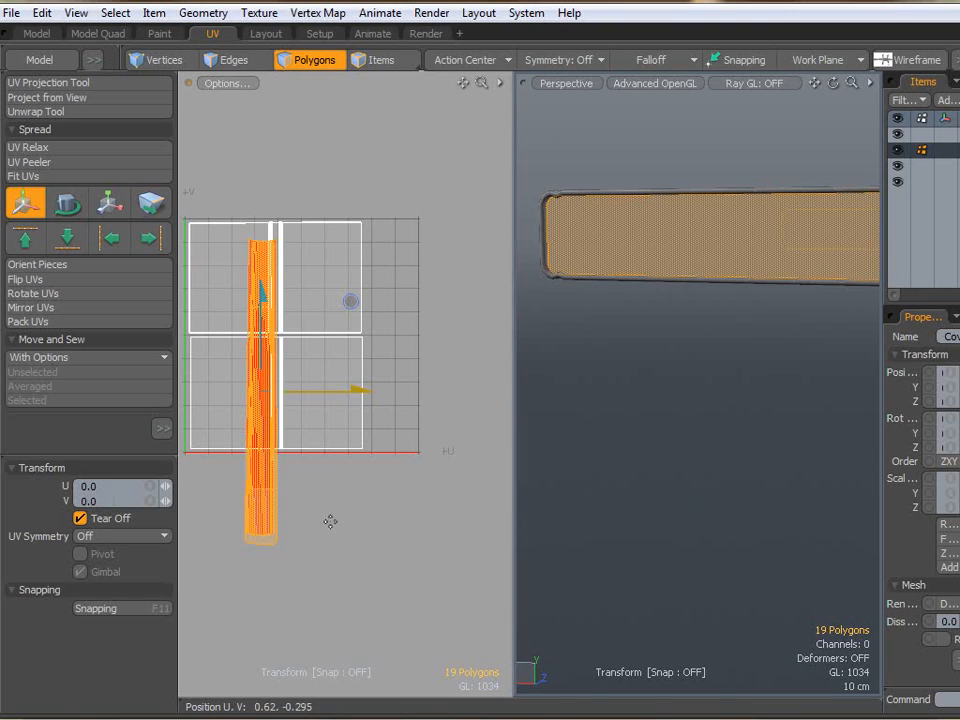
{"action": "left_click", "coordinate": [108, 202]}
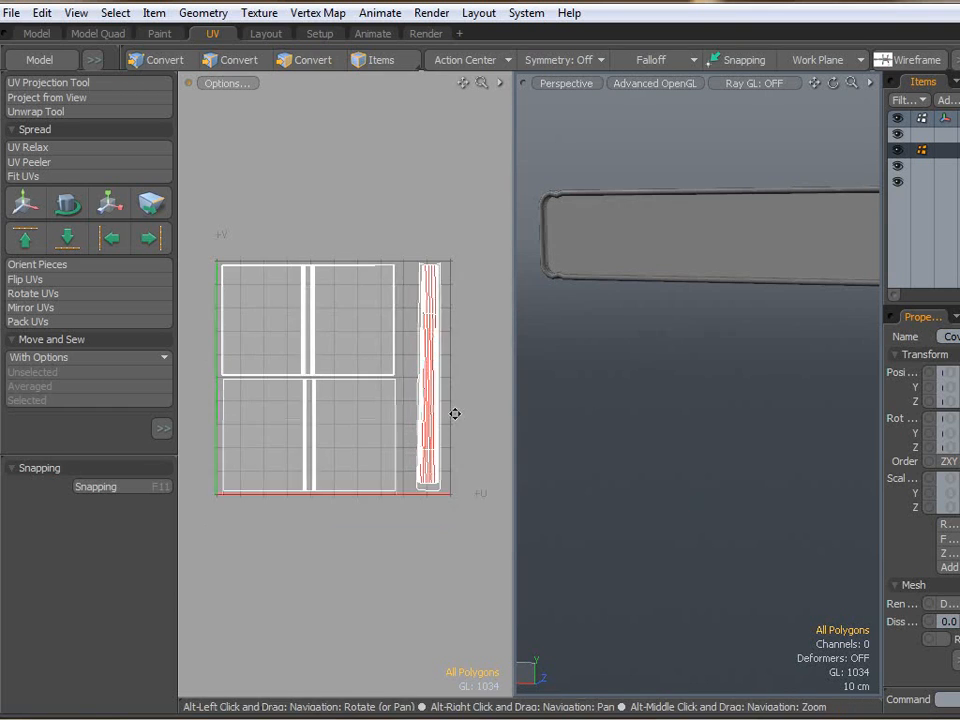
{"action": "left_click", "coordinate": [316, 60]}
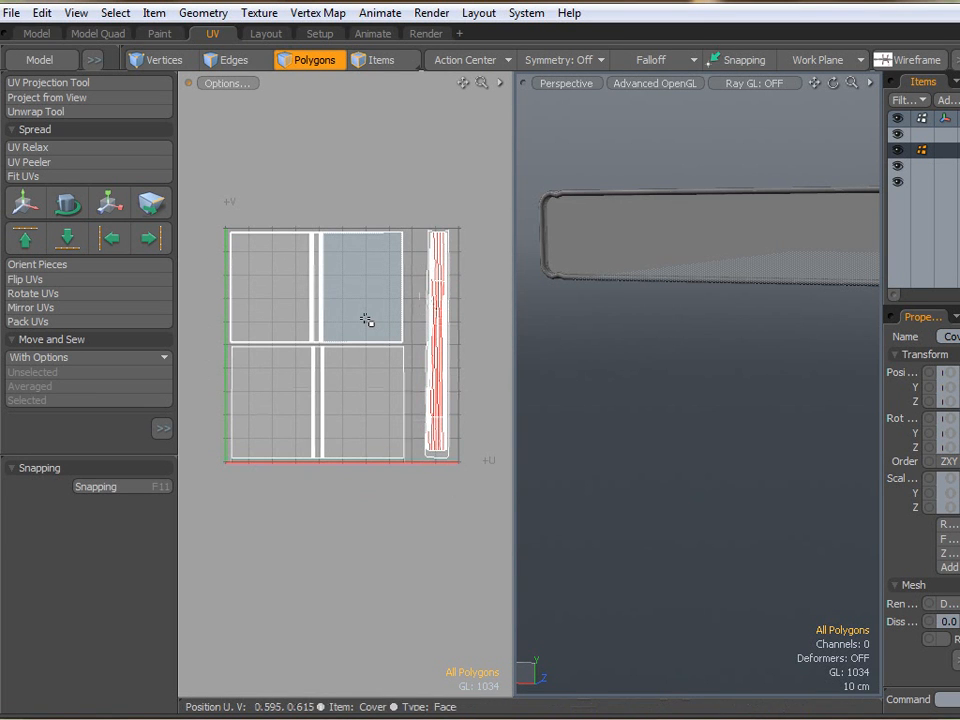
{"action": "mouse_move", "coordinate": [388, 328]}
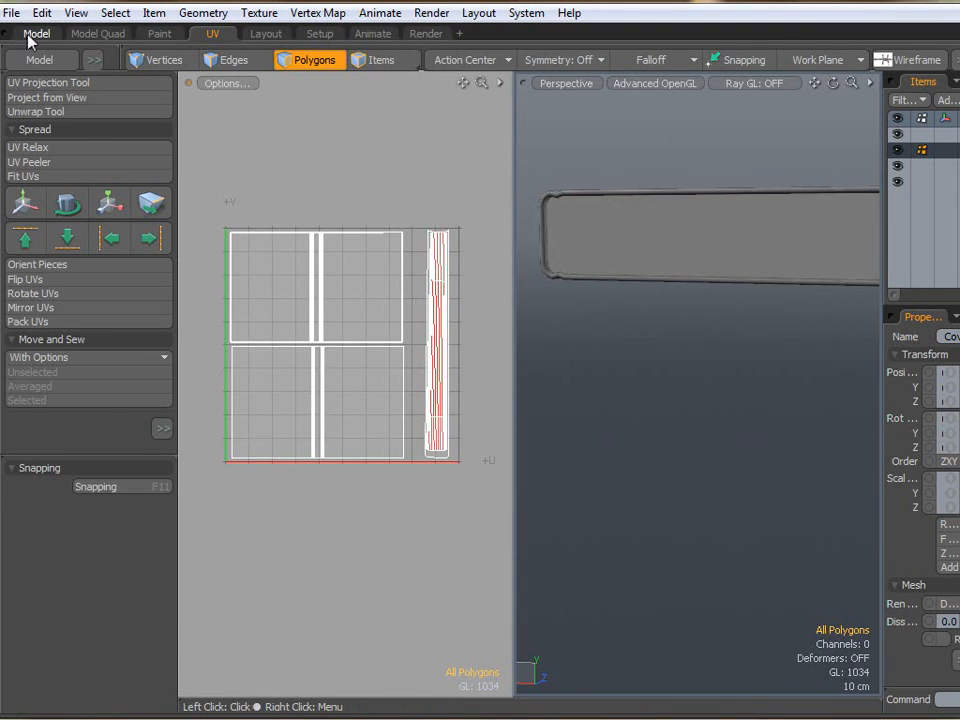
Orbit around the finished book in the modelling layout to inspect its cover and spine.
{"action": "left_click", "coordinate": [36, 32]}
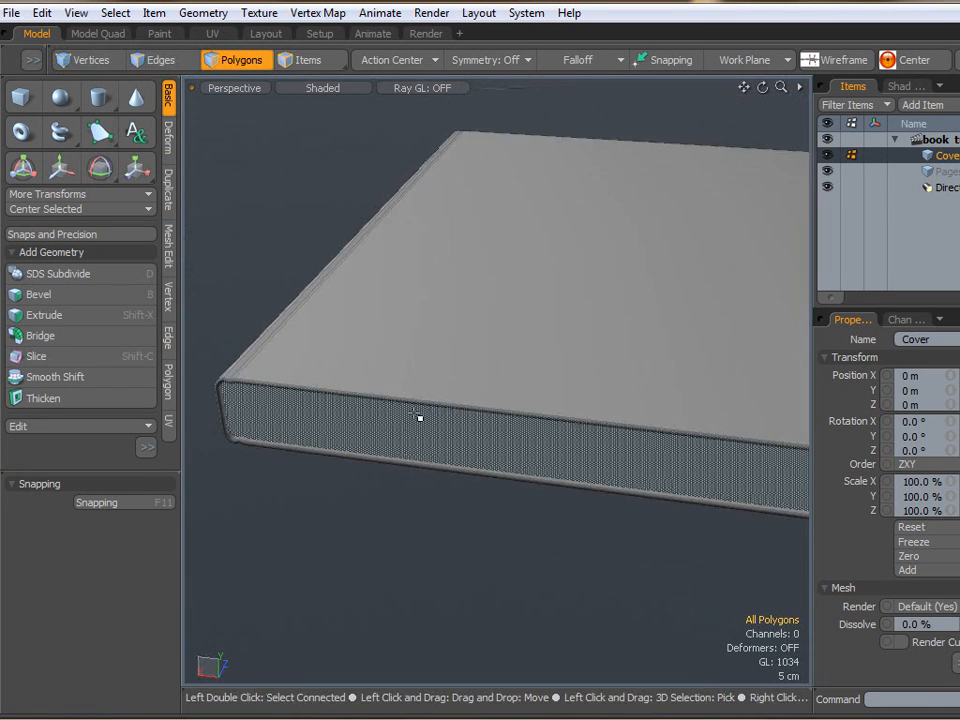
{"action": "left_click_drag", "start_coordinate": [420, 420], "coordinate": [634, 532]}
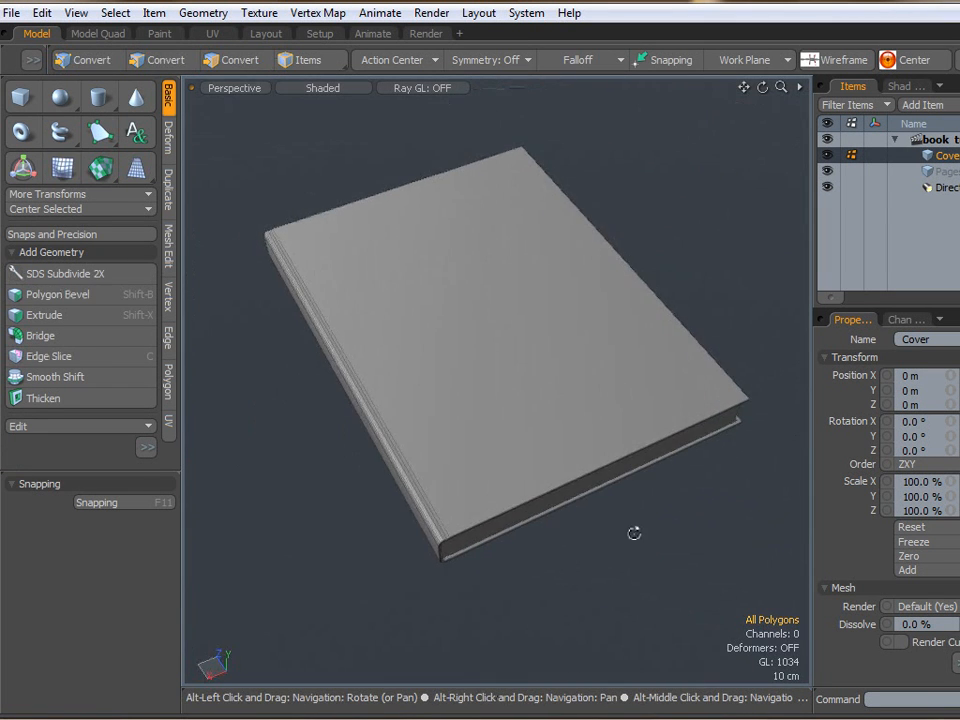
{"action": "left_click_drag", "start_coordinate": [634, 532], "coordinate": [556, 428]}
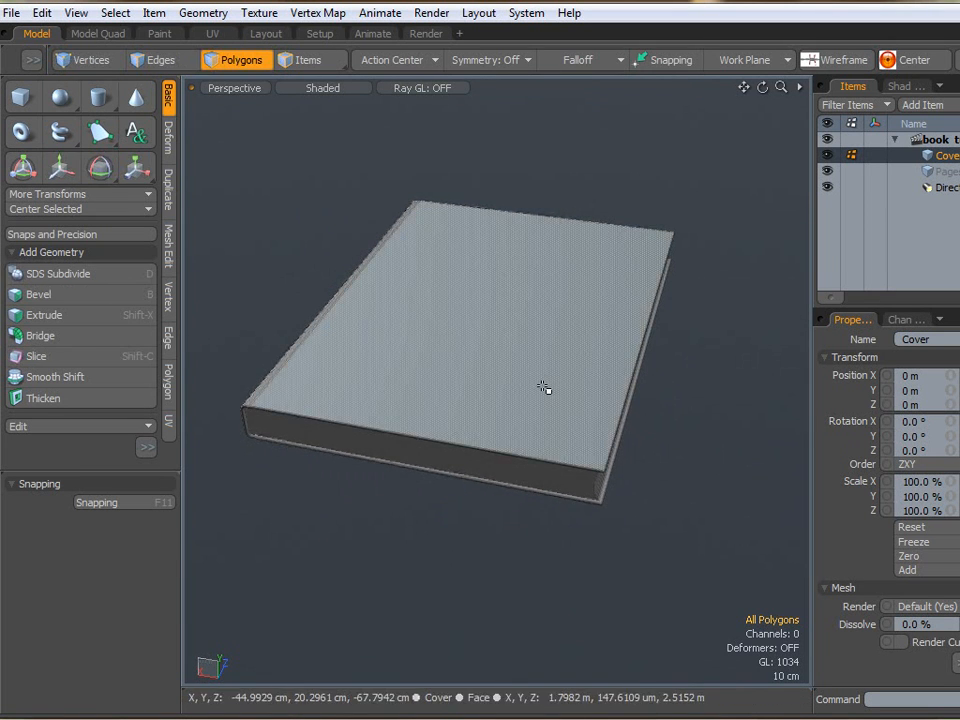
{"action": "left_click_drag", "start_coordinate": [544, 388], "coordinate": [668, 444]}
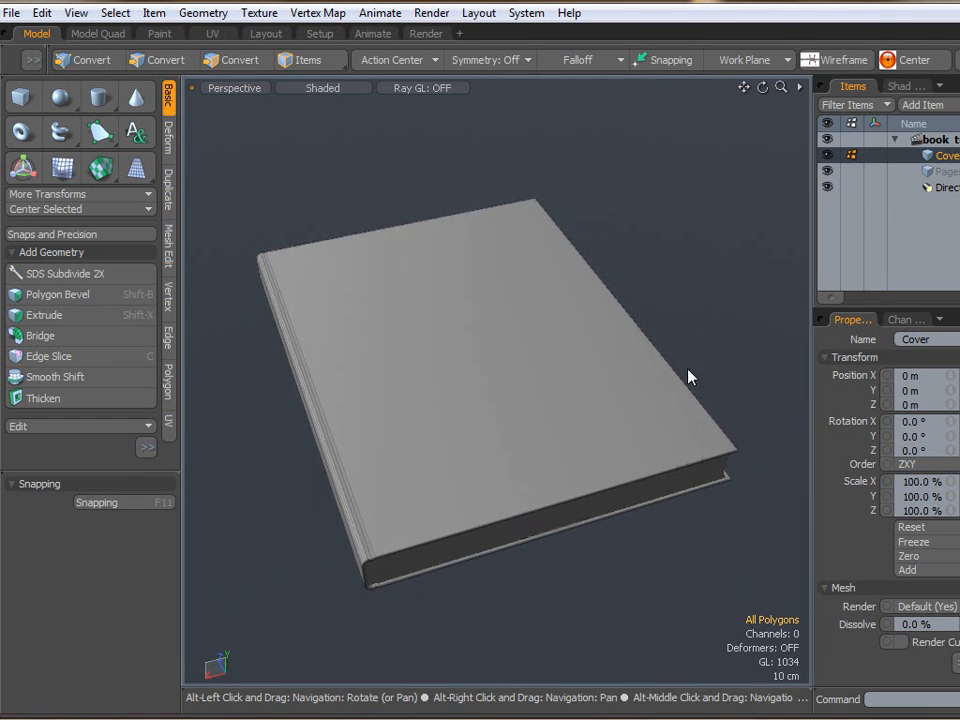
{"action": "left_click", "coordinate": [236, 60]}
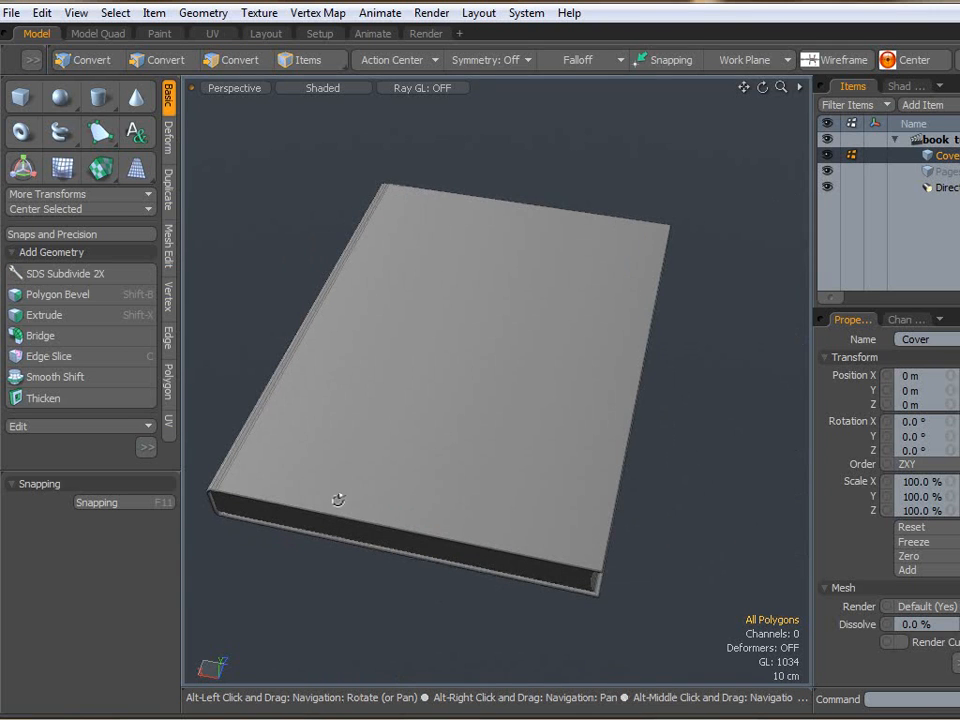
{"action": "left_click_drag", "start_coordinate": [338, 500], "coordinate": [576, 448]}
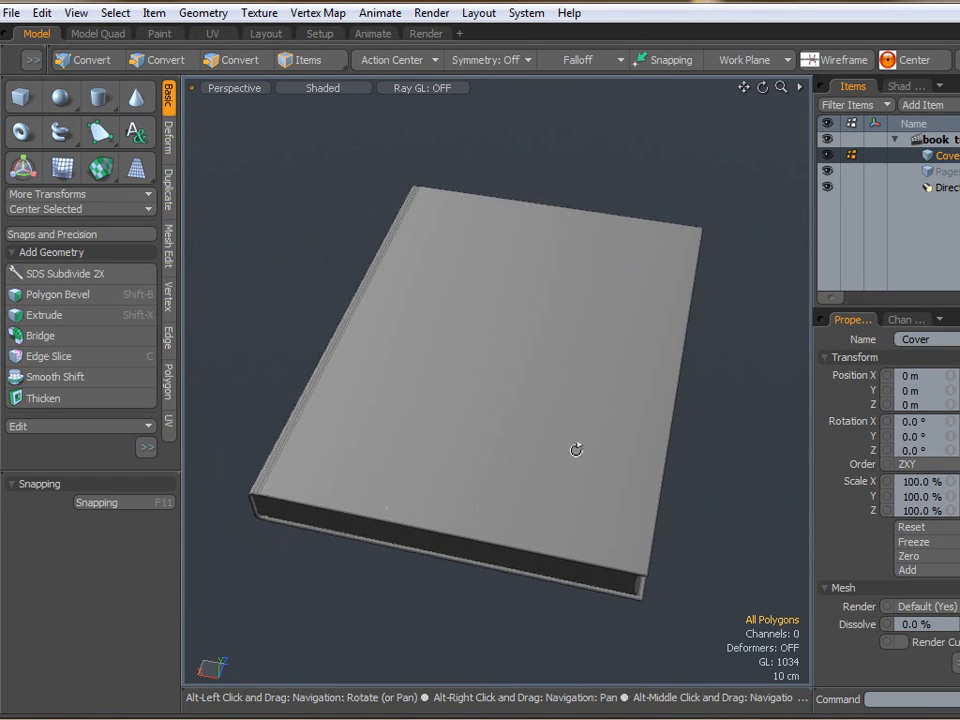
{"action": "left_click", "coordinate": [236, 60]}
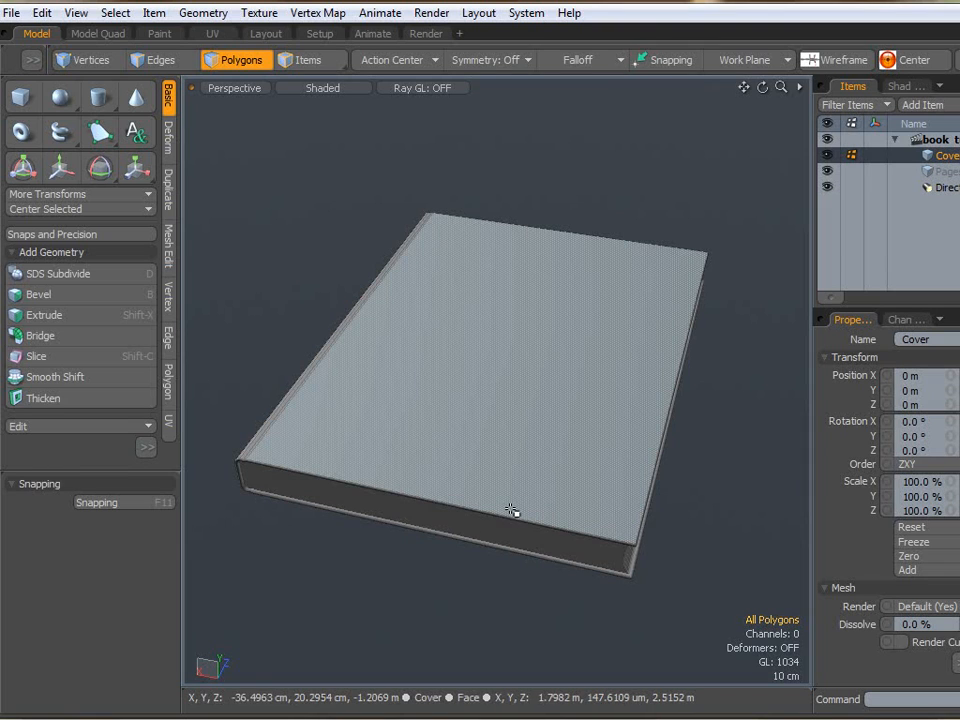